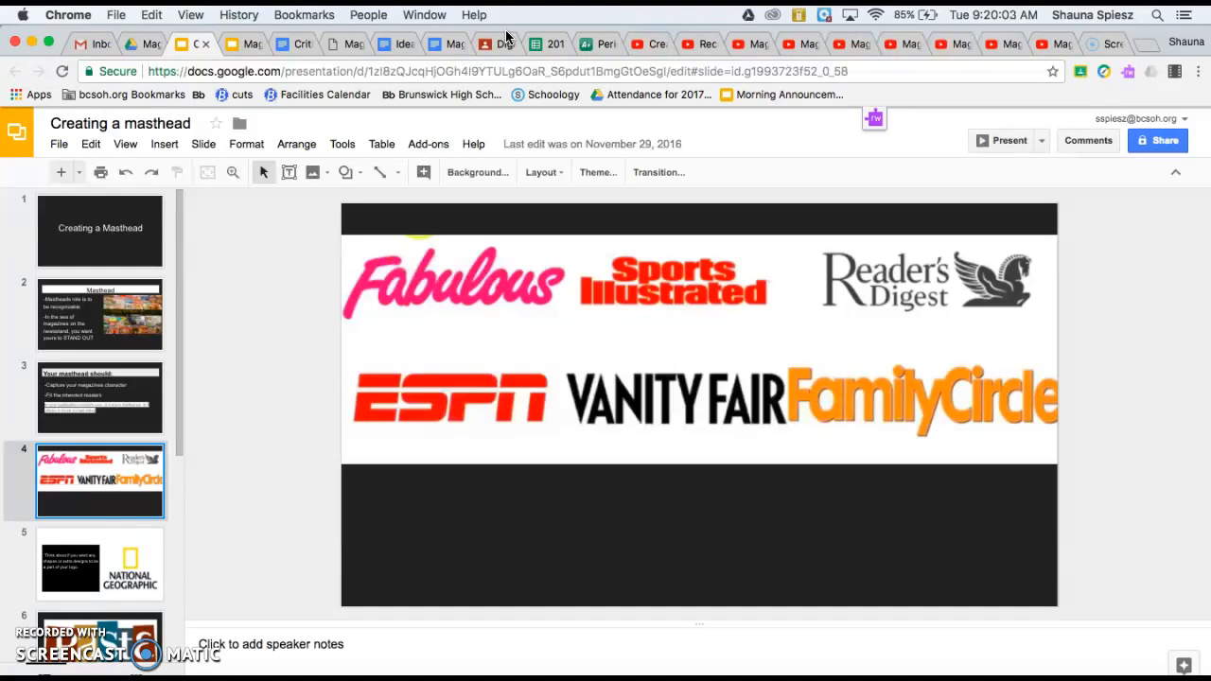
pyautogui.moveTo(528, 257)
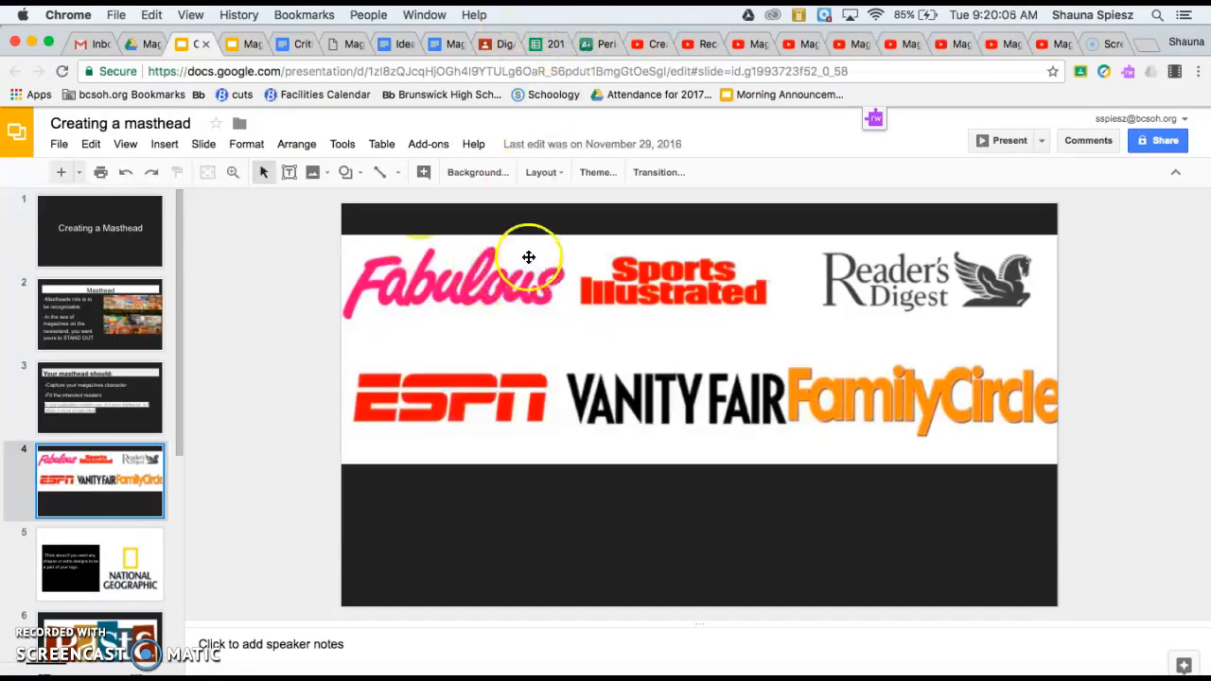
pyautogui.moveTo(359, 247)
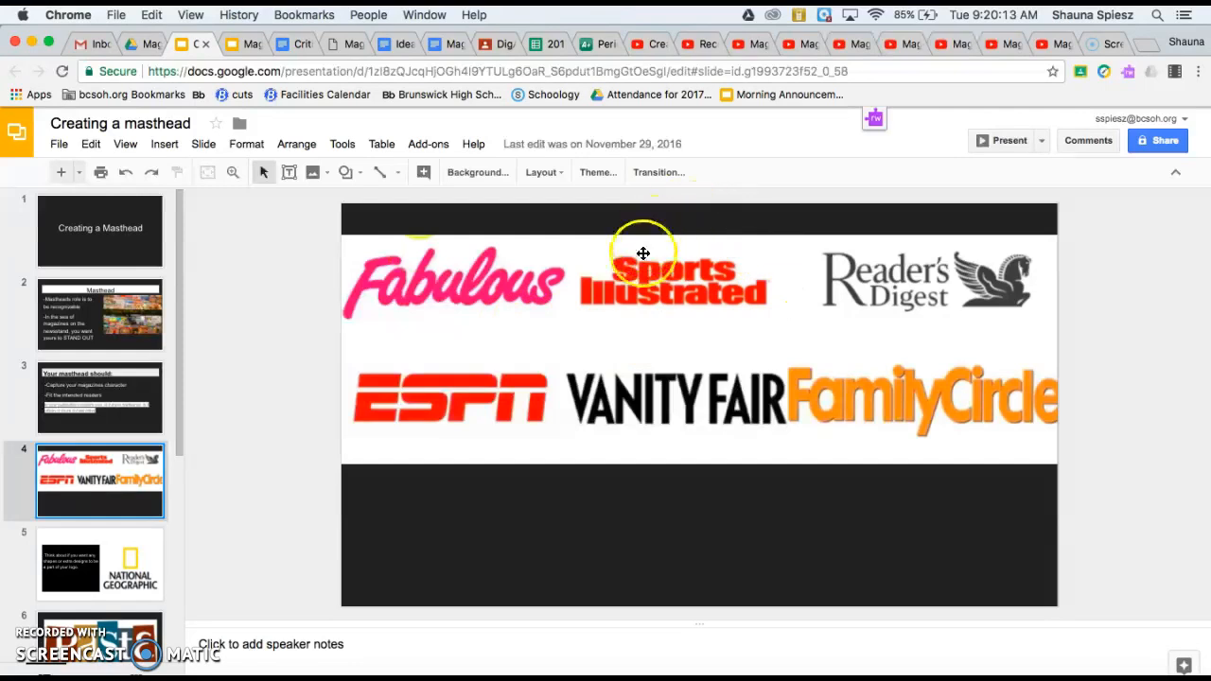
pyautogui.moveTo(789, 296)
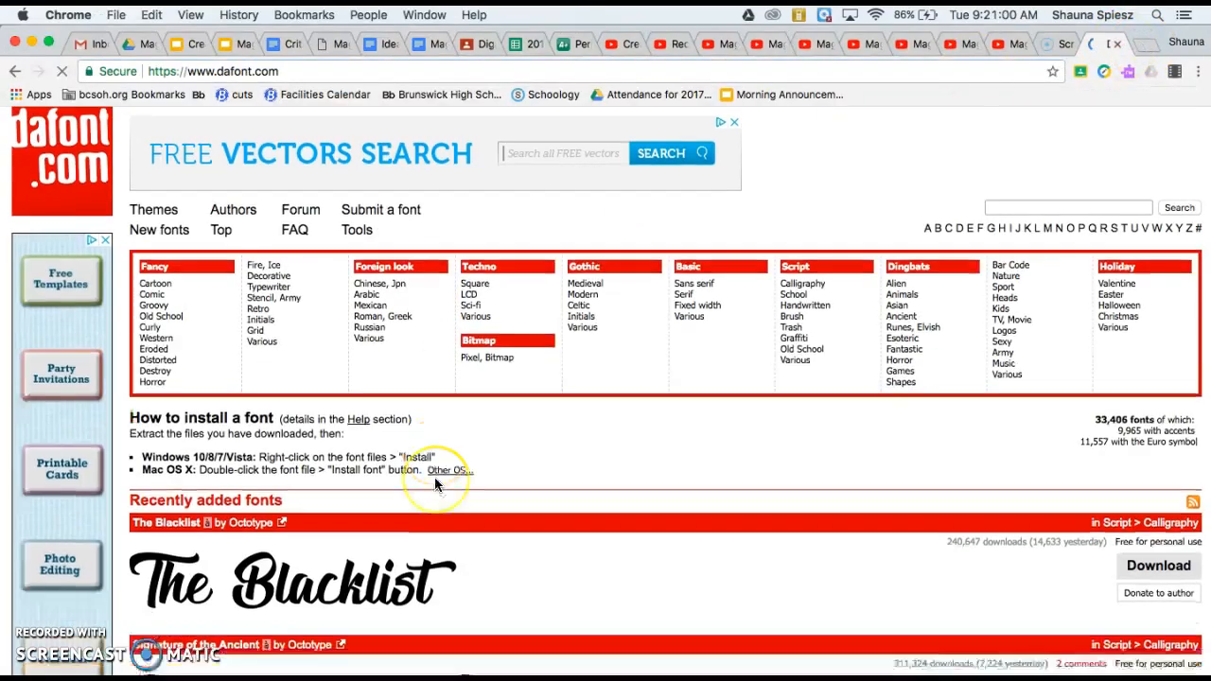
# Step: Scroll through the dafont.com font categories, then return to the Google Slides masthead examples
pyautogui.scroll(-3)
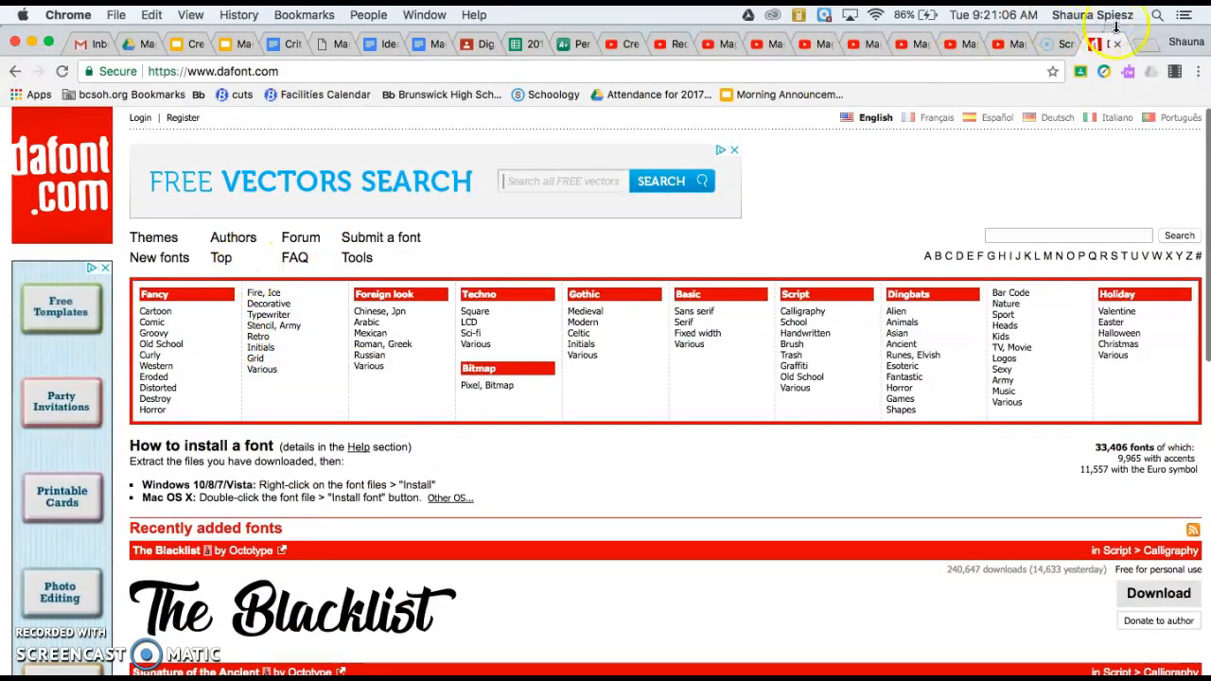
pyautogui.click(189, 43)
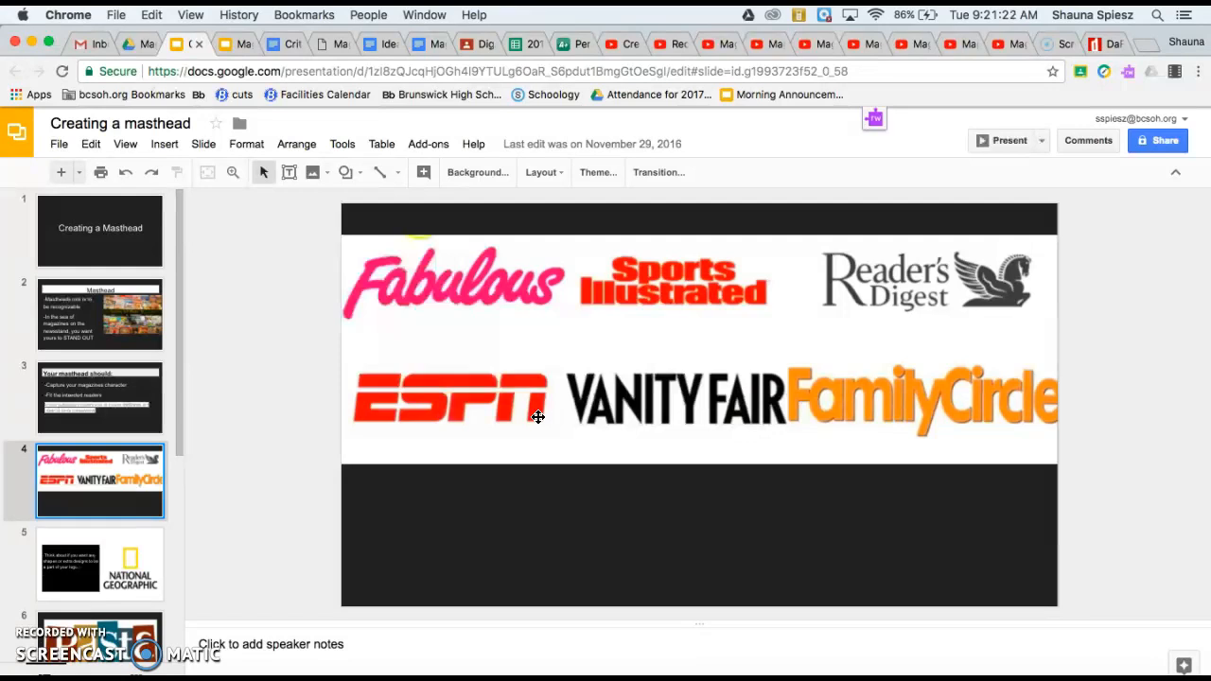
pyautogui.moveTo(931, 247)
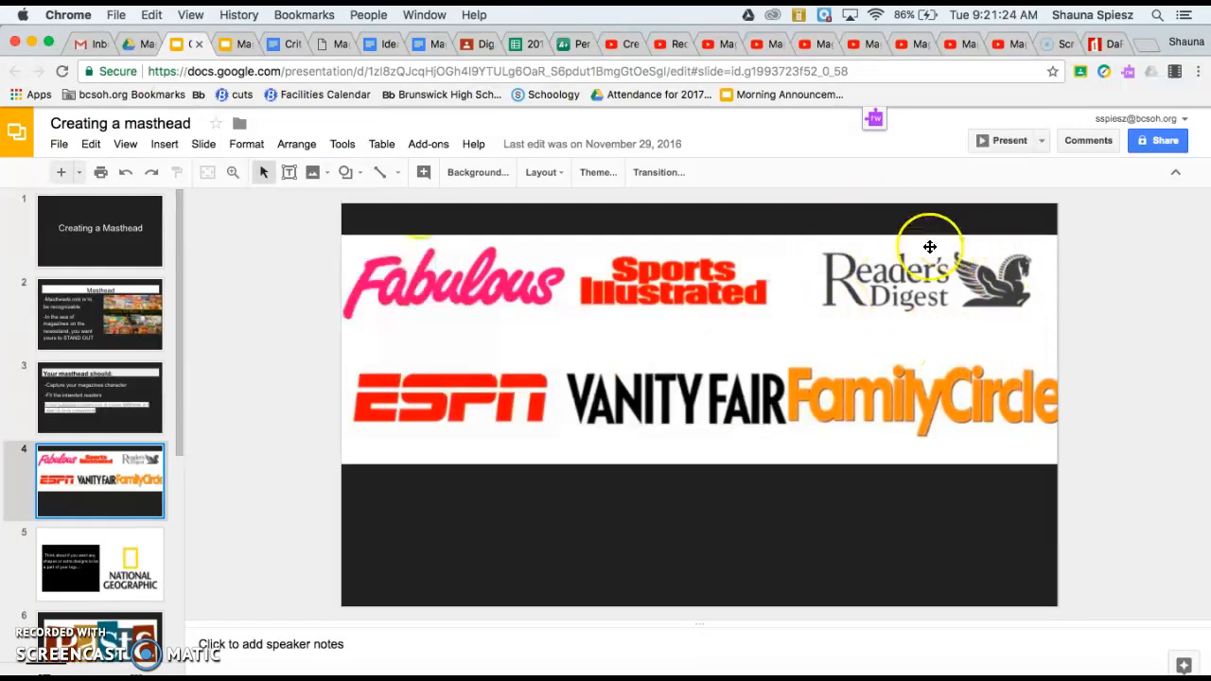
pyautogui.moveTo(927, 329)
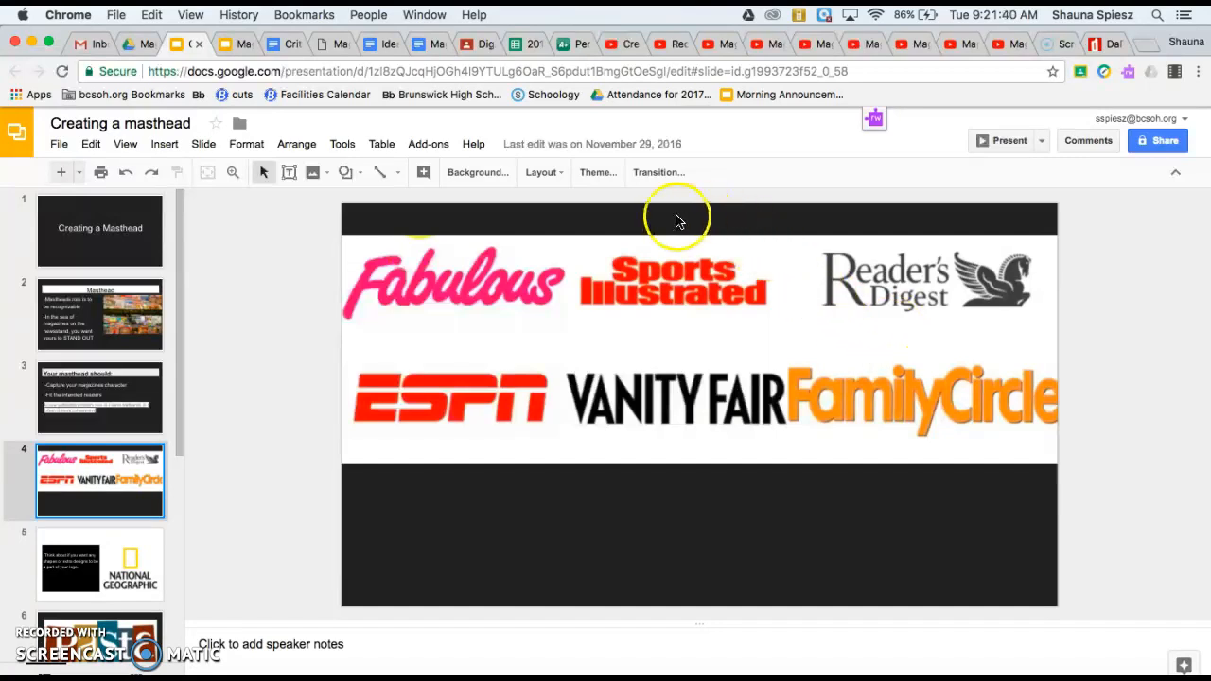
pyautogui.moveTo(753, 281)
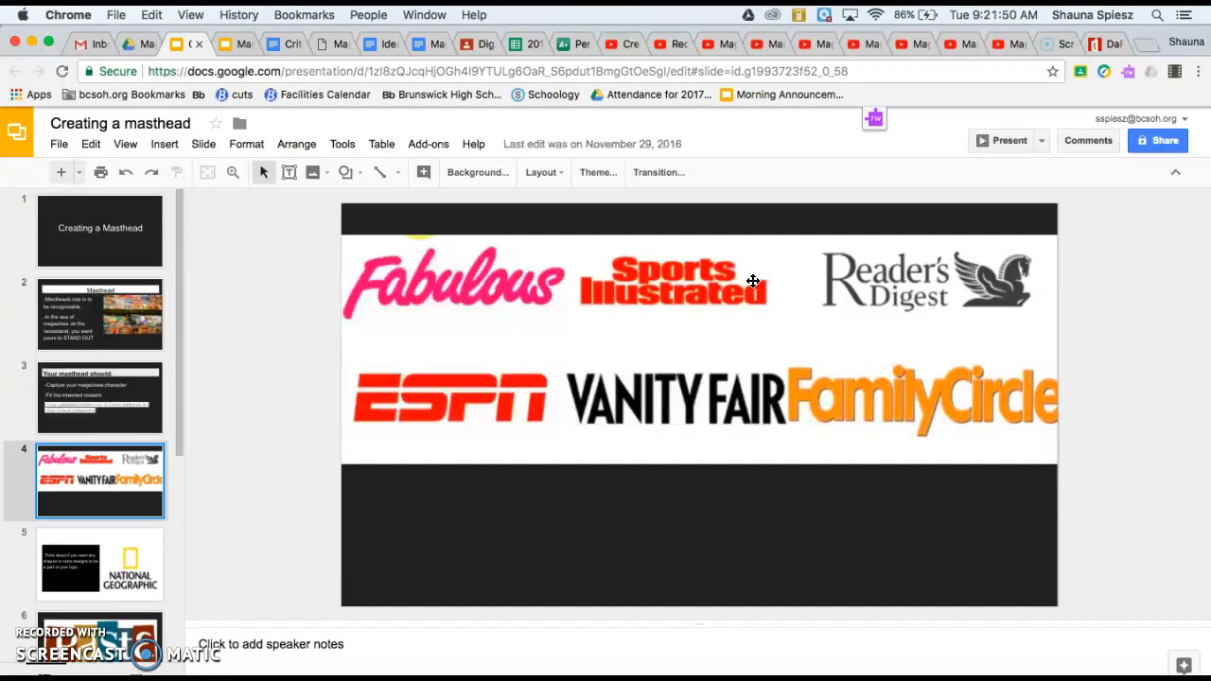
pyautogui.moveTo(654, 437)
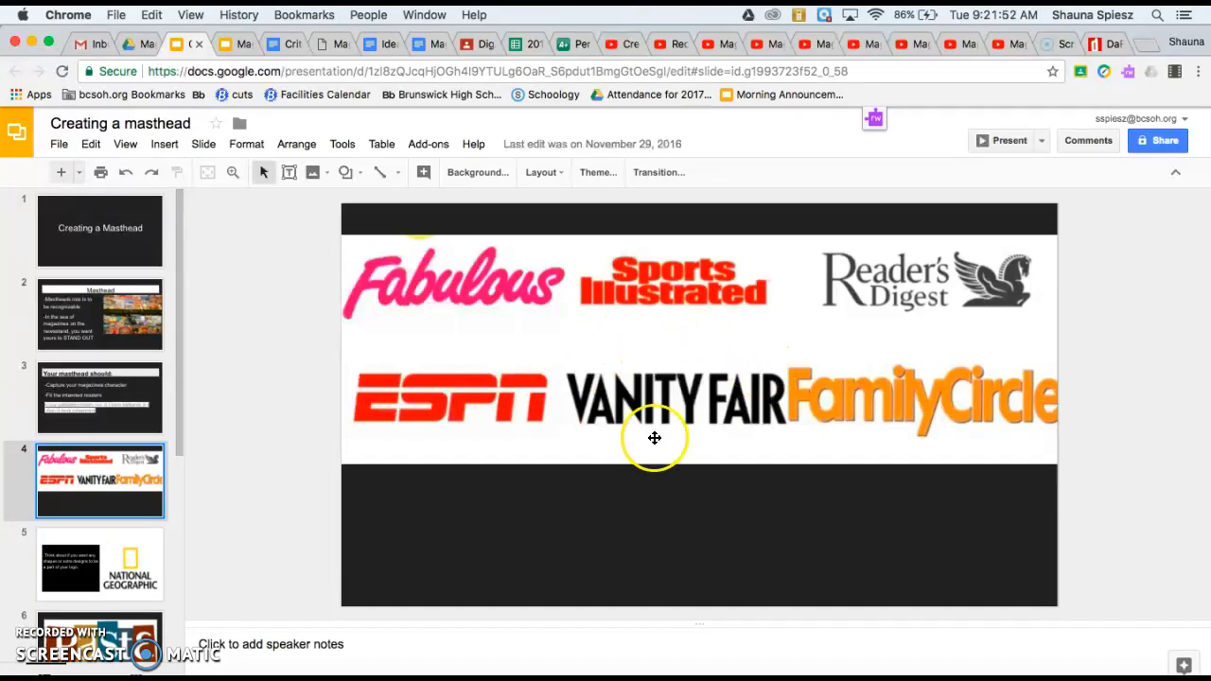
pyautogui.moveTo(730, 313)
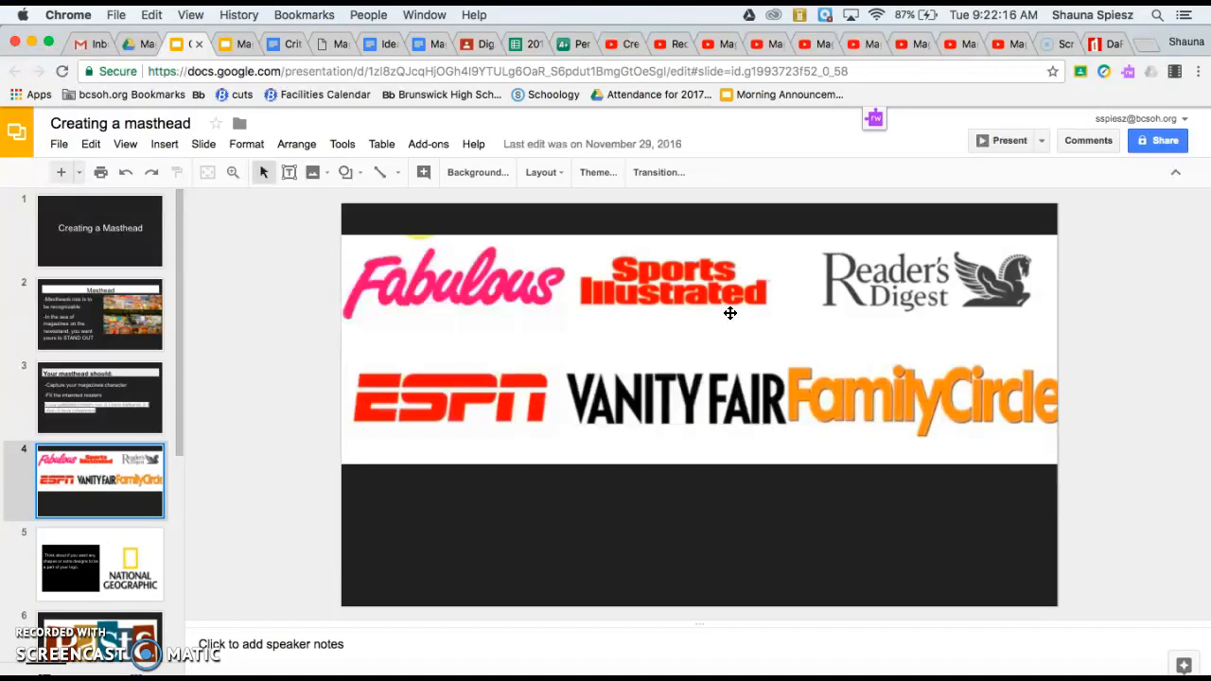
pyautogui.moveTo(62, 448)
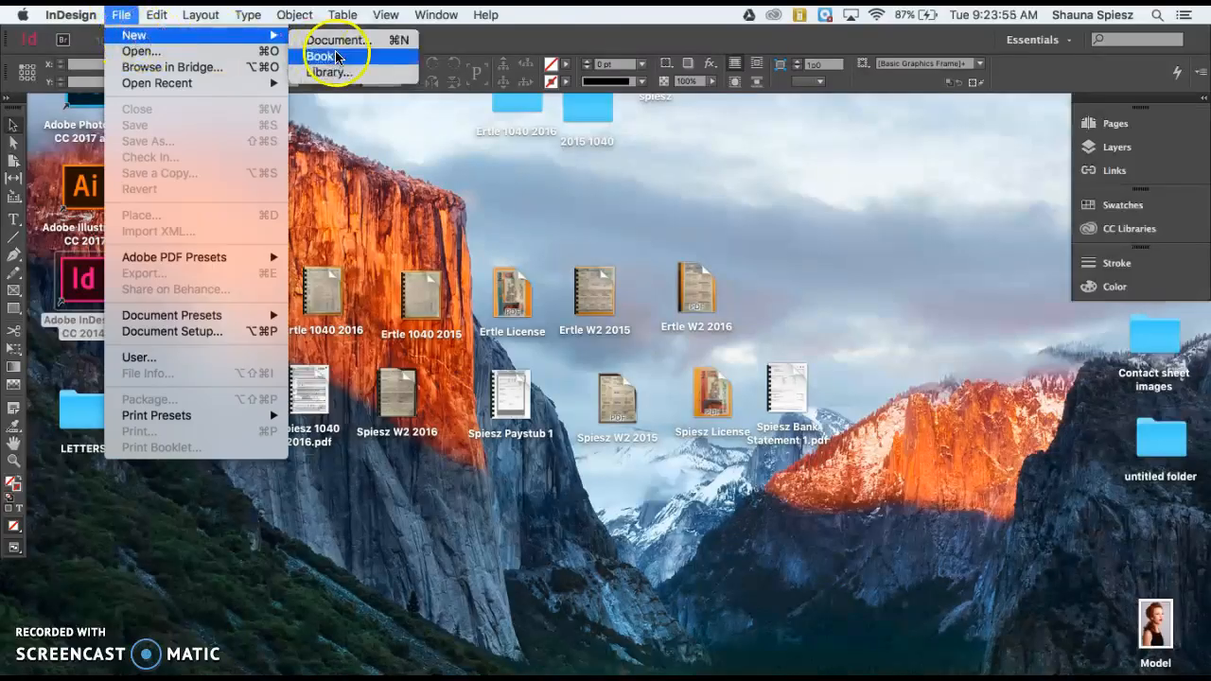
# Step: Create a new Letter portrait document with .25in margins and .25in bleed on all sides
pyautogui.click(338, 40)
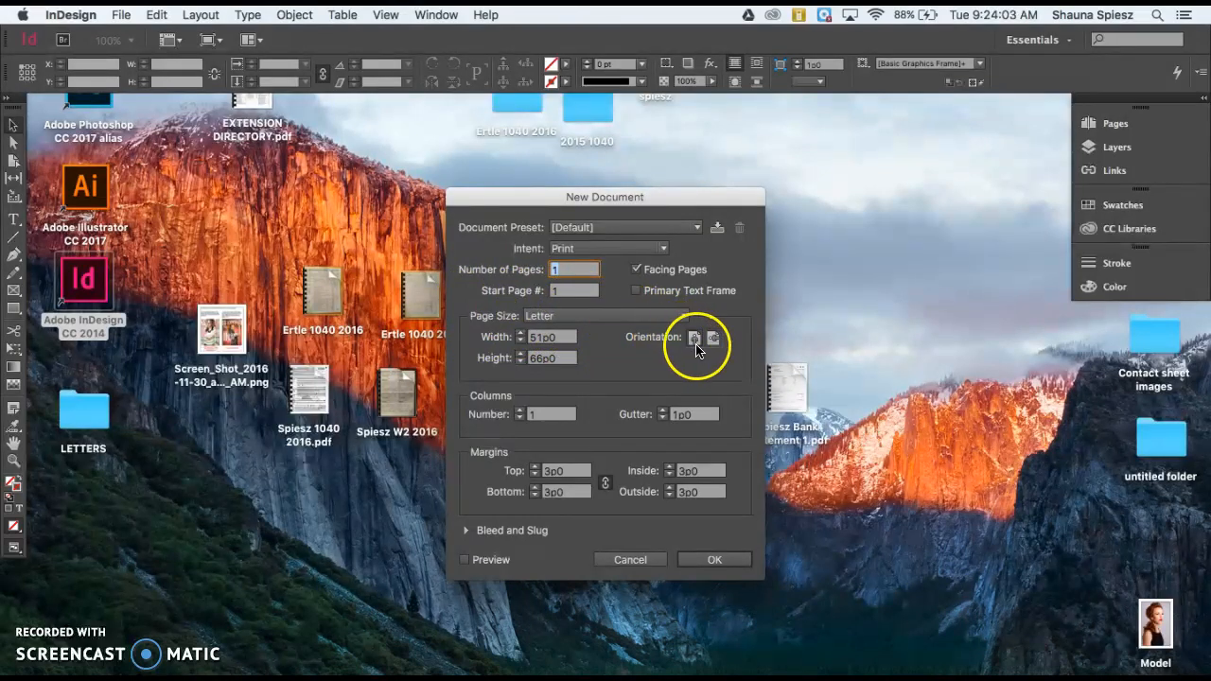
pyautogui.moveTo(691, 362)
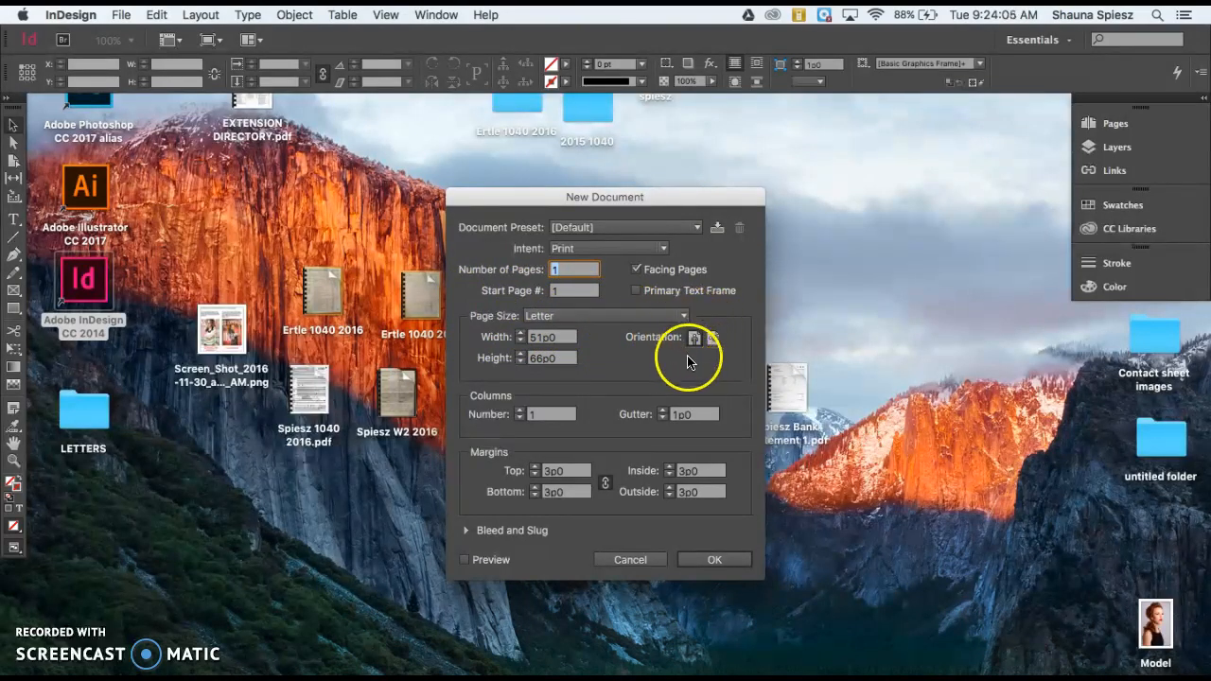
pyautogui.moveTo(695, 336)
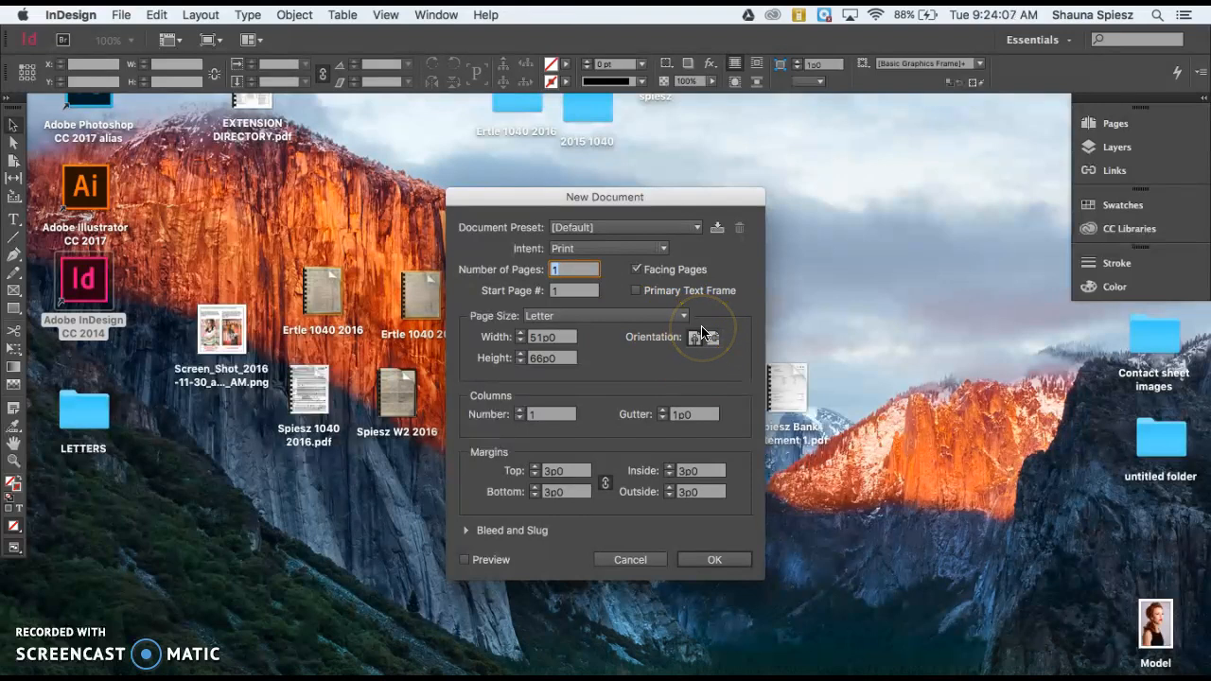
pyautogui.moveTo(535, 329)
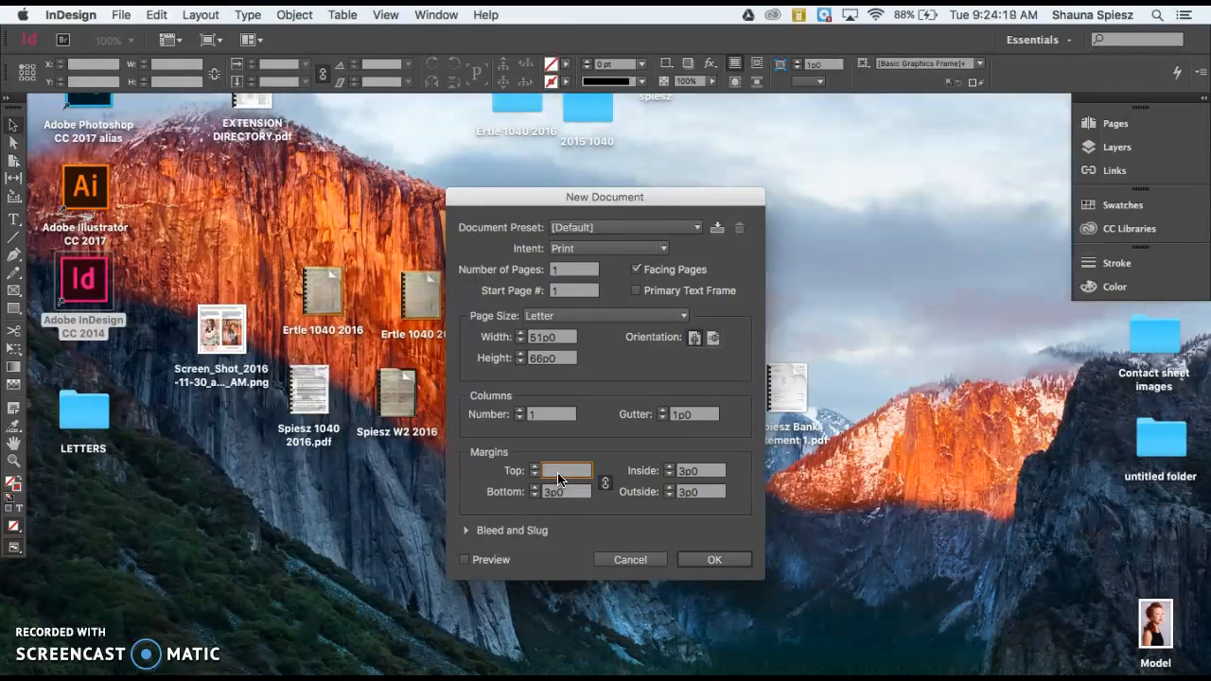
pyautogui.write('.25')
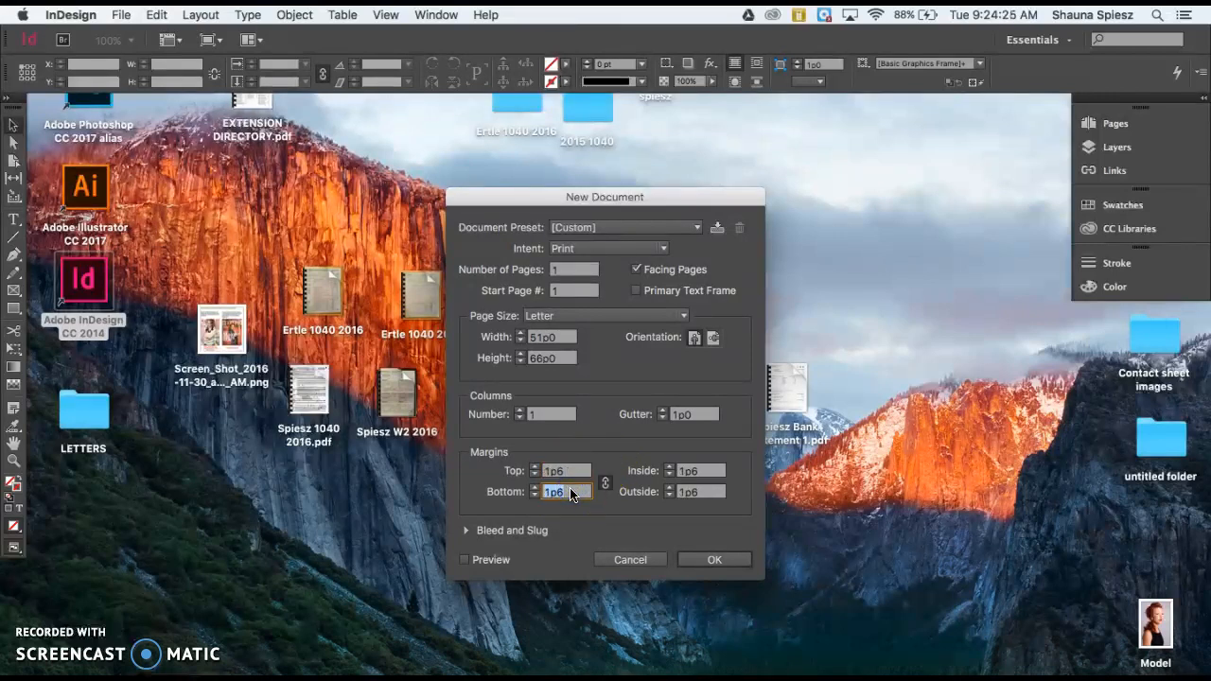
pyautogui.write('25in')
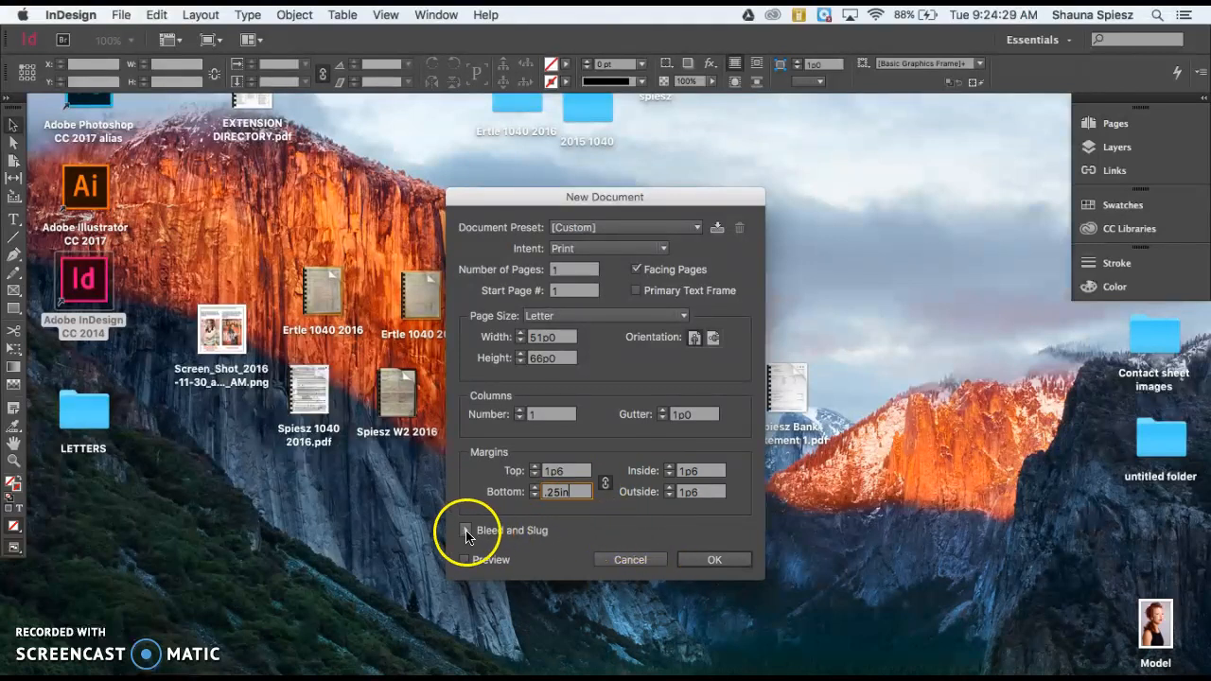
pyautogui.click(478, 530)
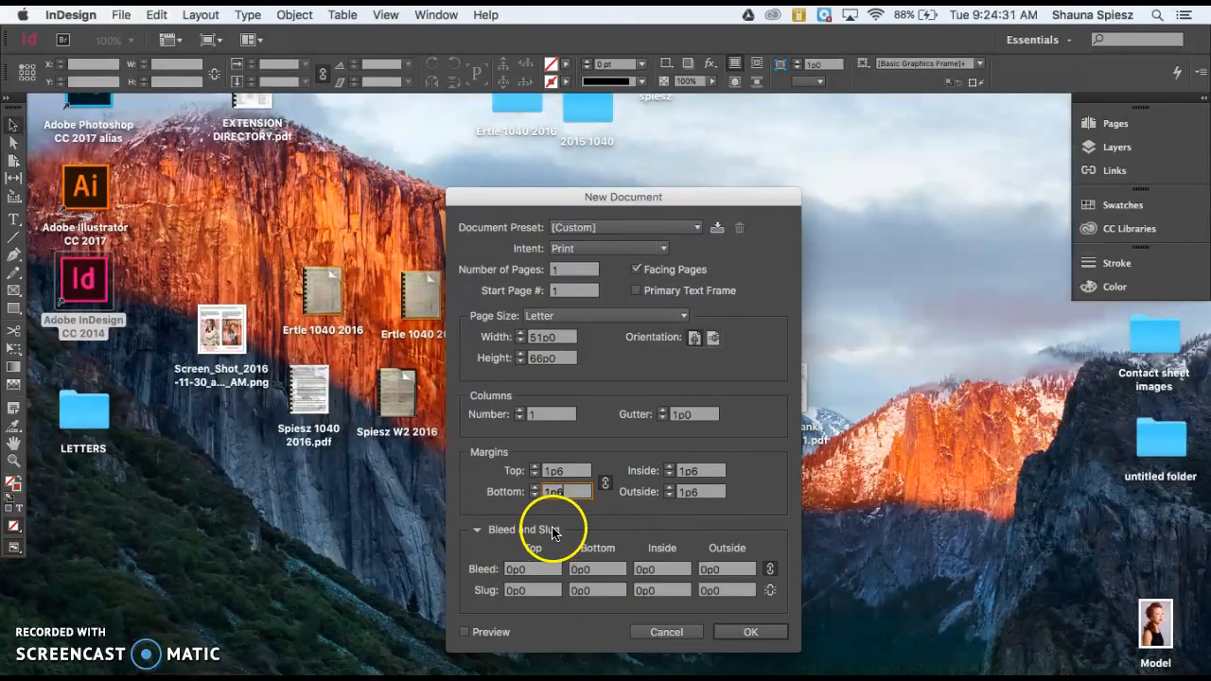
pyautogui.moveTo(533, 569)
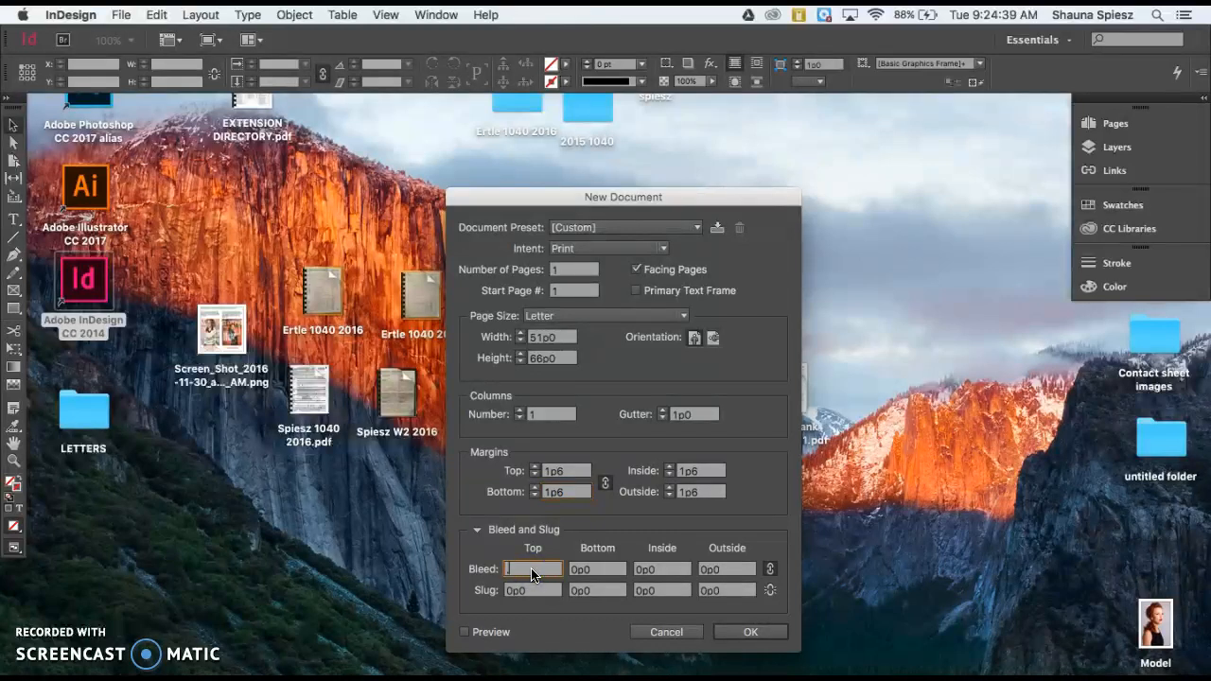
pyautogui.write('.25in')
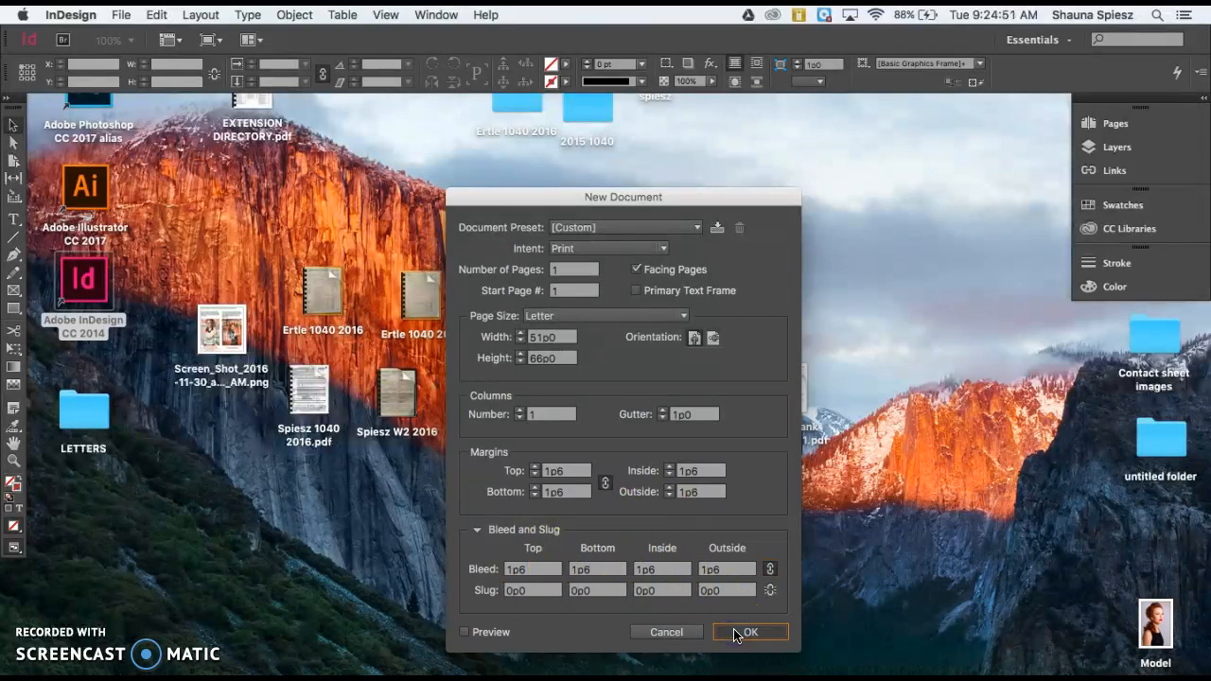
pyautogui.click(749, 632)
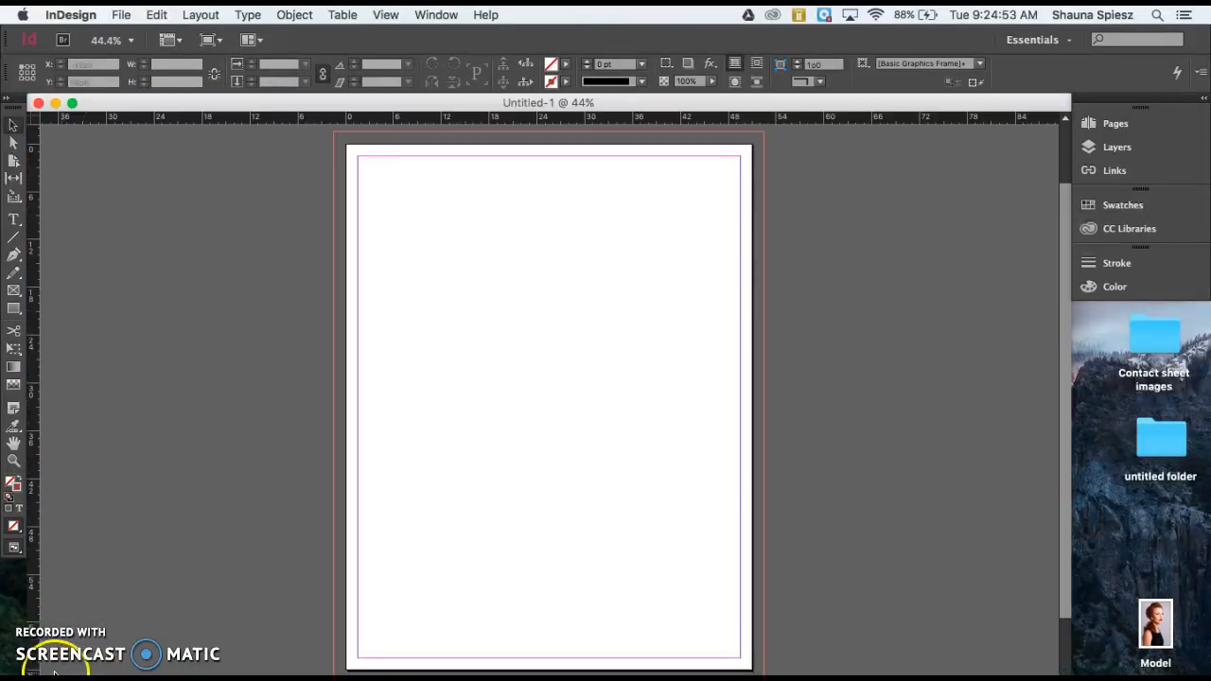
pyautogui.moveTo(331, 142)
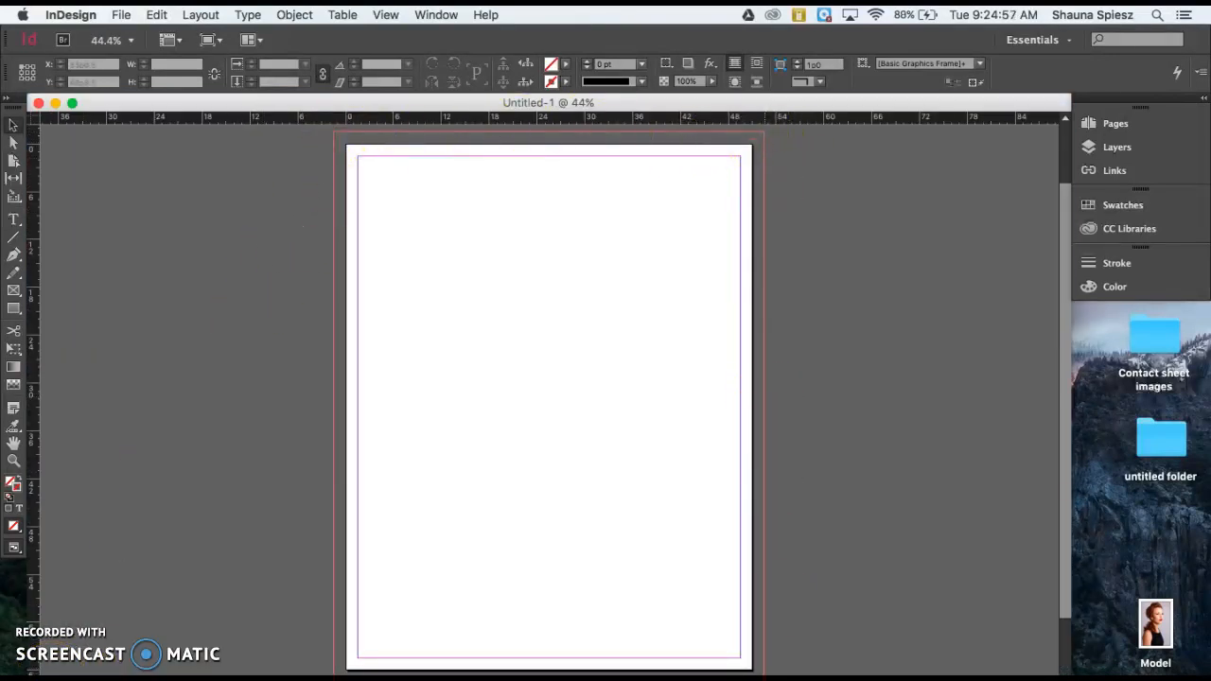
pyautogui.moveTo(396, 175)
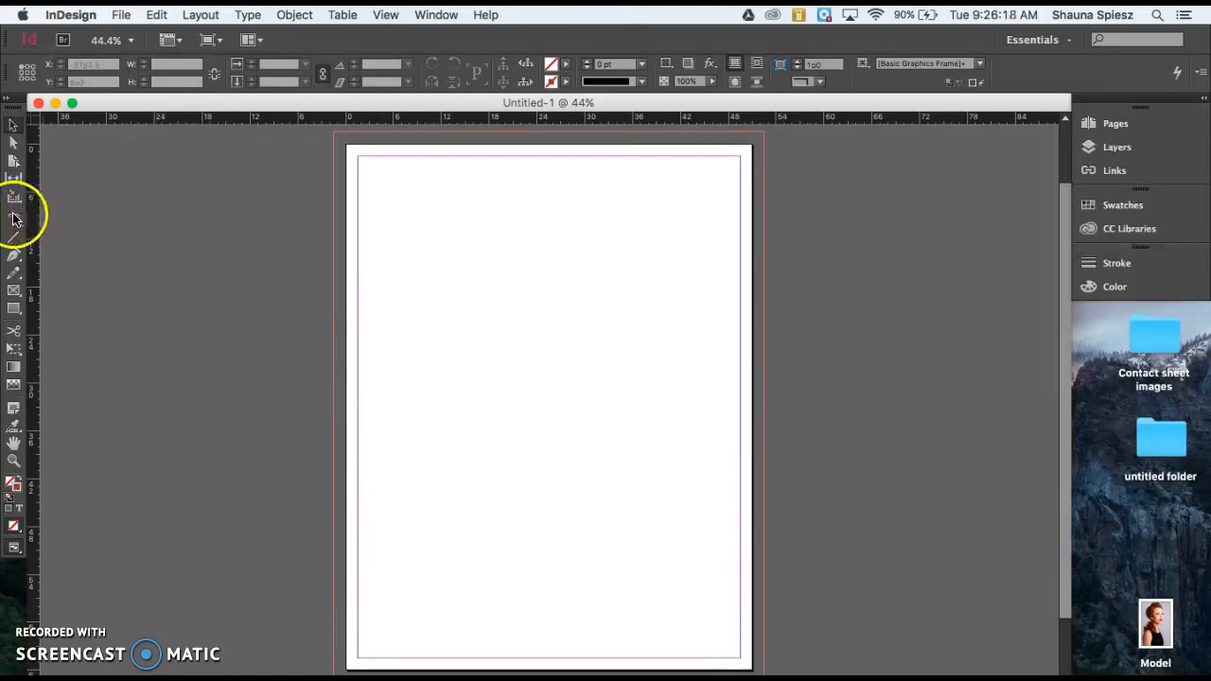
# Step: Draw a text frame across the top of the page and enter the word AWESOME
pyautogui.click(14, 220)
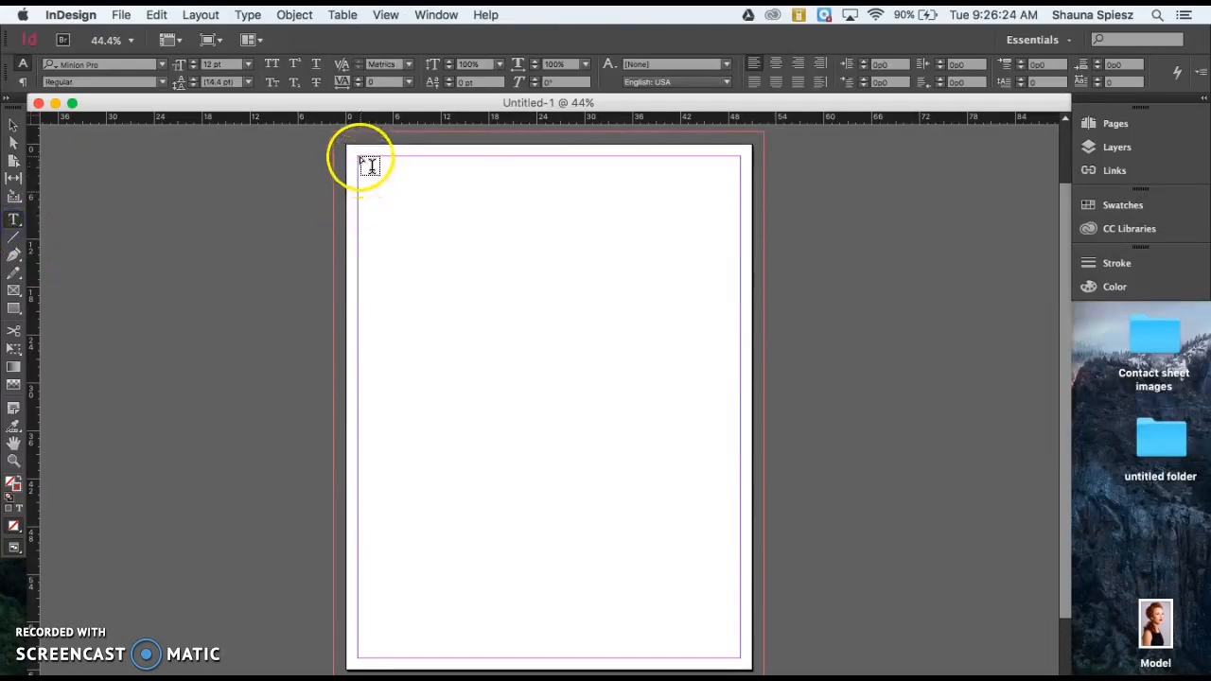
pyautogui.moveTo(360, 158); pyautogui.dragTo(545, 277)
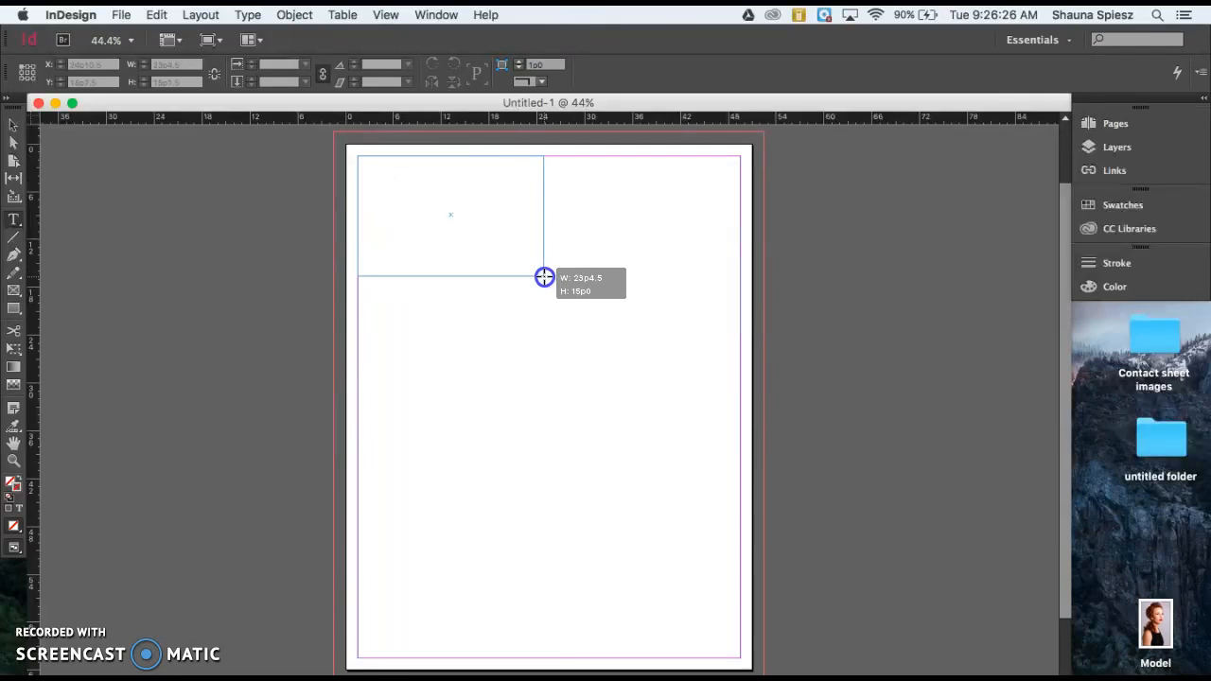
pyautogui.moveTo(544, 278); pyautogui.dragTo(741, 287)
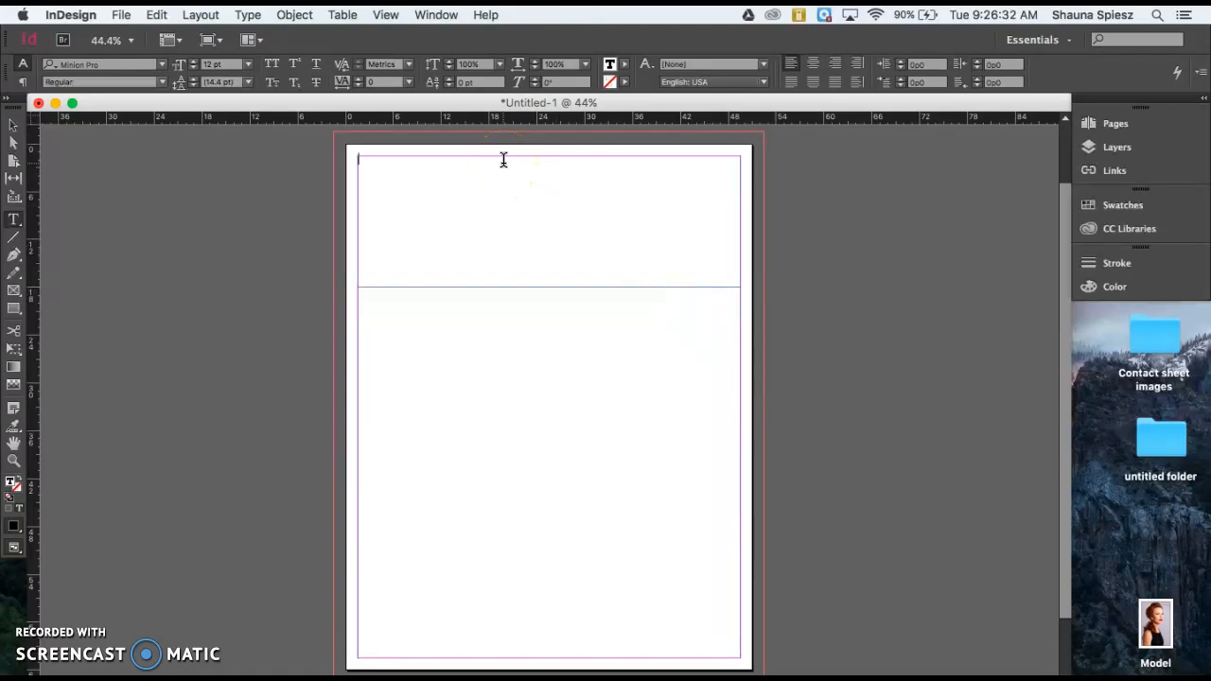
pyautogui.write('AWES')
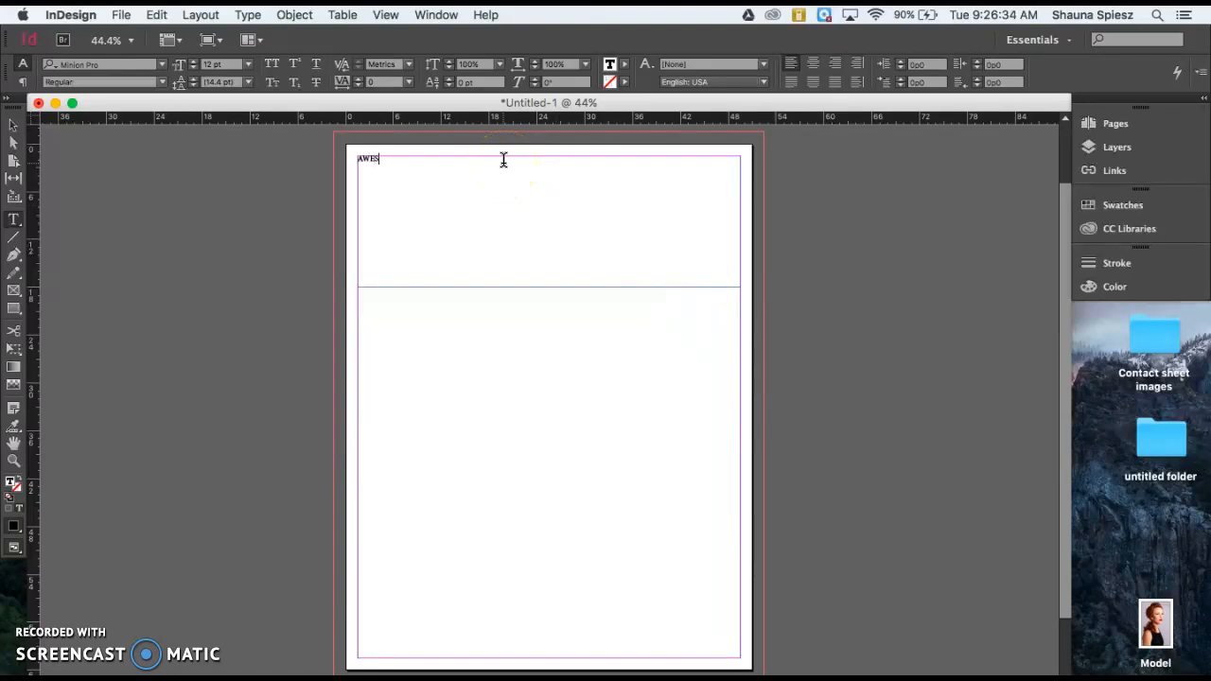
pyautogui.write('OME')
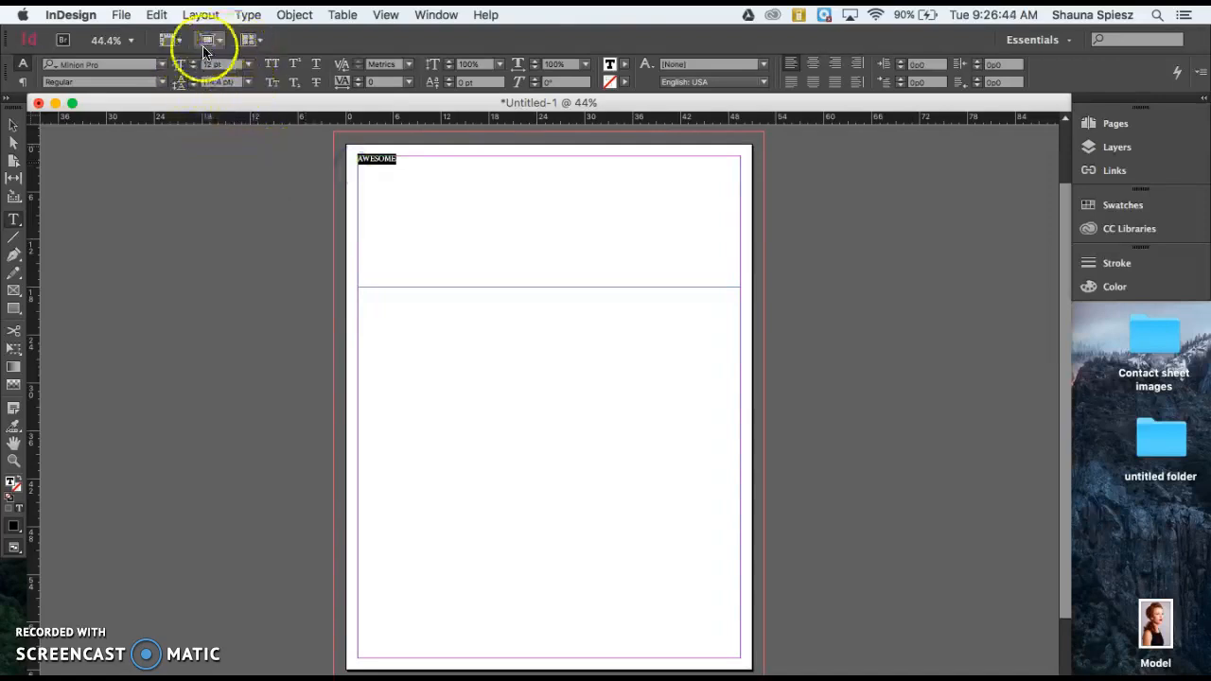
# Step: Enlarge AWESOME to a preset headline size, then reduce it to 125 pt and smaller to fit one line
pyautogui.click(248, 63)
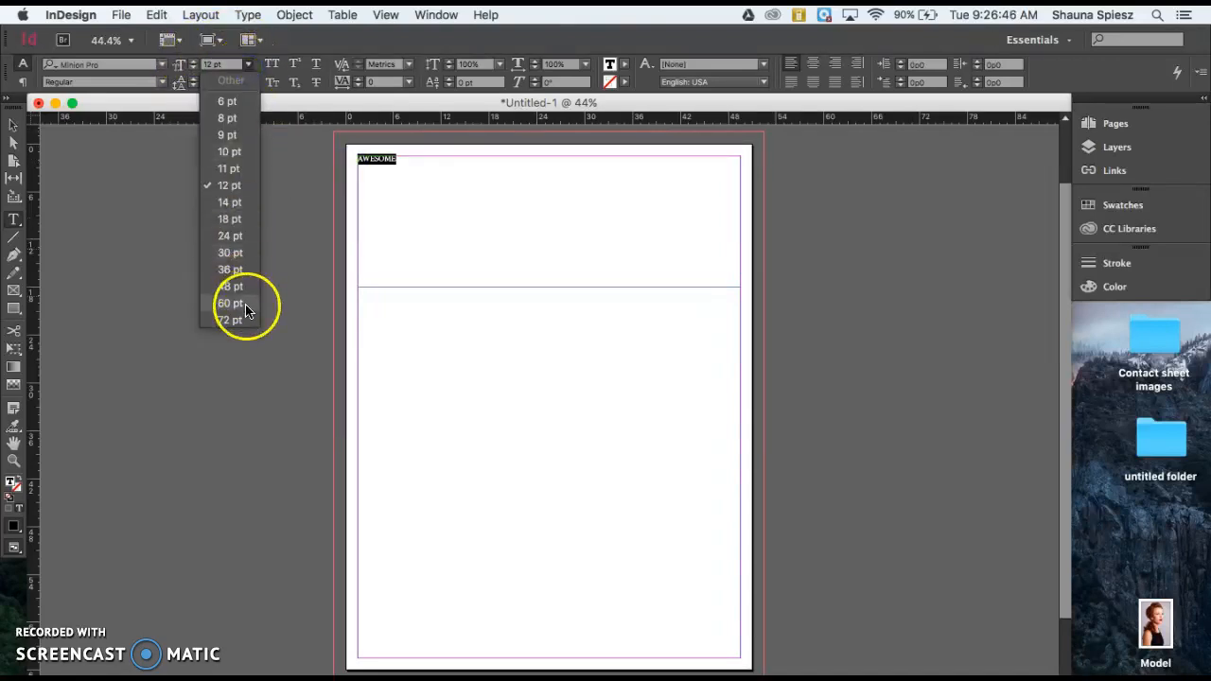
pyautogui.click(230, 319)
pyautogui.write('150')
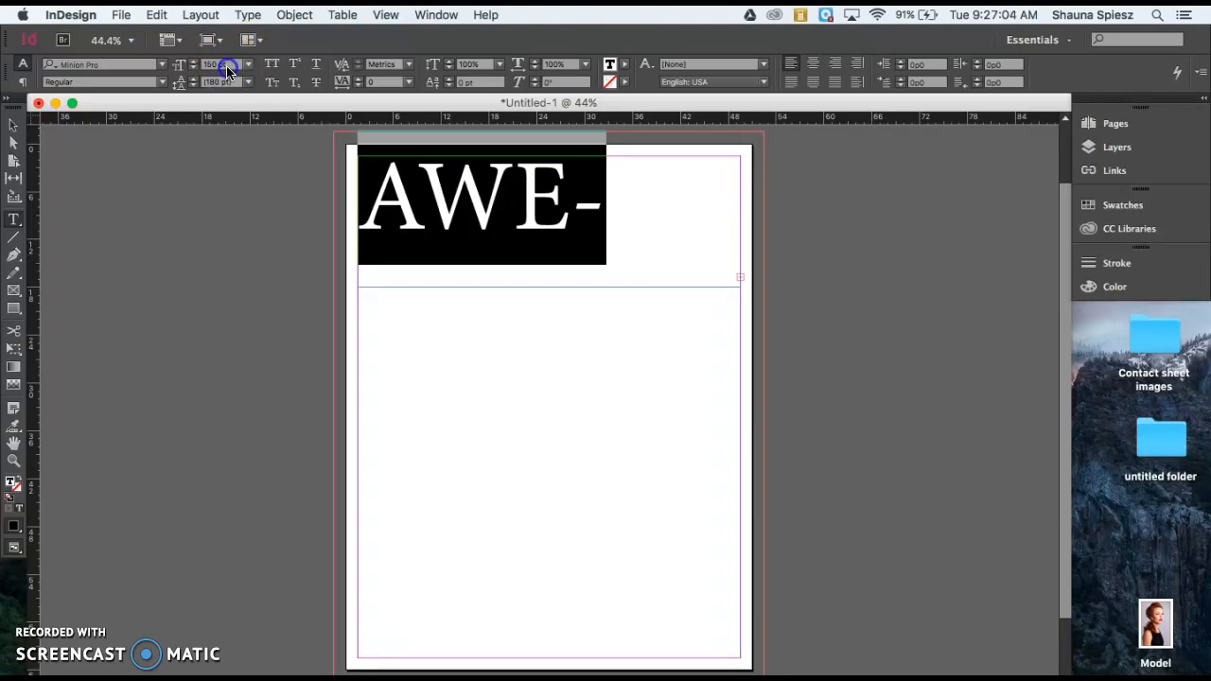
pyautogui.tripleClick(217, 64)
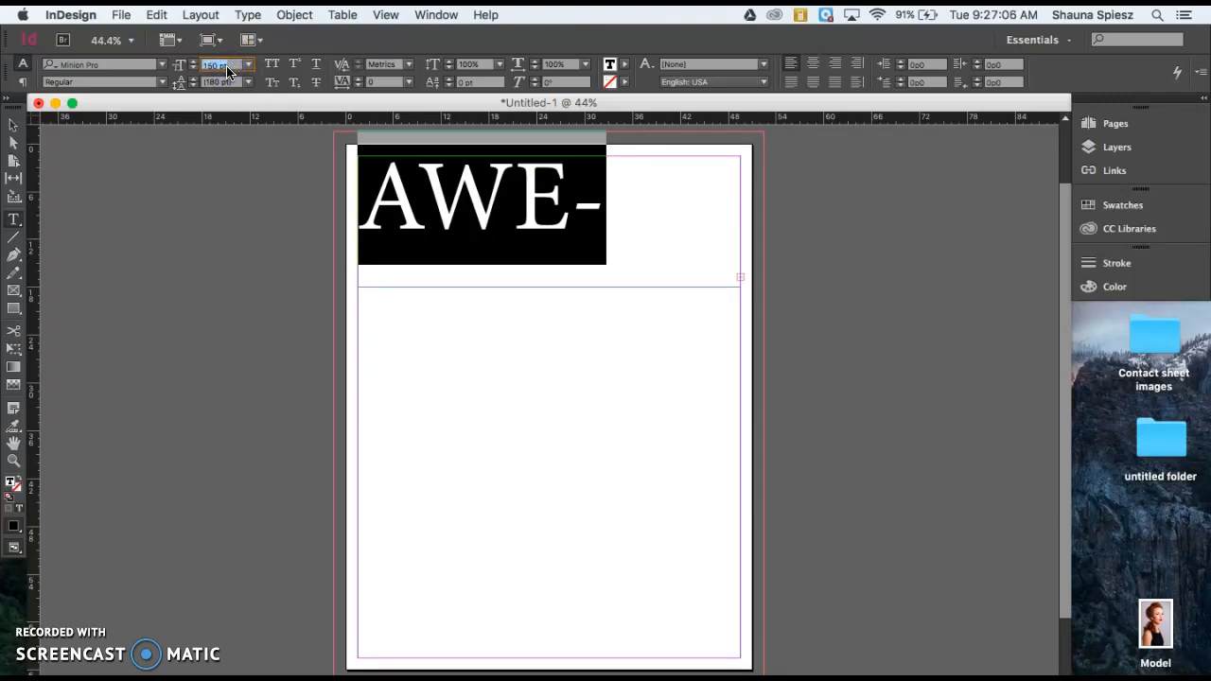
pyautogui.write('125')
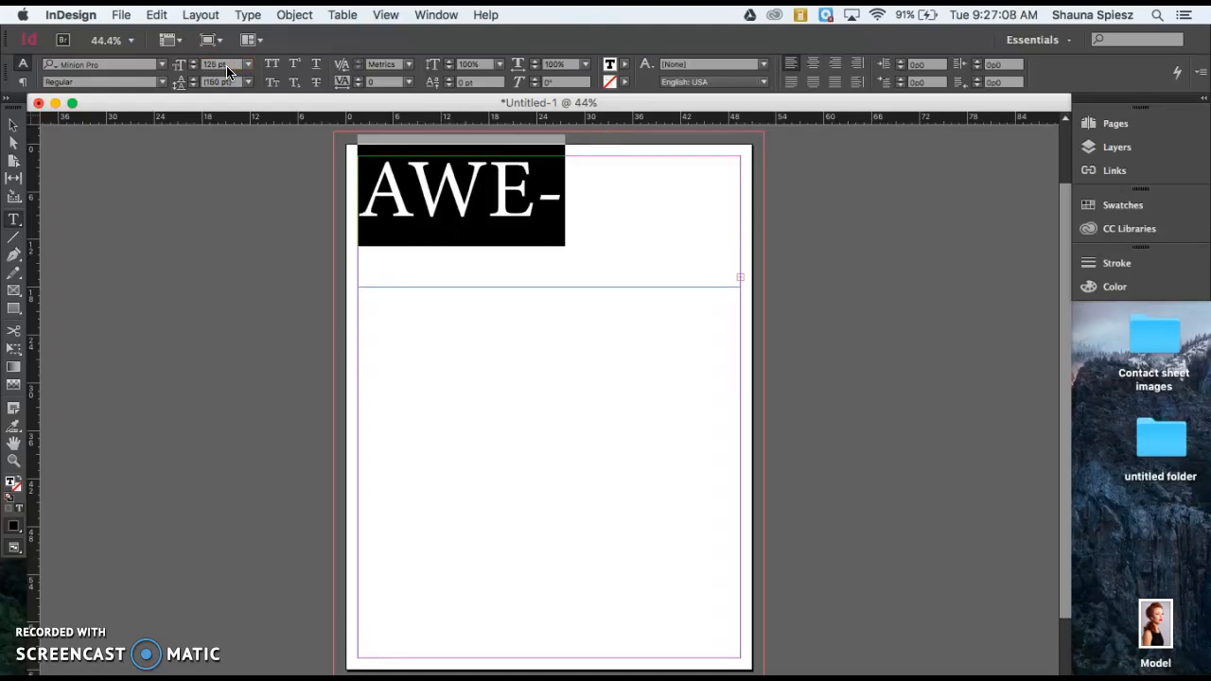
pyautogui.tripleClick(217, 64)
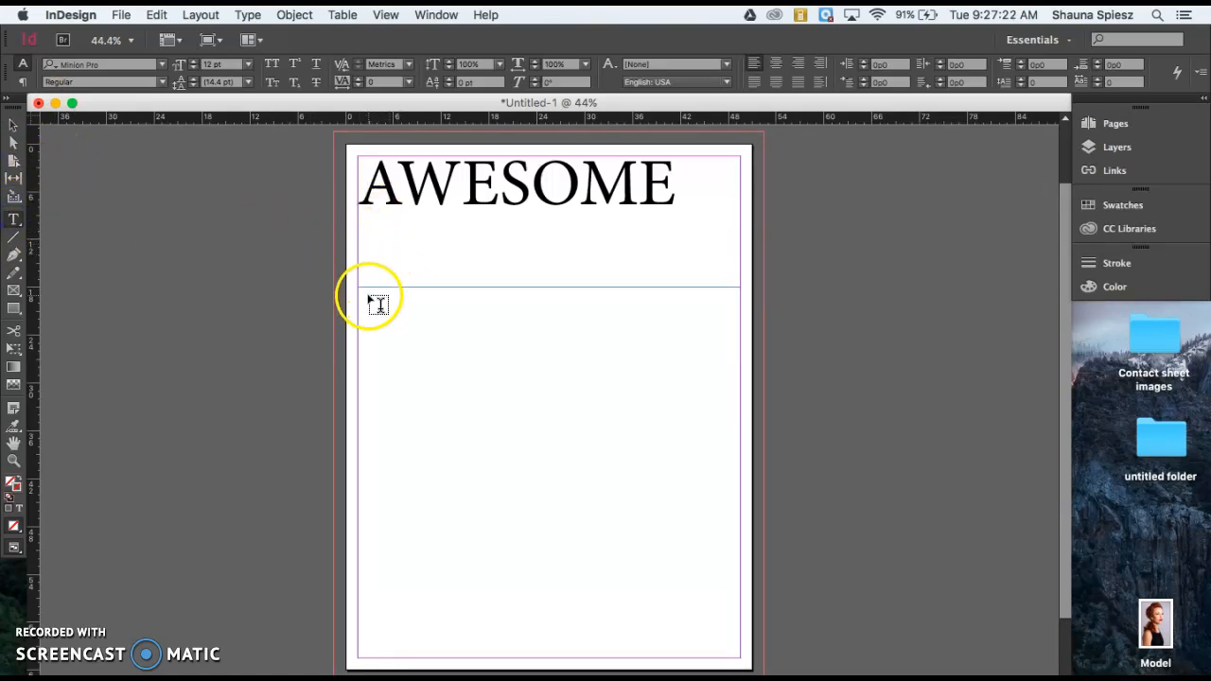
# Step: Add a text frame below the headline reading Magazine and set it to a larger preset size
pyautogui.moveTo(367, 293); pyautogui.dragTo(552, 336)
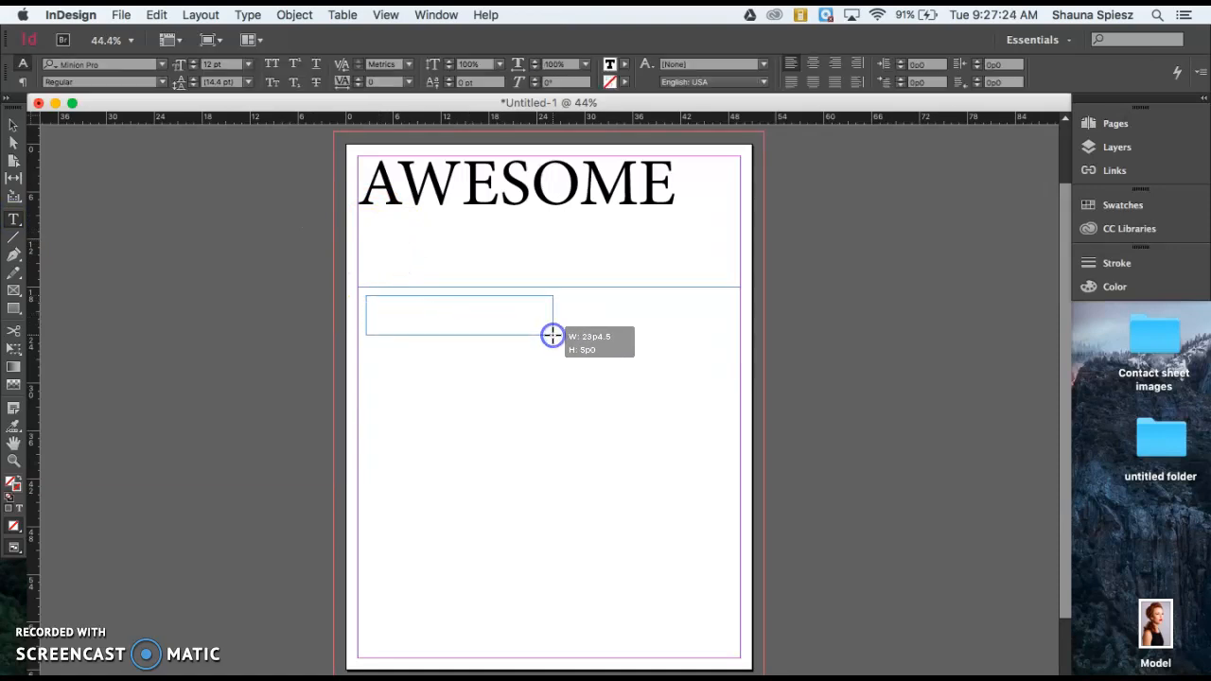
pyautogui.write('Magazine')
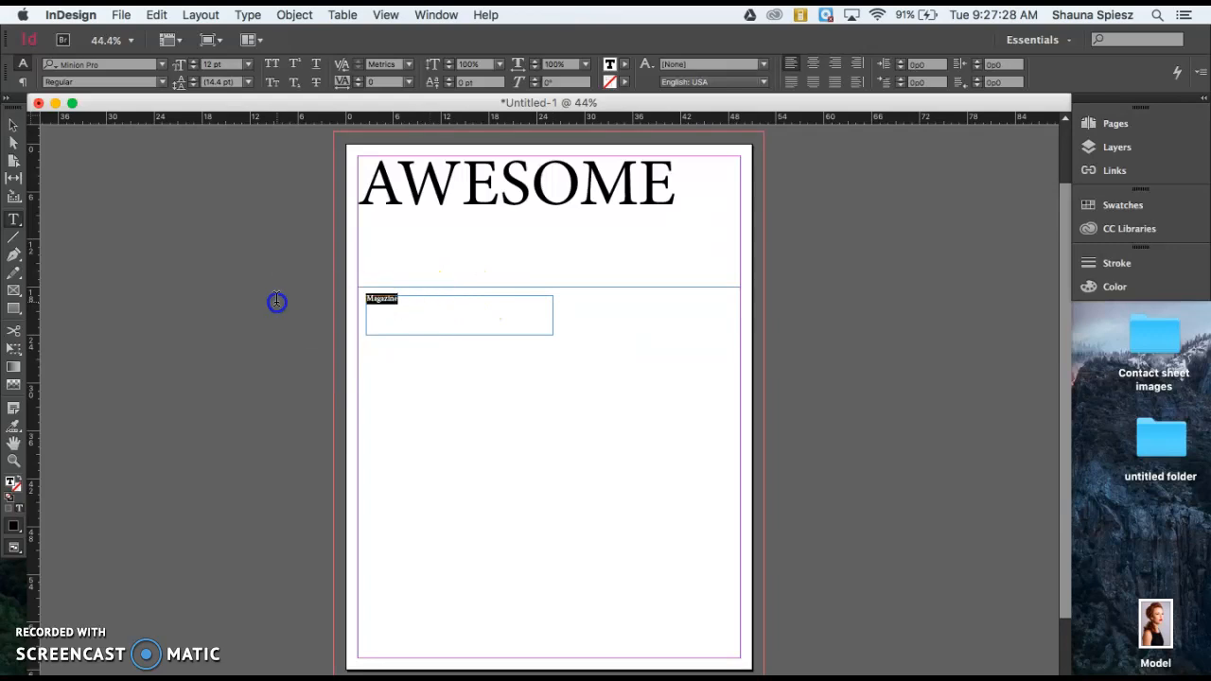
pyautogui.click(248, 65)
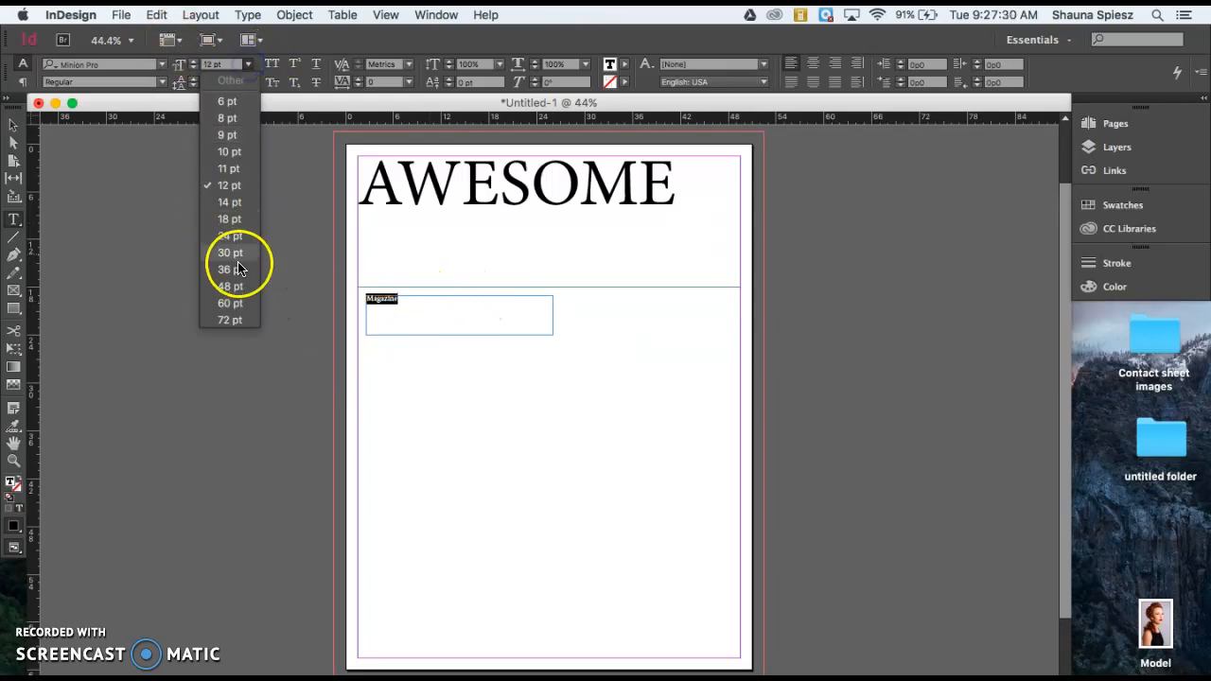
pyautogui.click(229, 303)
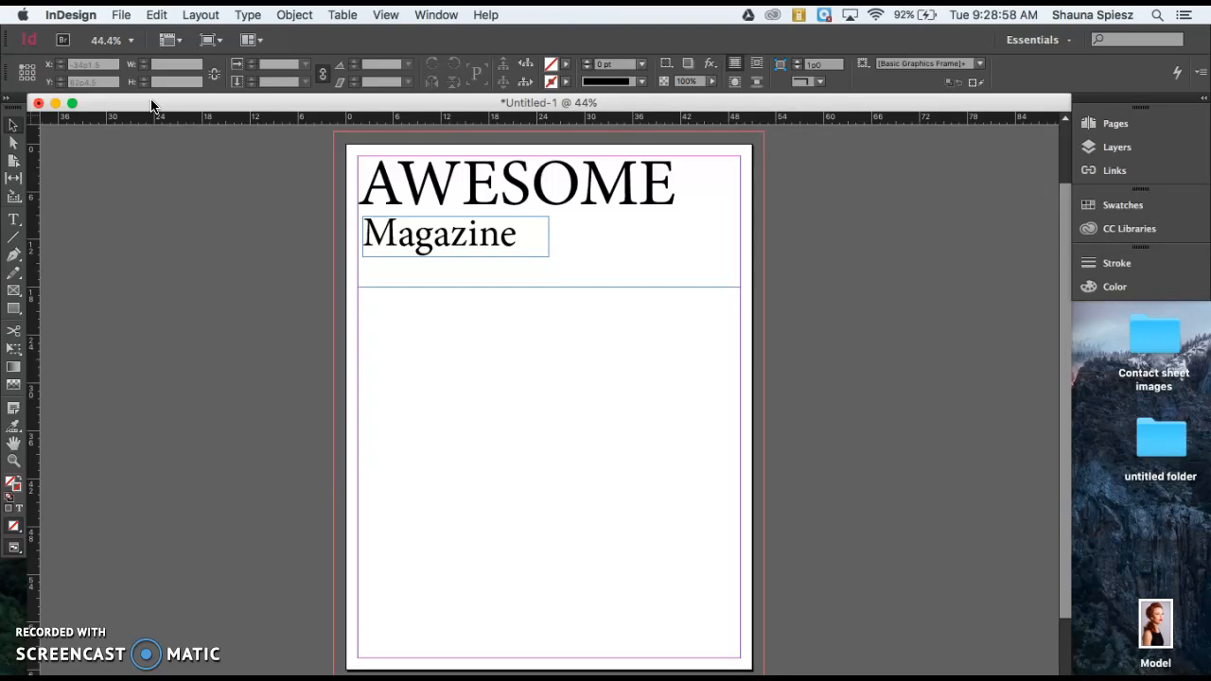
# Step: Fill the selected AWESOME text with a blue chosen from the CMYK Color panel spectrum
pyautogui.click(634, 180)
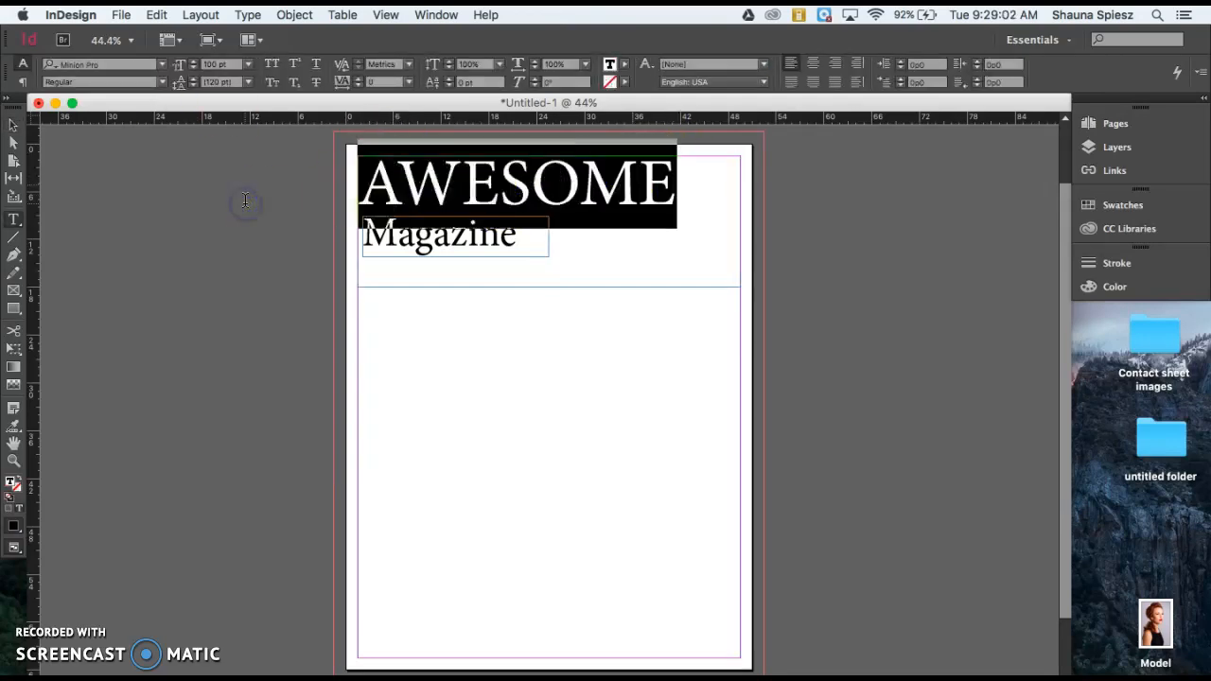
pyautogui.moveTo(952, 184)
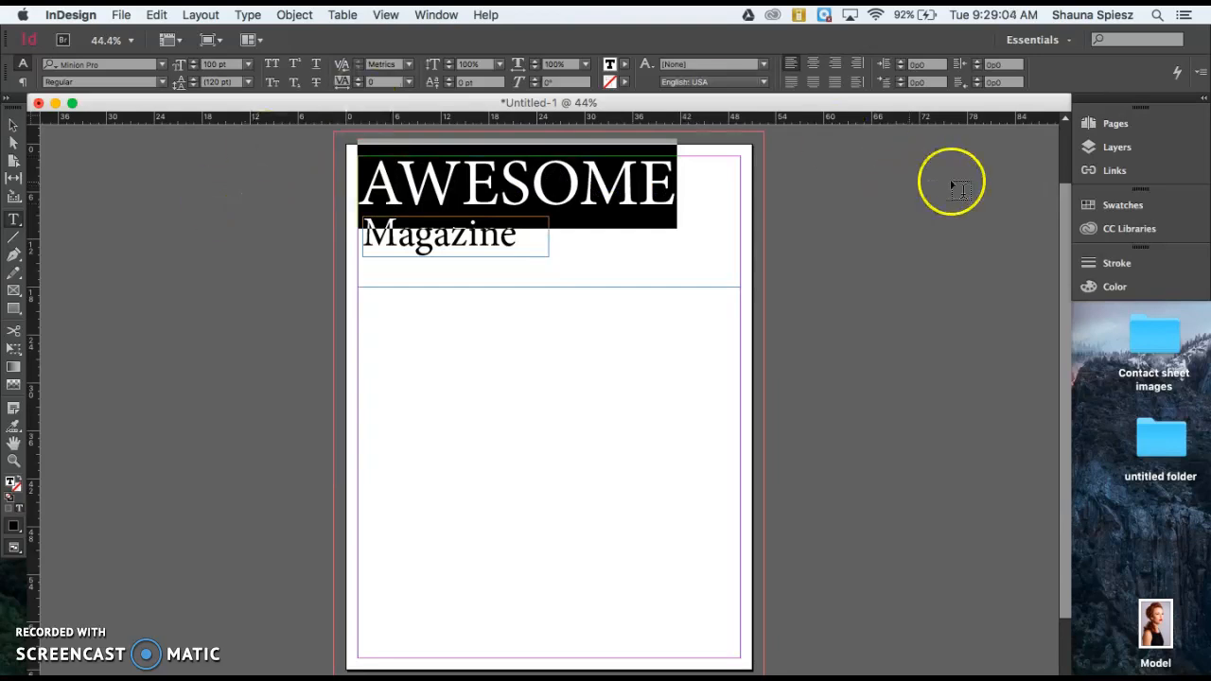
pyautogui.moveTo(1169, 303)
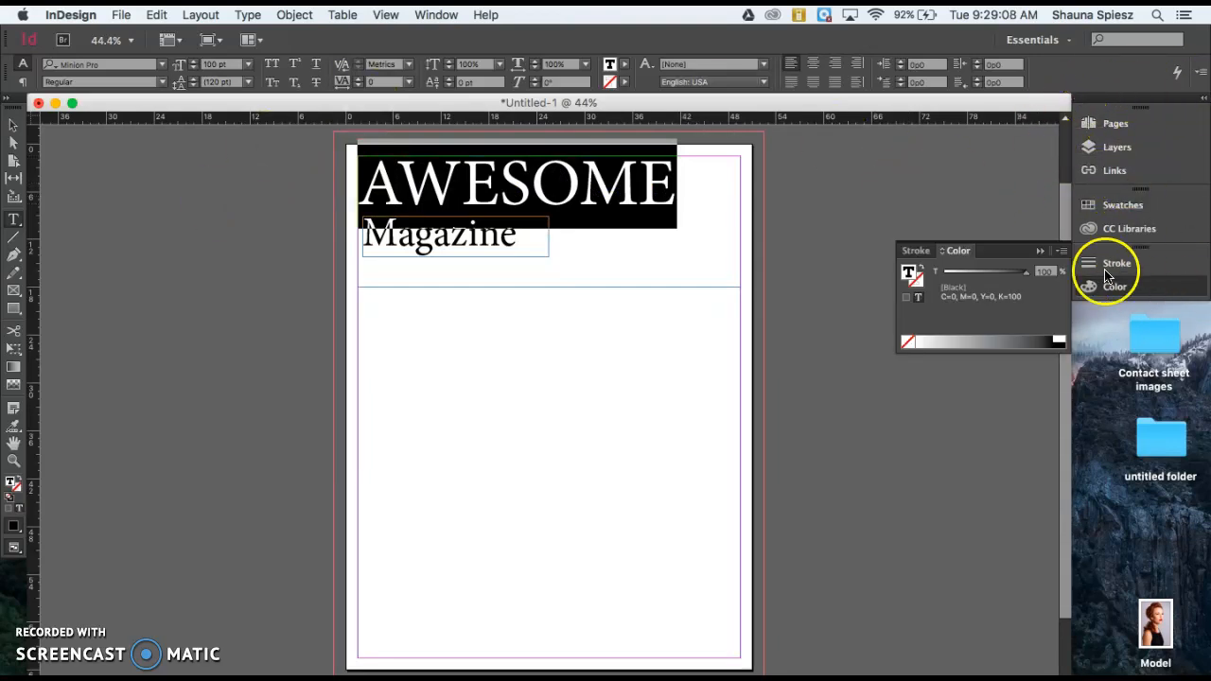
pyautogui.click(1062, 250)
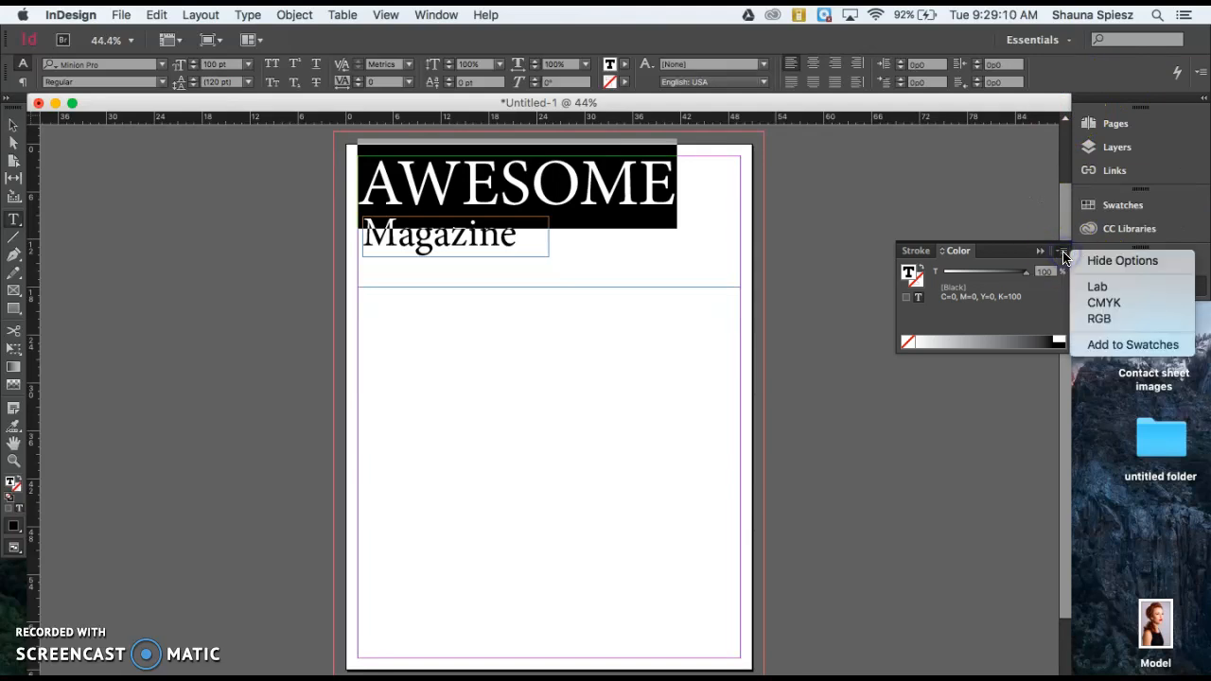
pyautogui.click(1103, 302)
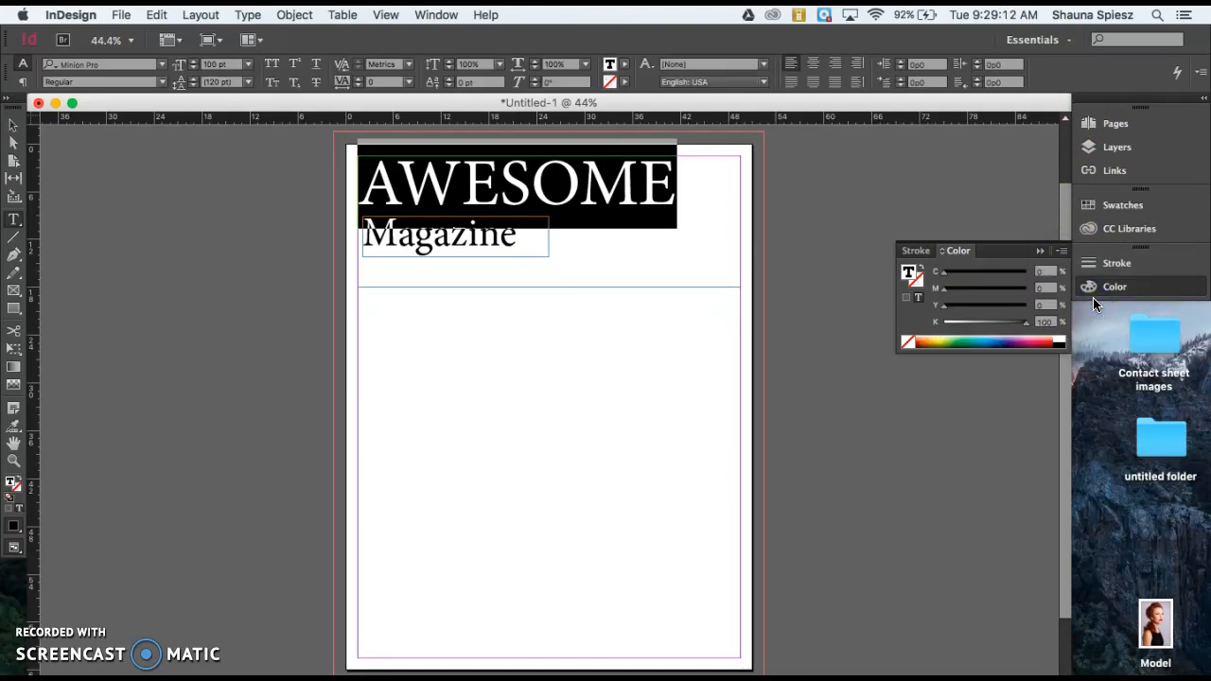
pyautogui.click(991, 341)
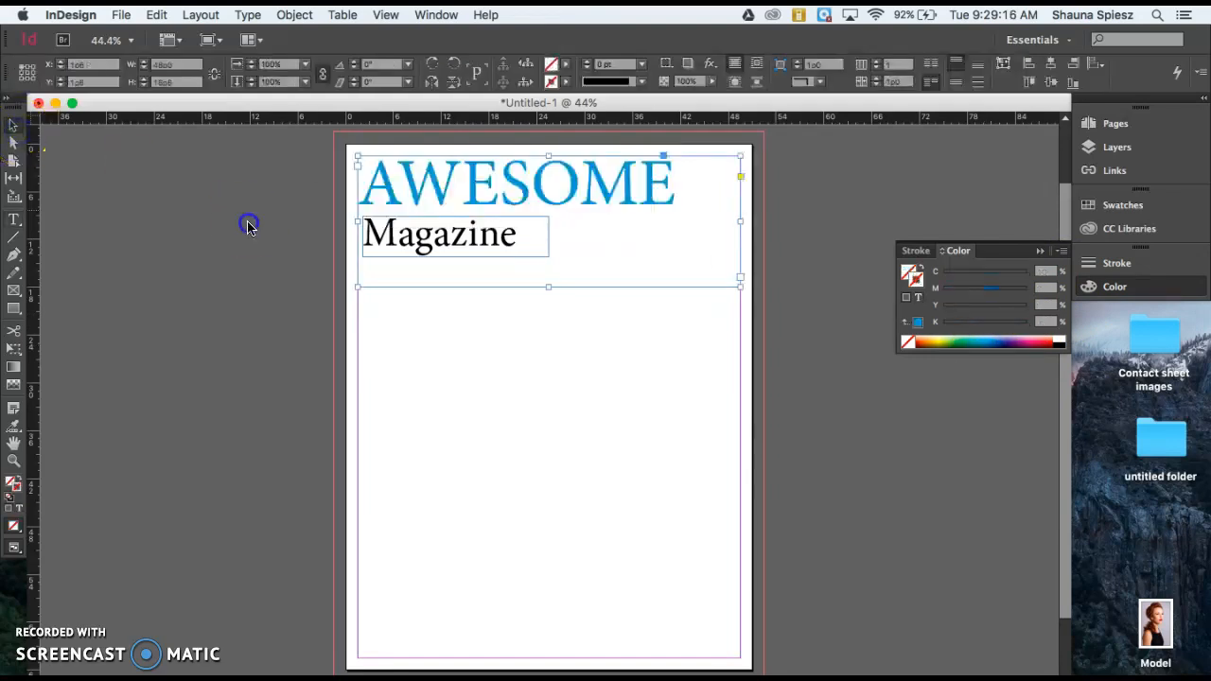
pyautogui.click(658, 180)
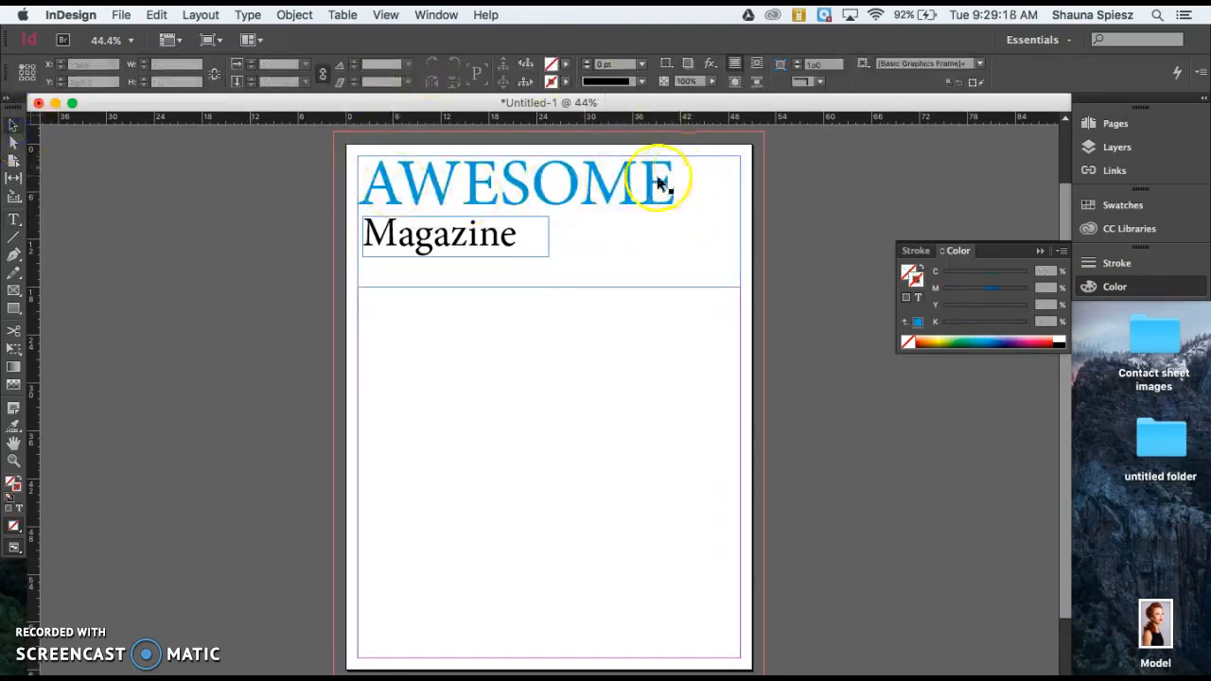
pyautogui.click(649, 182)
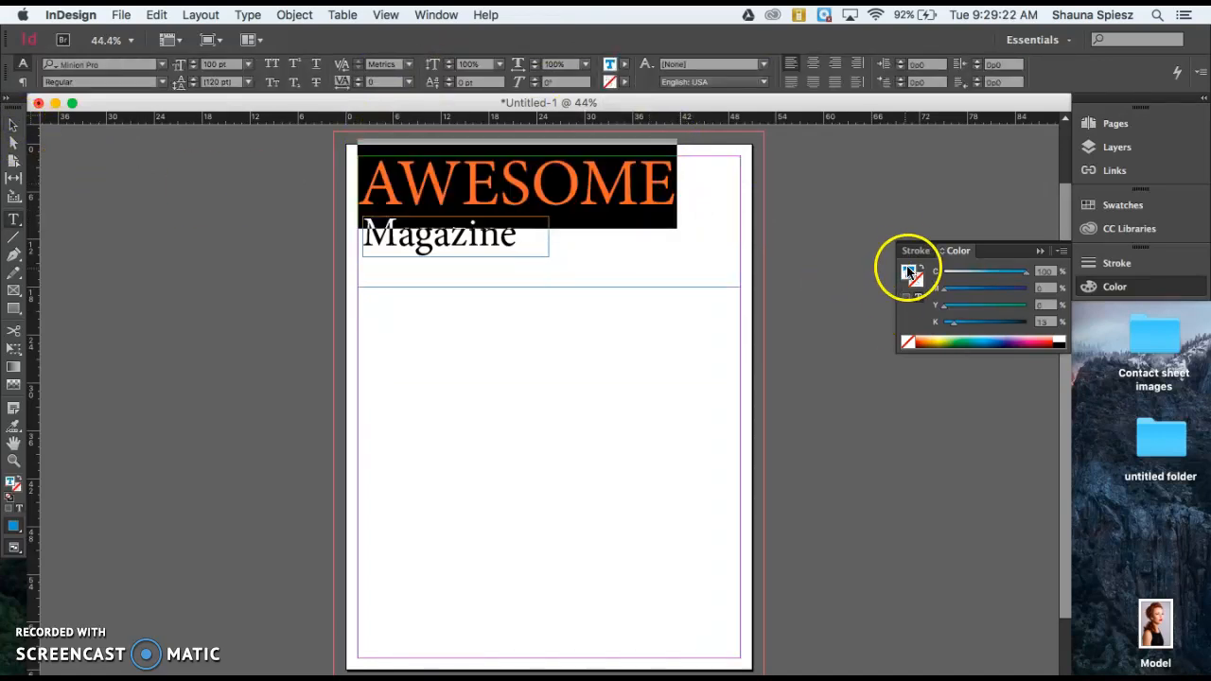
# Step: Give the AWESOME letters a green stroke and thicken the outline to 3 pt
pyautogui.click(916, 250)
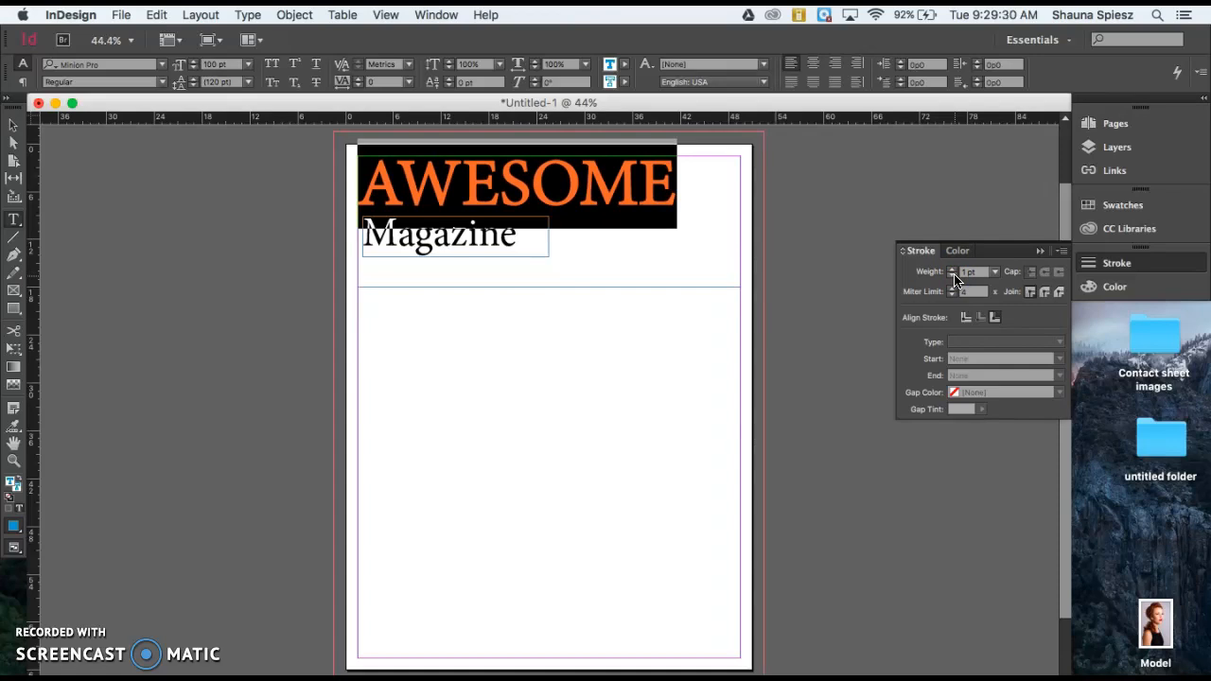
pyautogui.click(957, 251)
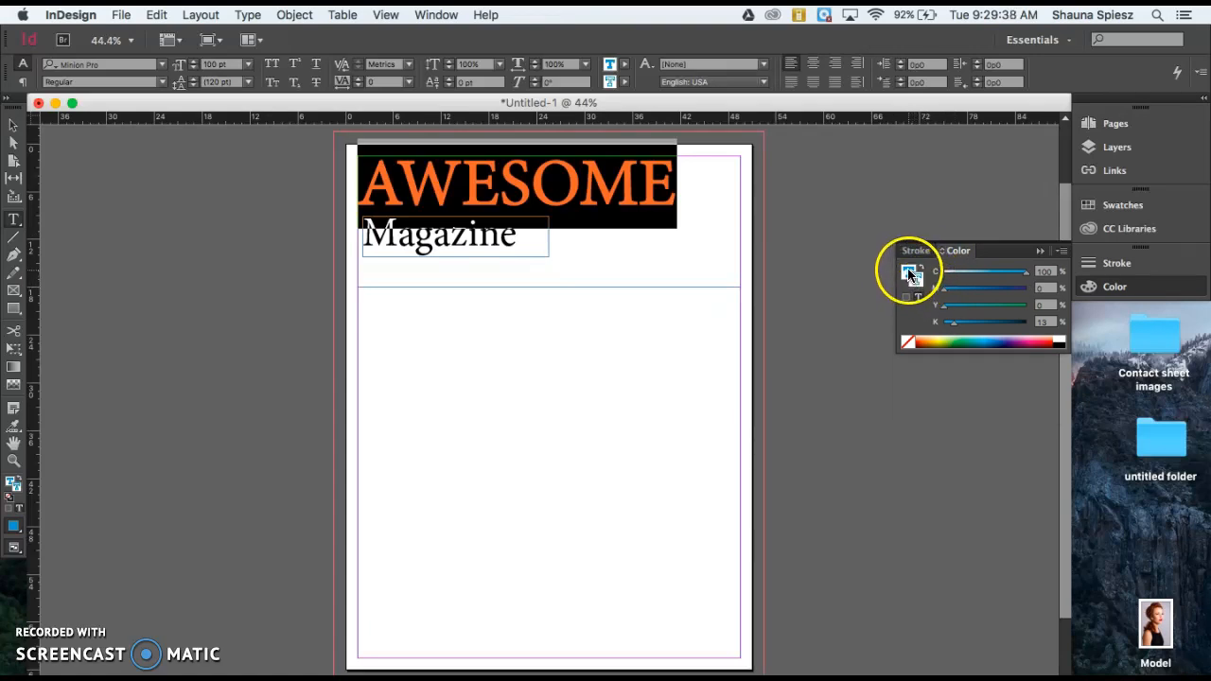
pyautogui.moveTo(899, 301)
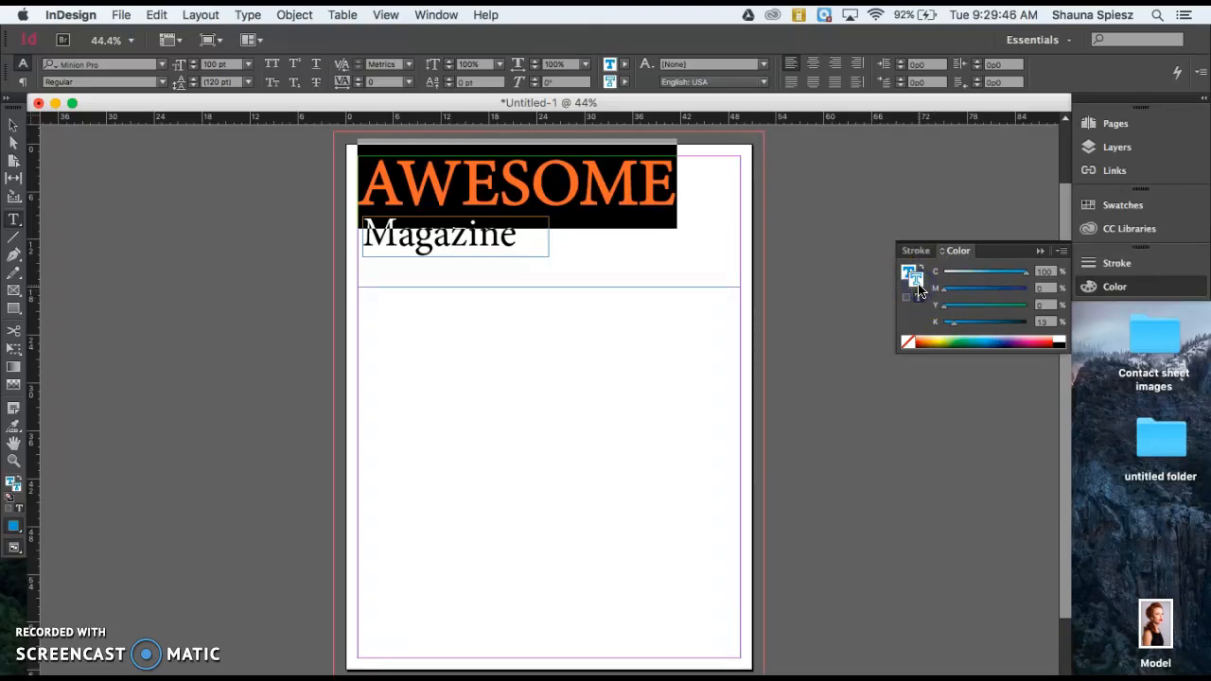
pyautogui.moveTo(922, 274)
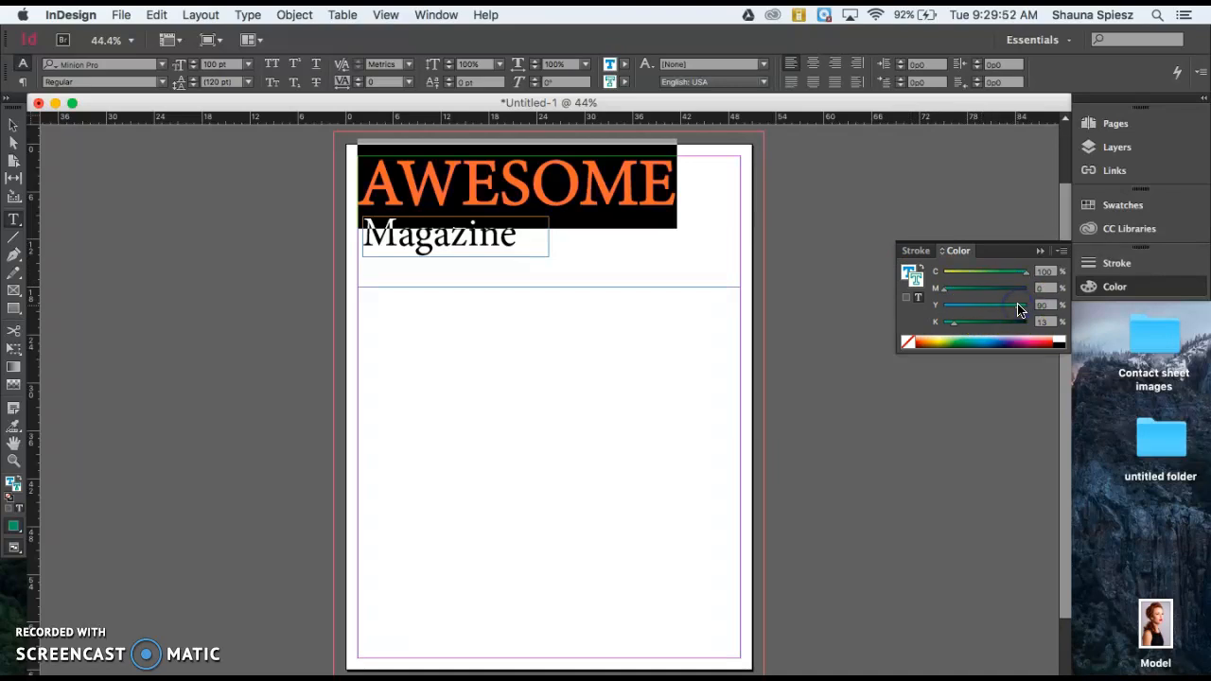
pyautogui.click(214, 218)
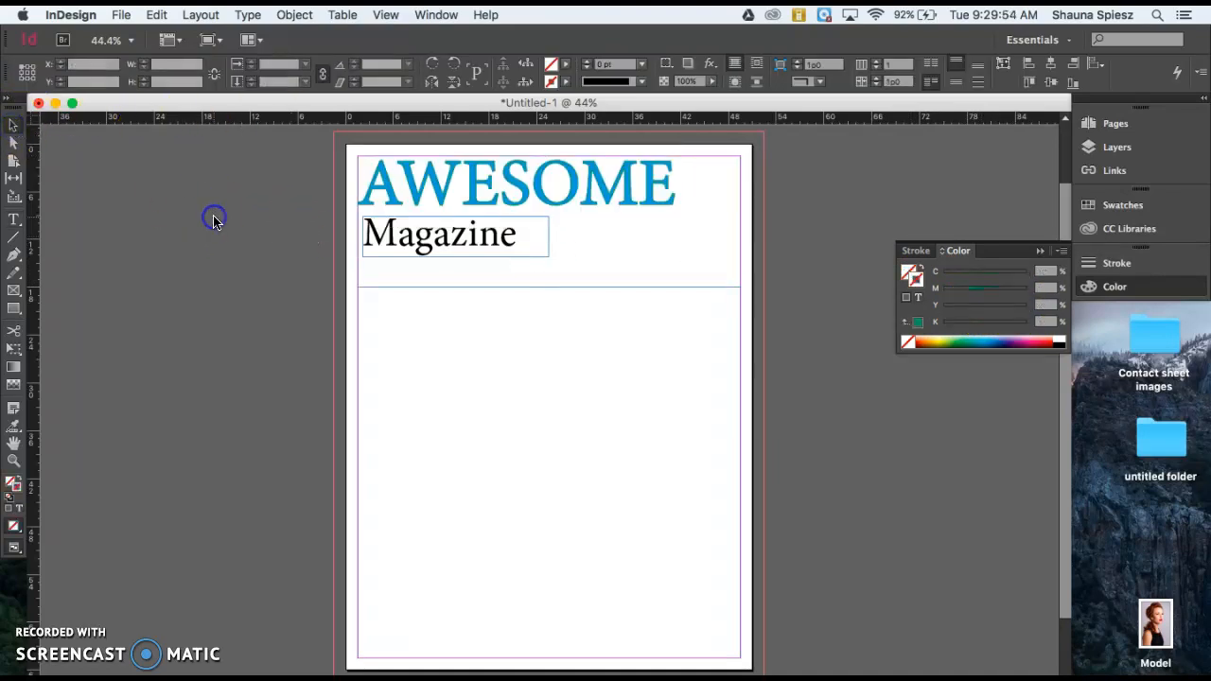
pyautogui.click(656, 197)
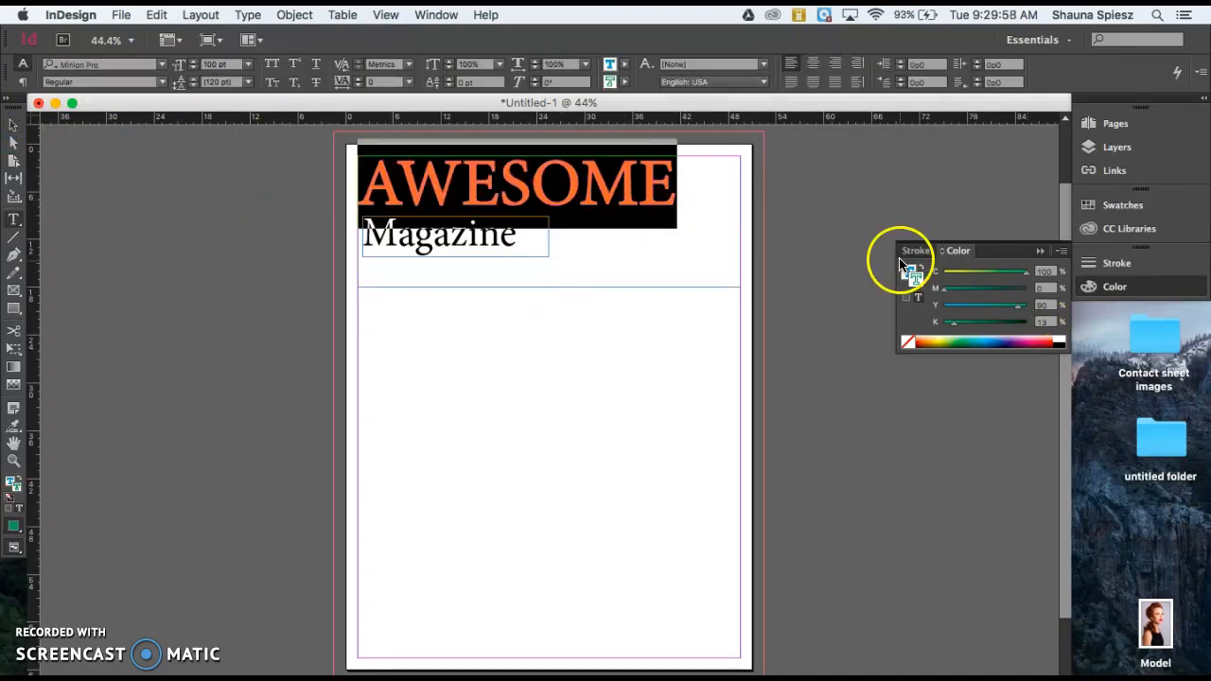
pyautogui.click(916, 250)
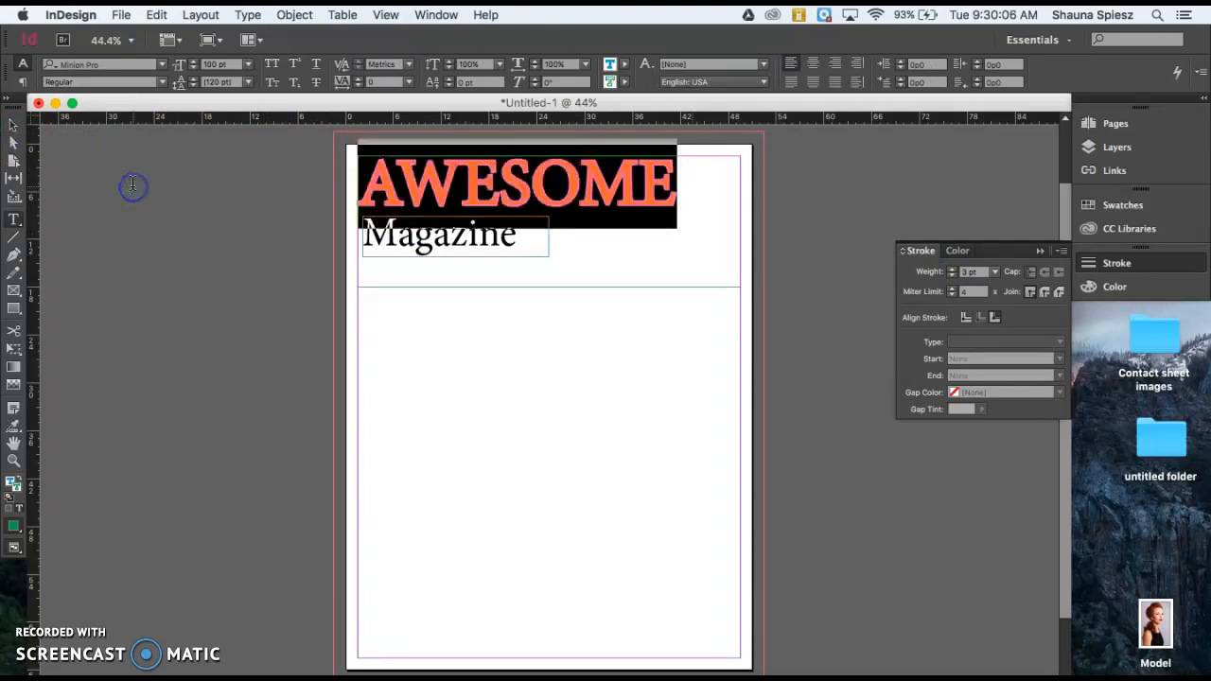
pyautogui.moveTo(163, 85)
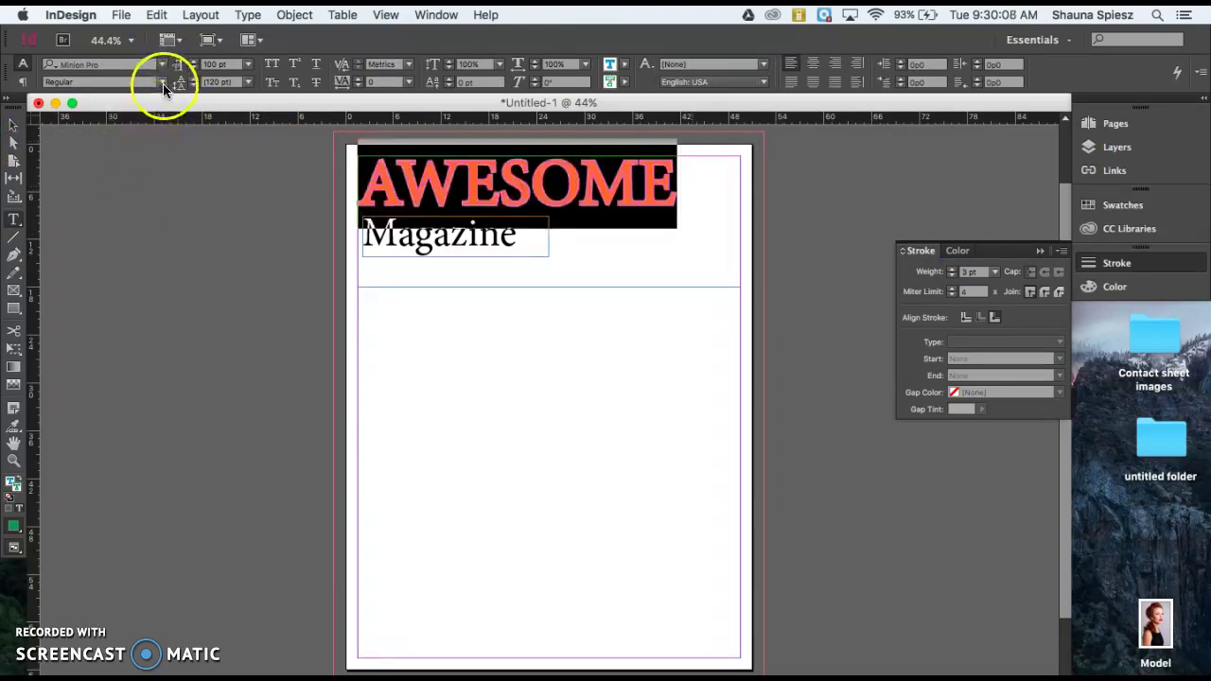
# Step: Set the AWESOME headline's font style to Italic
pyautogui.click(161, 81)
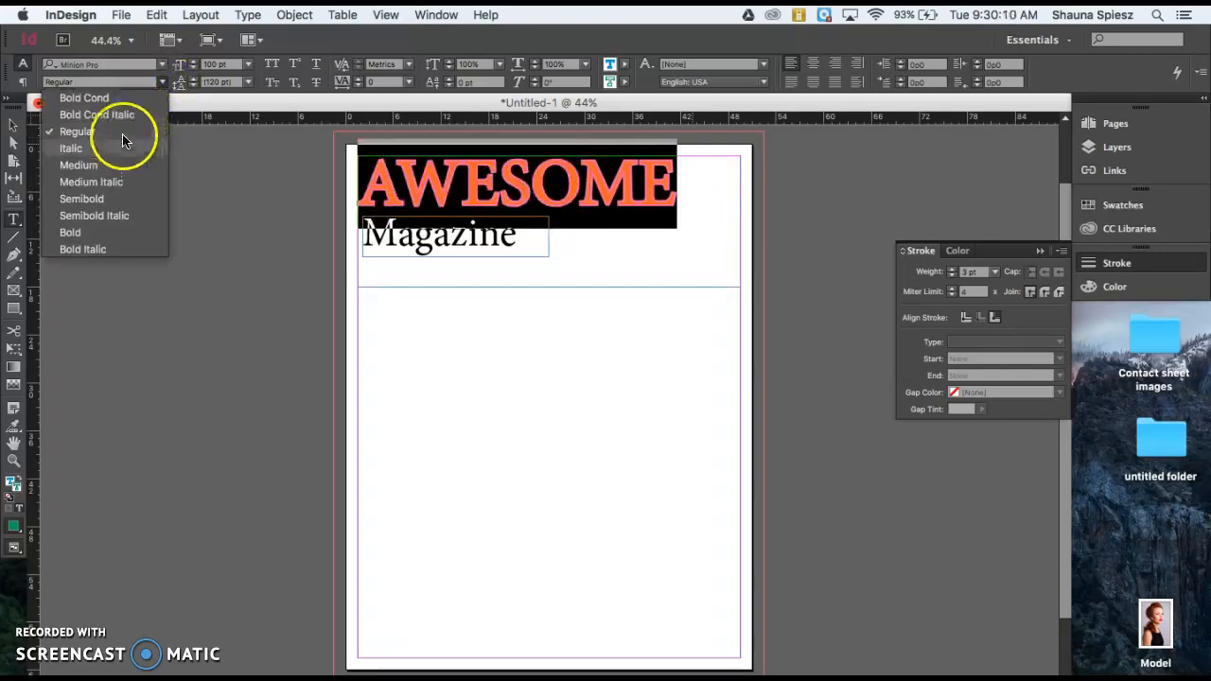
pyautogui.moveTo(86, 156)
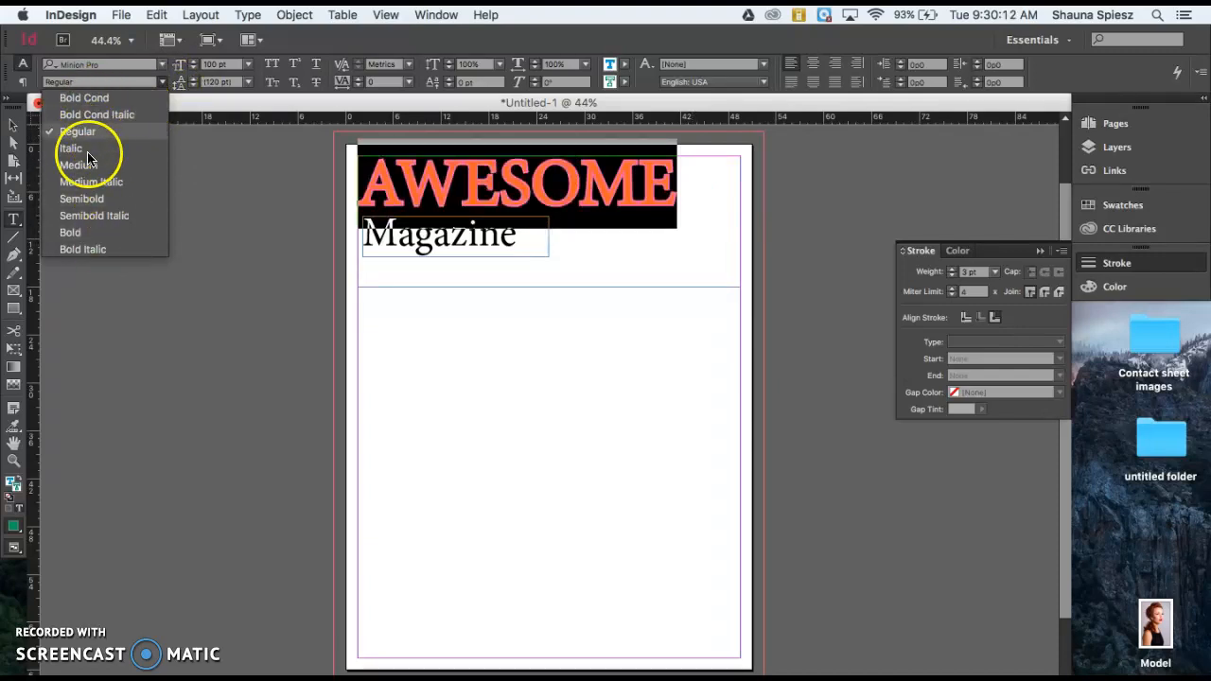
pyautogui.moveTo(81, 149)
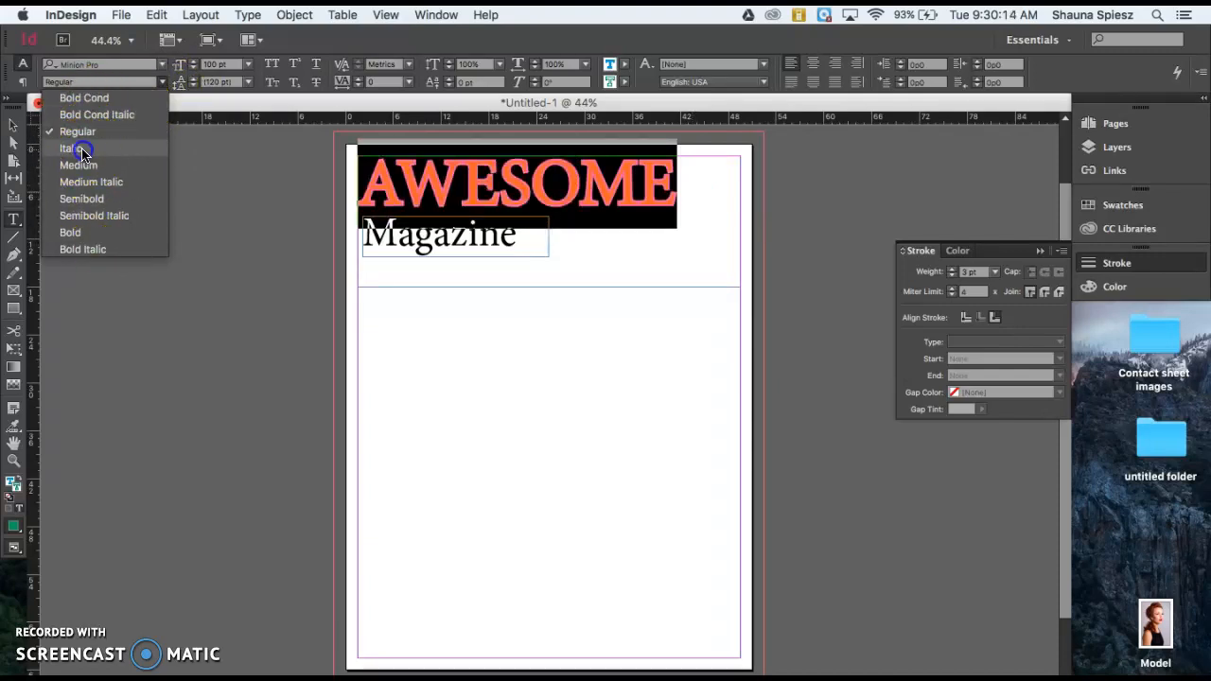
pyautogui.click(73, 149)
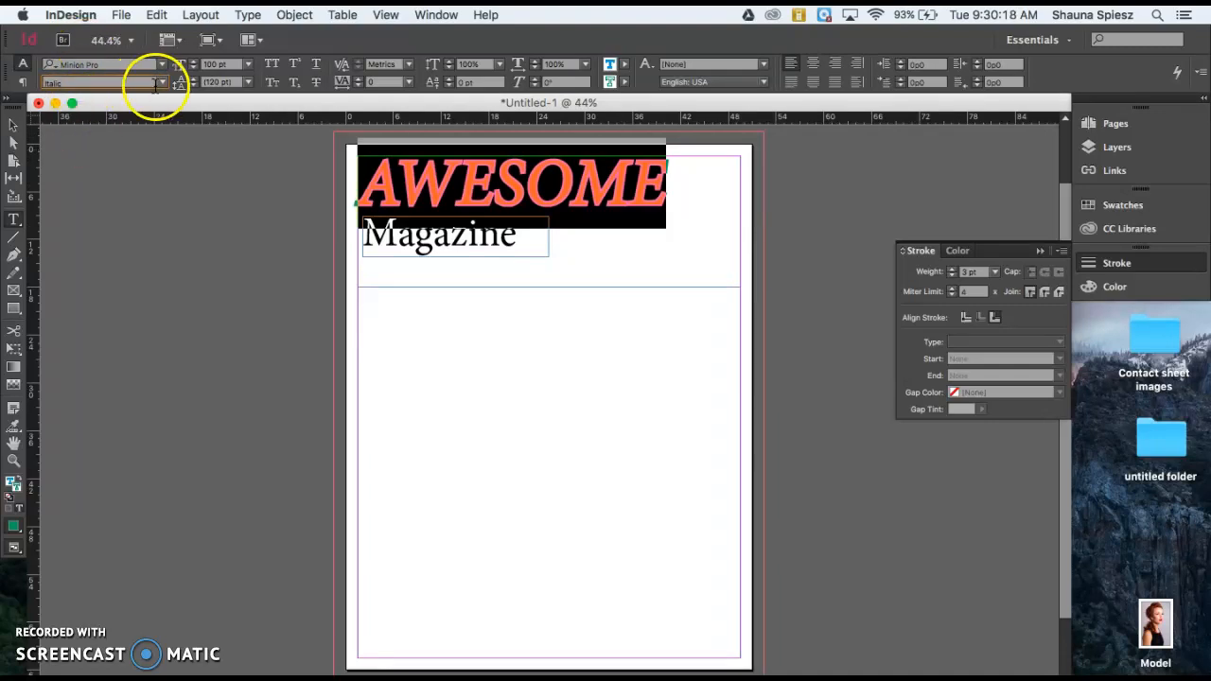
pyautogui.click(104, 82)
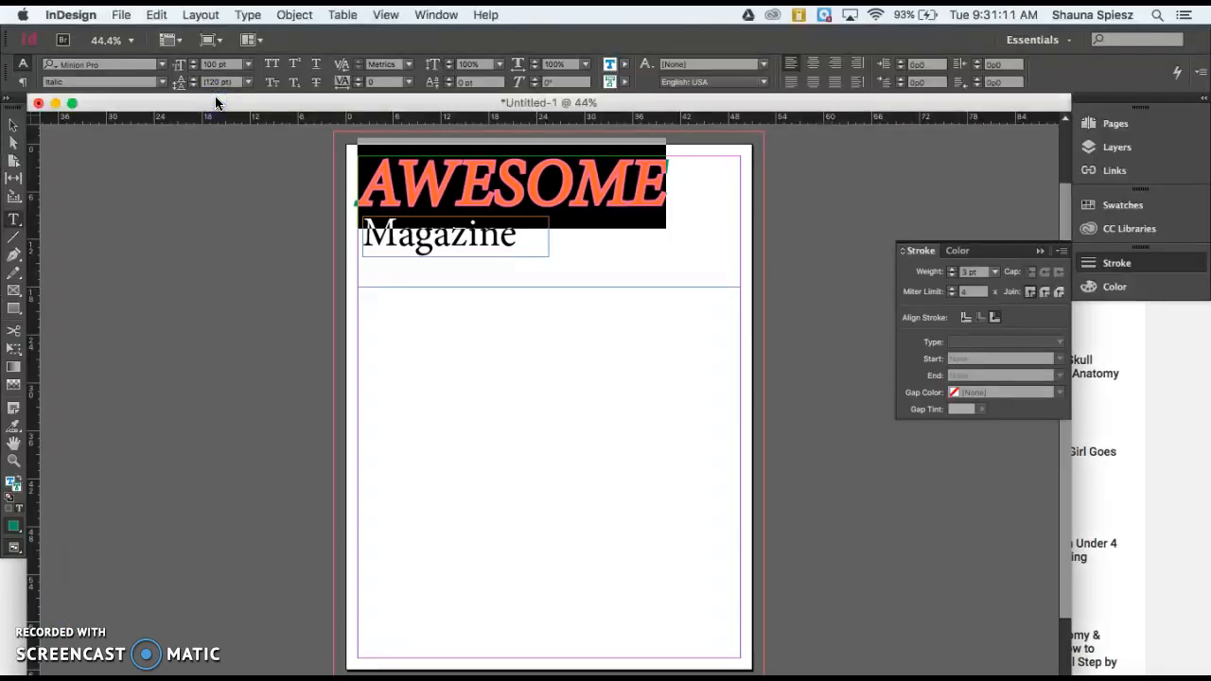
pyautogui.moveTo(151, 74)
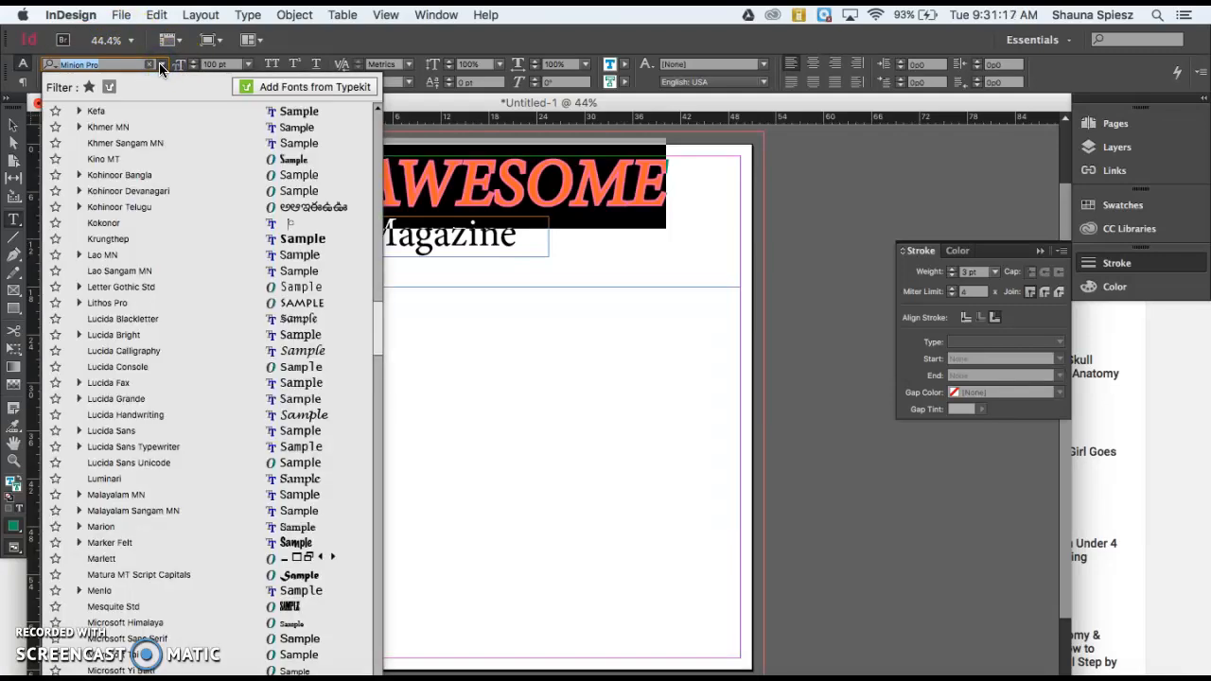
# Step: Preview another font, then apply Lithos Pro to the AWESOME headline
pyautogui.click(121, 287)
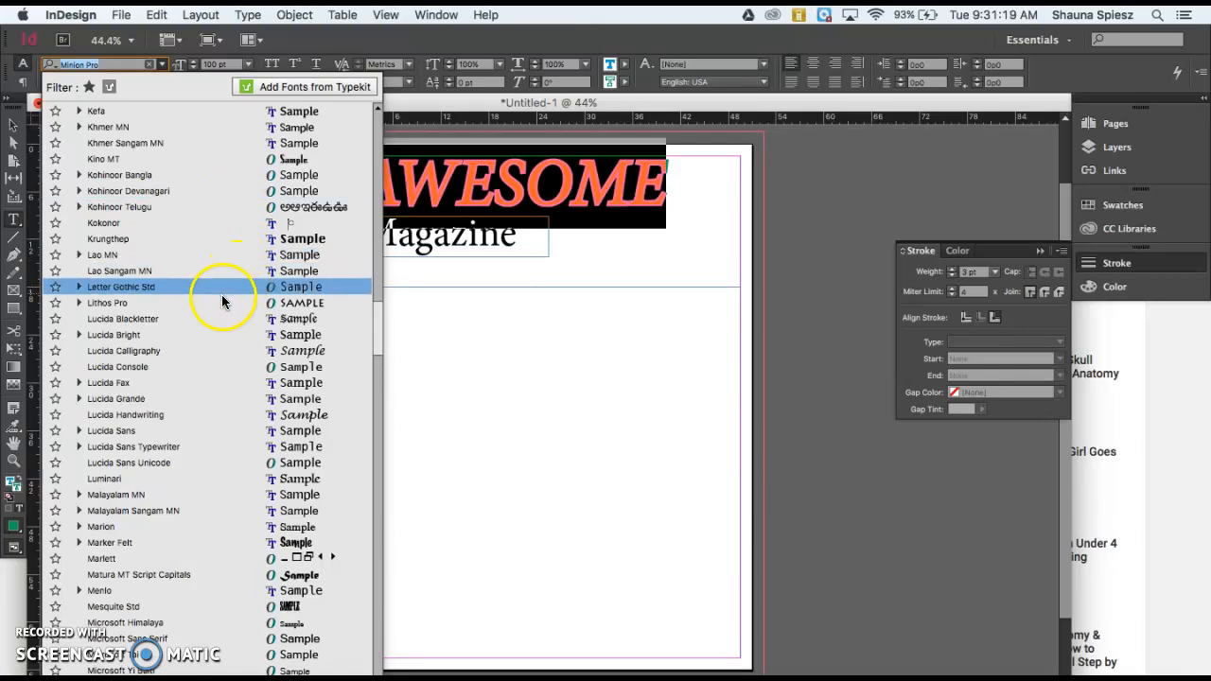
pyautogui.click(107, 303)
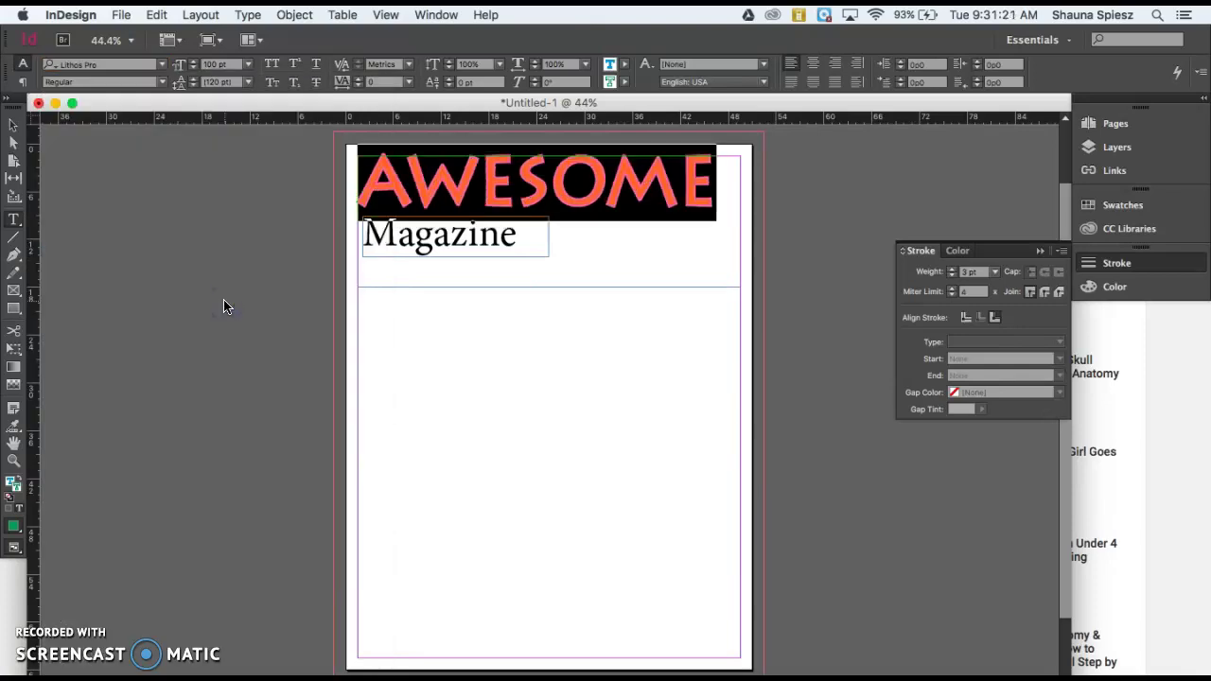
pyautogui.moveTo(104, 71)
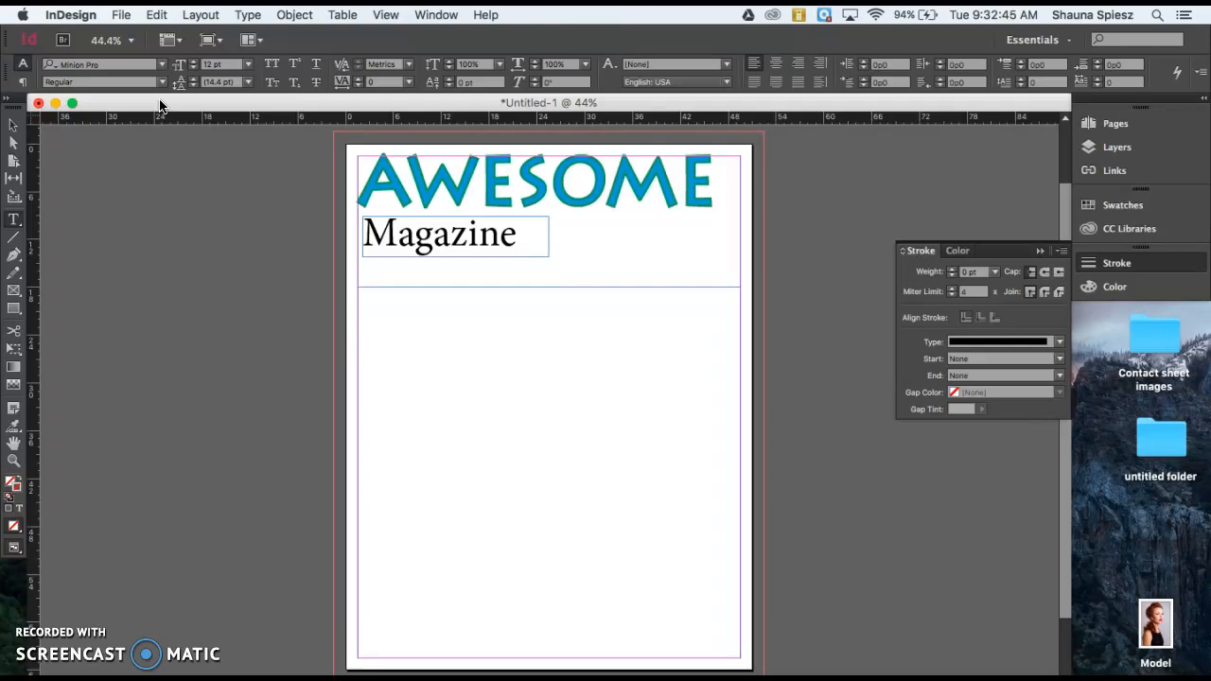
pyautogui.moveTo(360, 76)
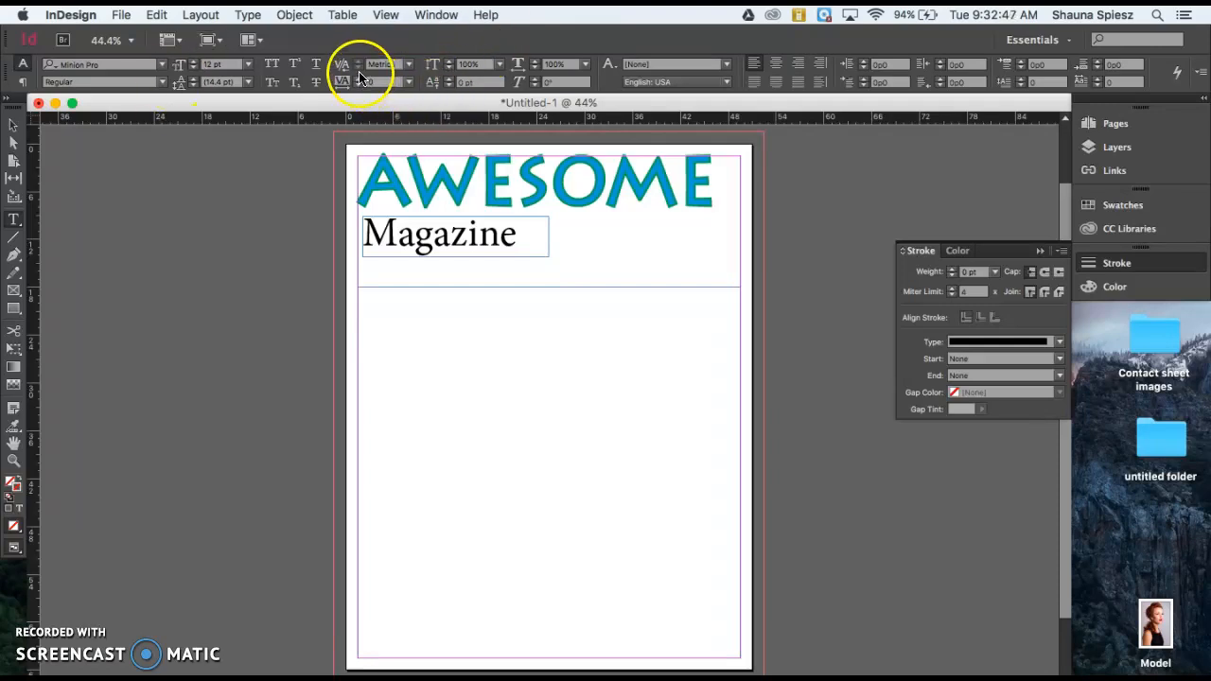
pyautogui.moveTo(342, 64)
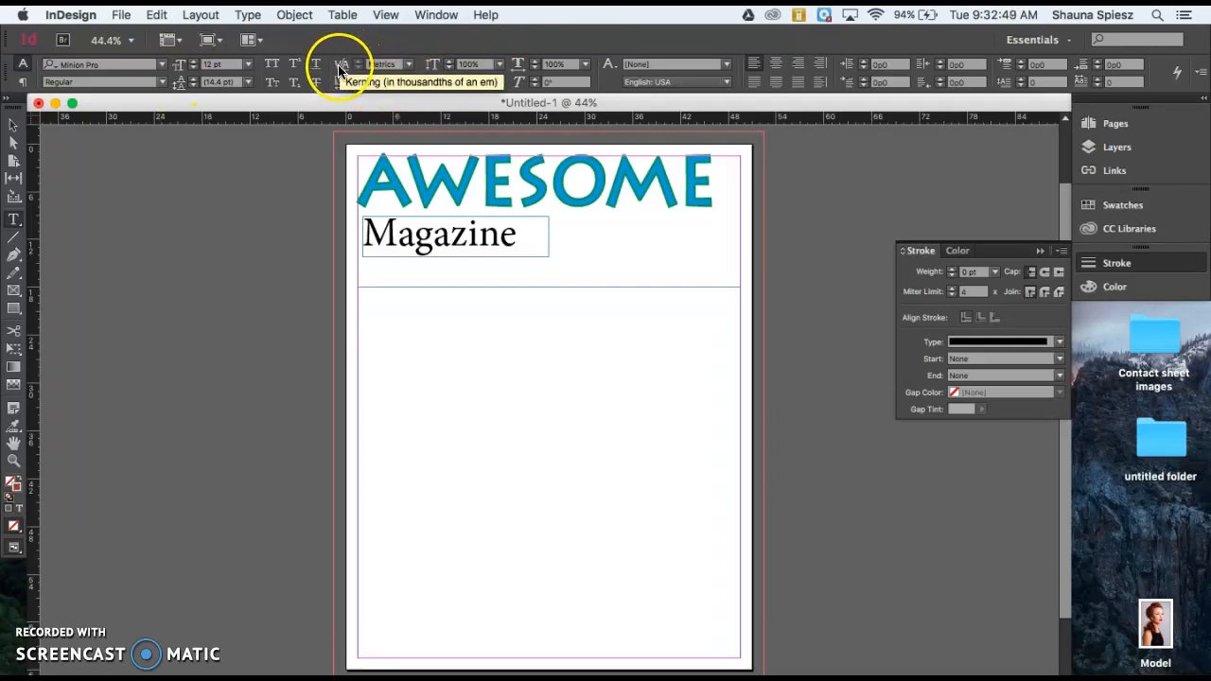
pyautogui.moveTo(342, 71)
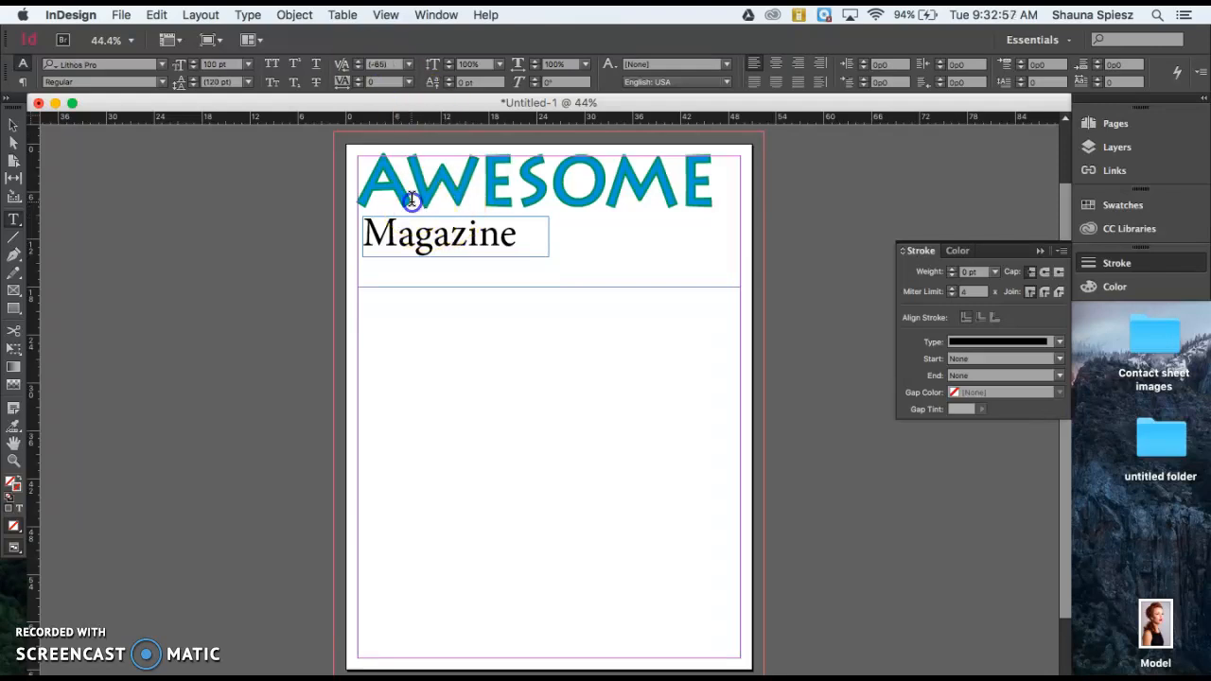
# Step: Kern the A–W pair of AWESOME with a large negative value (340) so the letters overlap
pyautogui.click(412, 199)
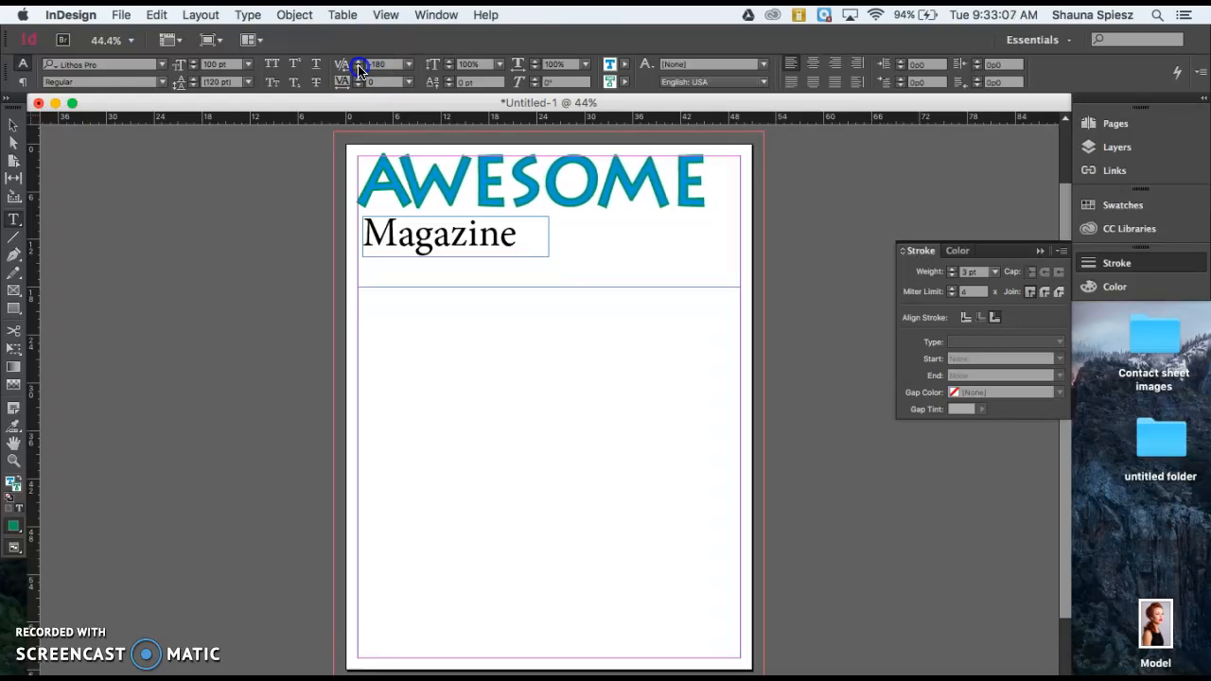
pyautogui.click(380, 63)
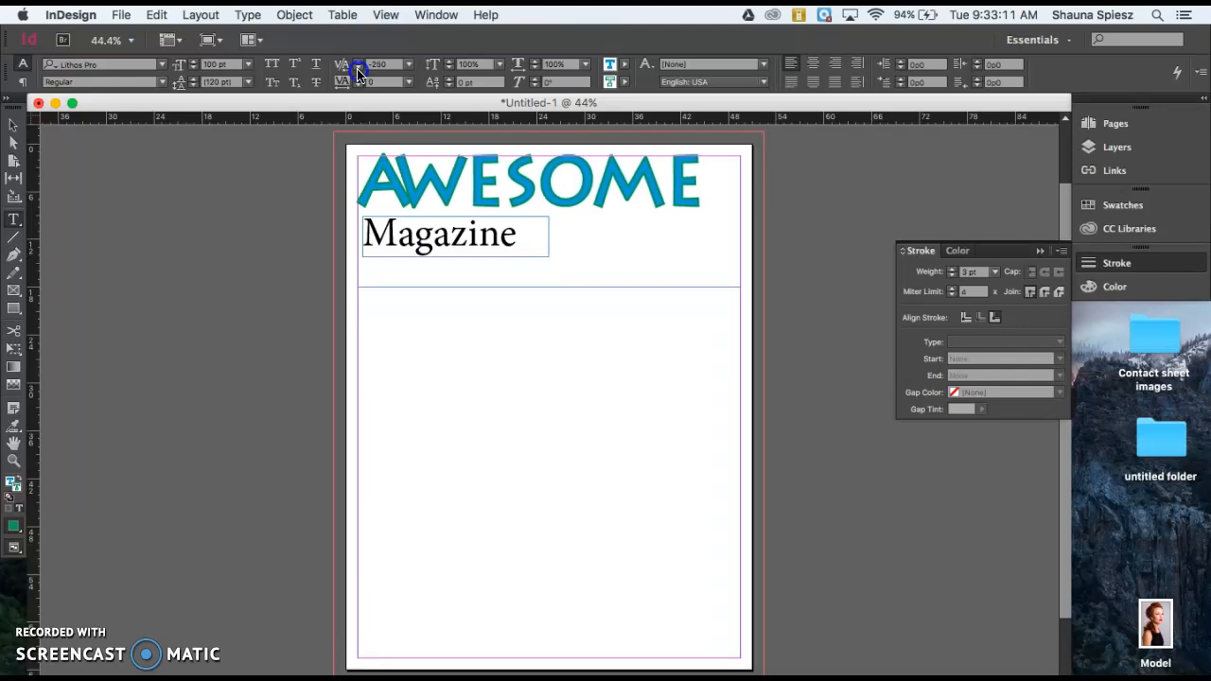
pyautogui.write('340')
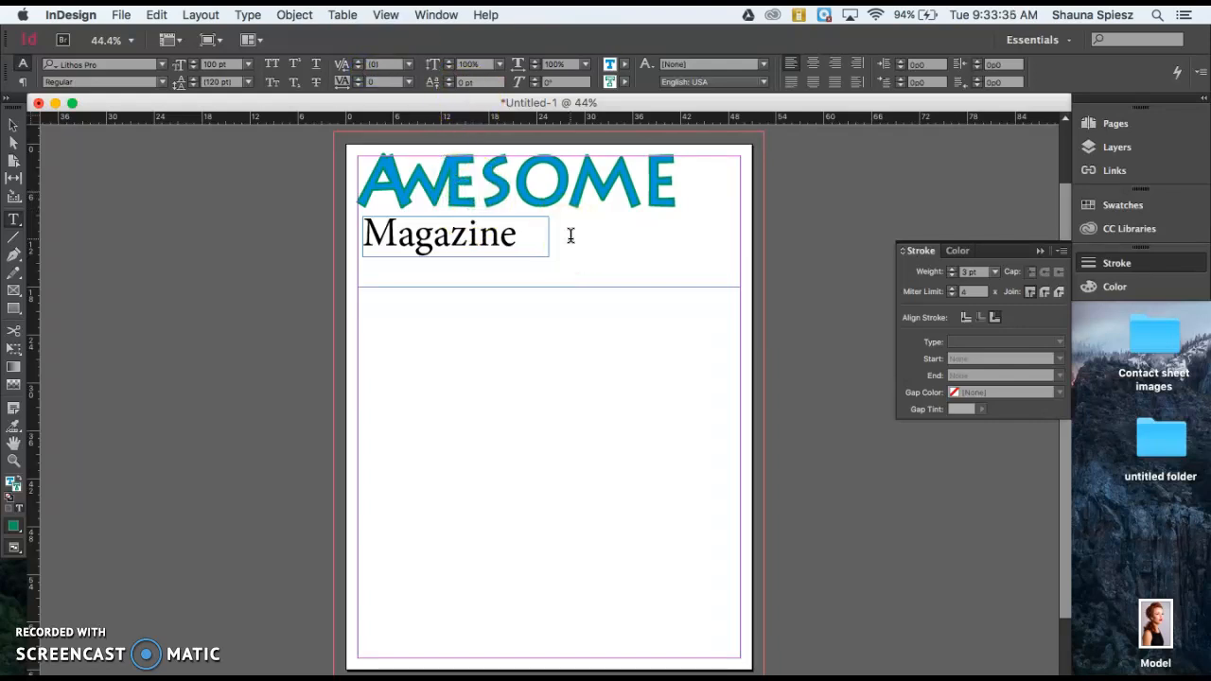
pyautogui.click(479, 180)
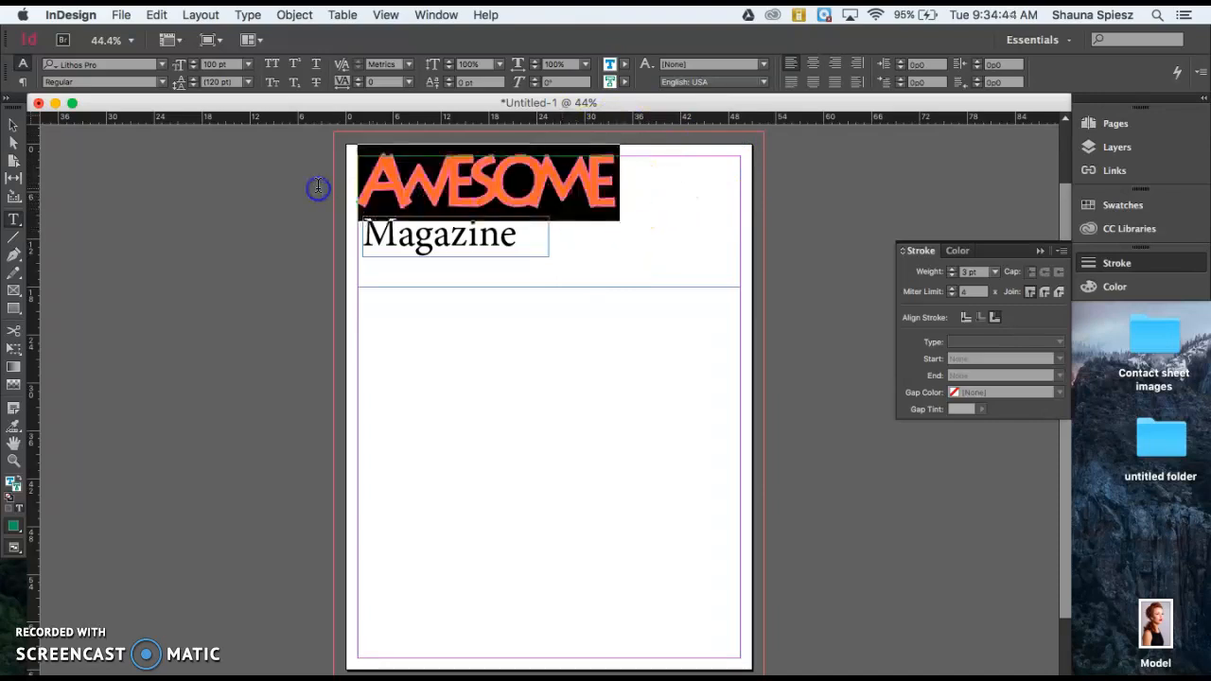
# Step: Set the whole AWESOME line to 115 pt and centre-align it across the page
pyautogui.tripleClick(222, 64)
pyautogui.write('115')
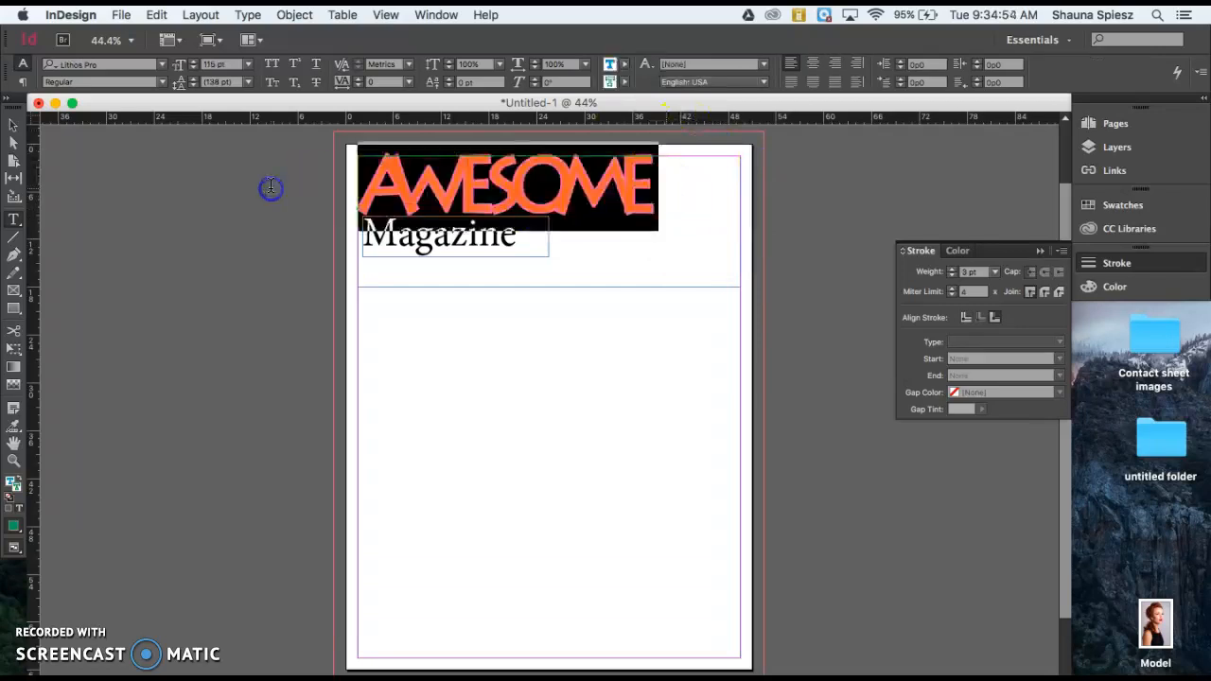
pyautogui.moveTo(814, 65)
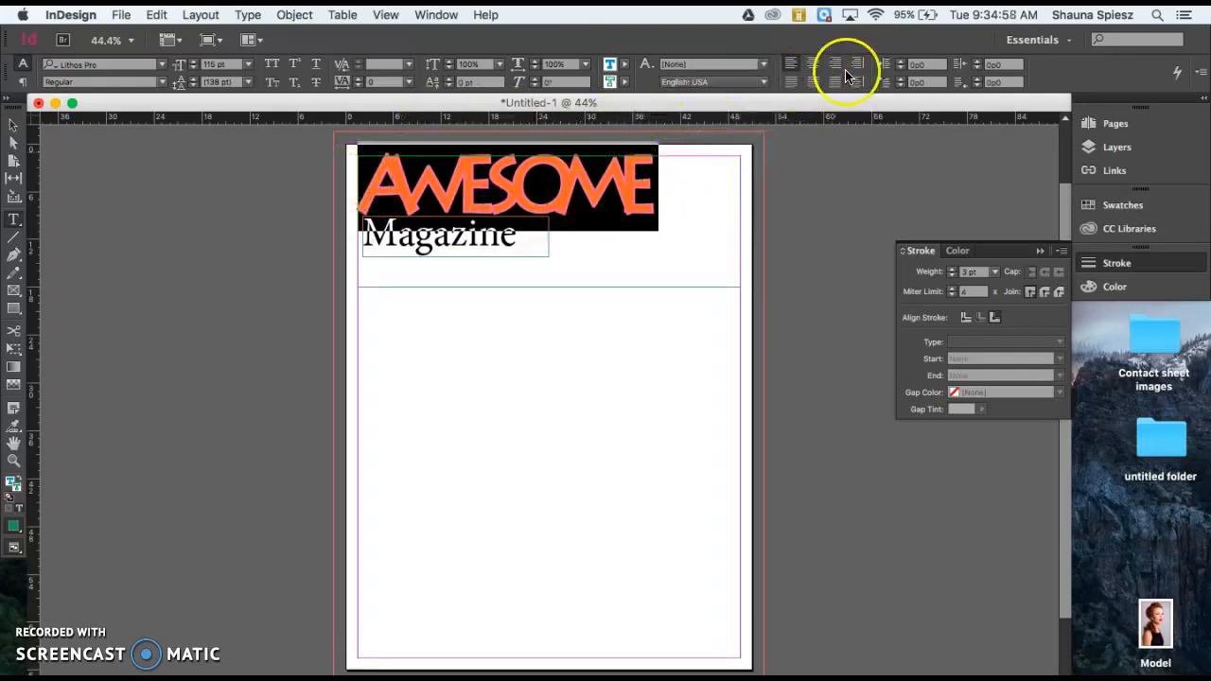
pyautogui.moveTo(793, 59)
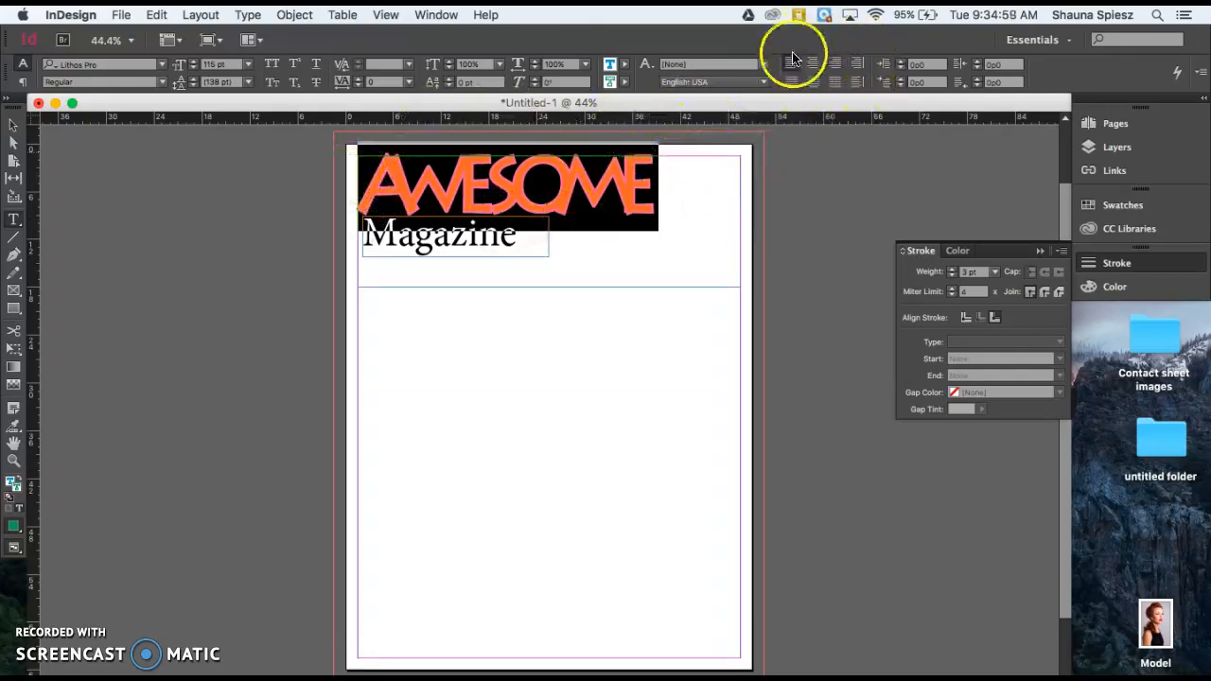
pyautogui.moveTo(813, 64)
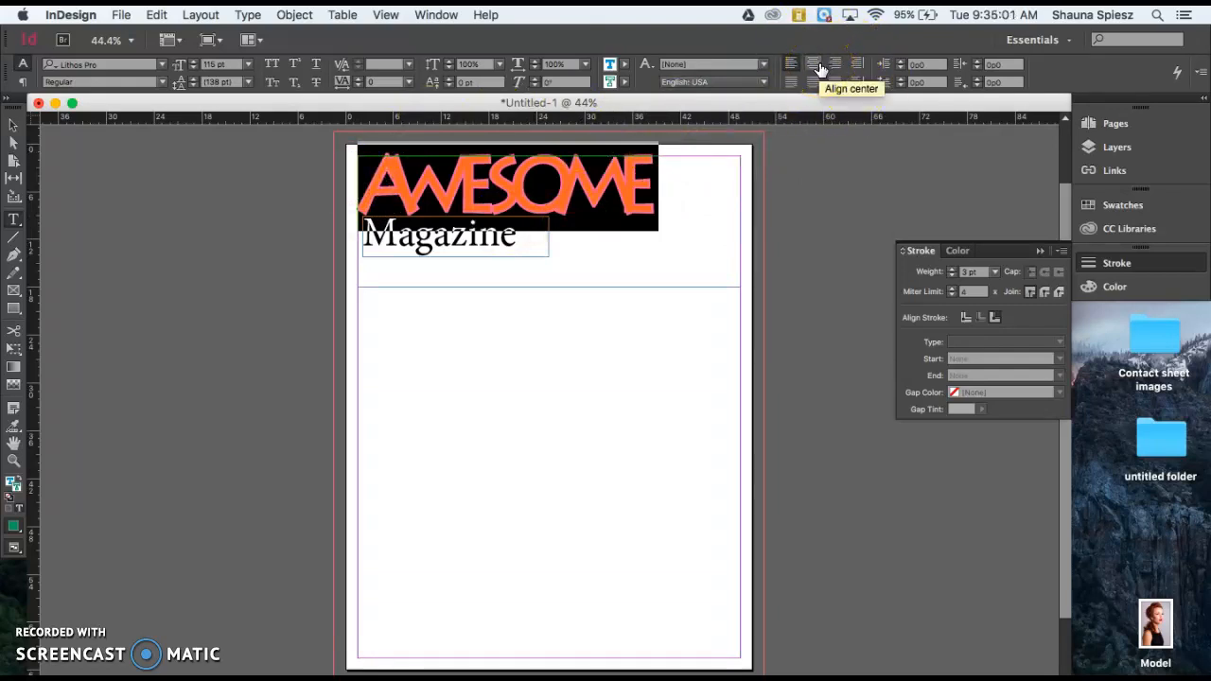
pyautogui.click(813, 64)
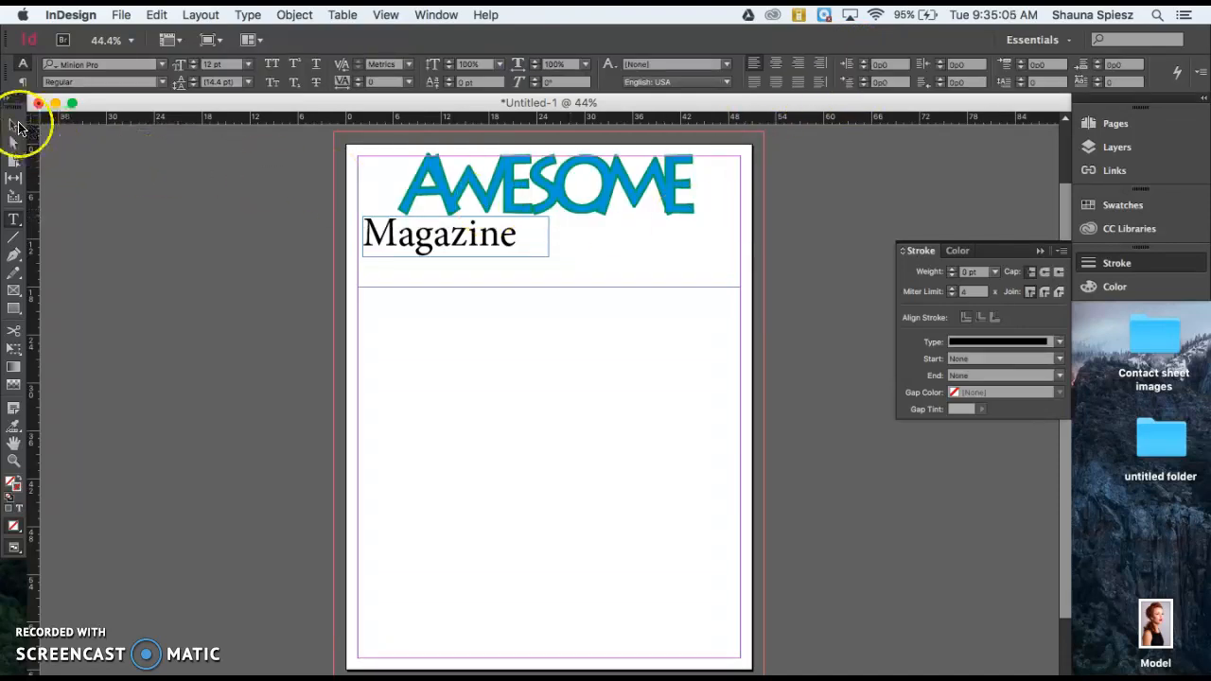
pyautogui.click(14, 123)
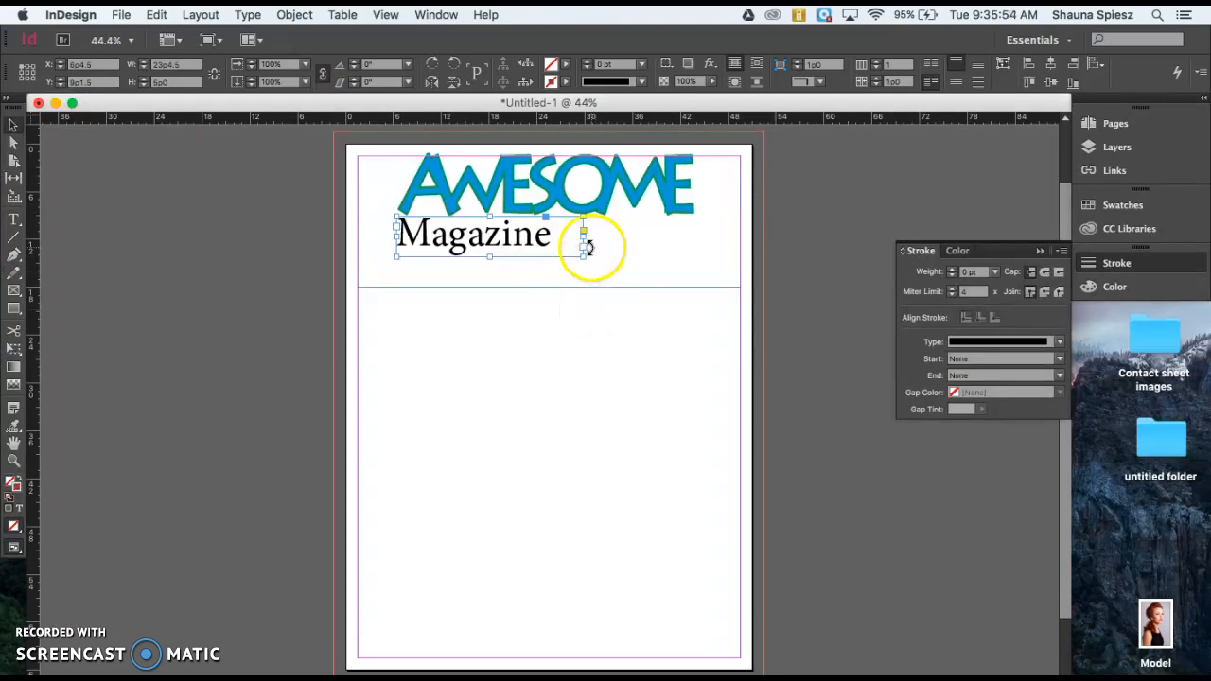
# Step: Position the Magazine frame beneath AWESOME and stretch its right edge to span the heading
pyautogui.moveTo(584, 247); pyautogui.dragTo(683, 247)
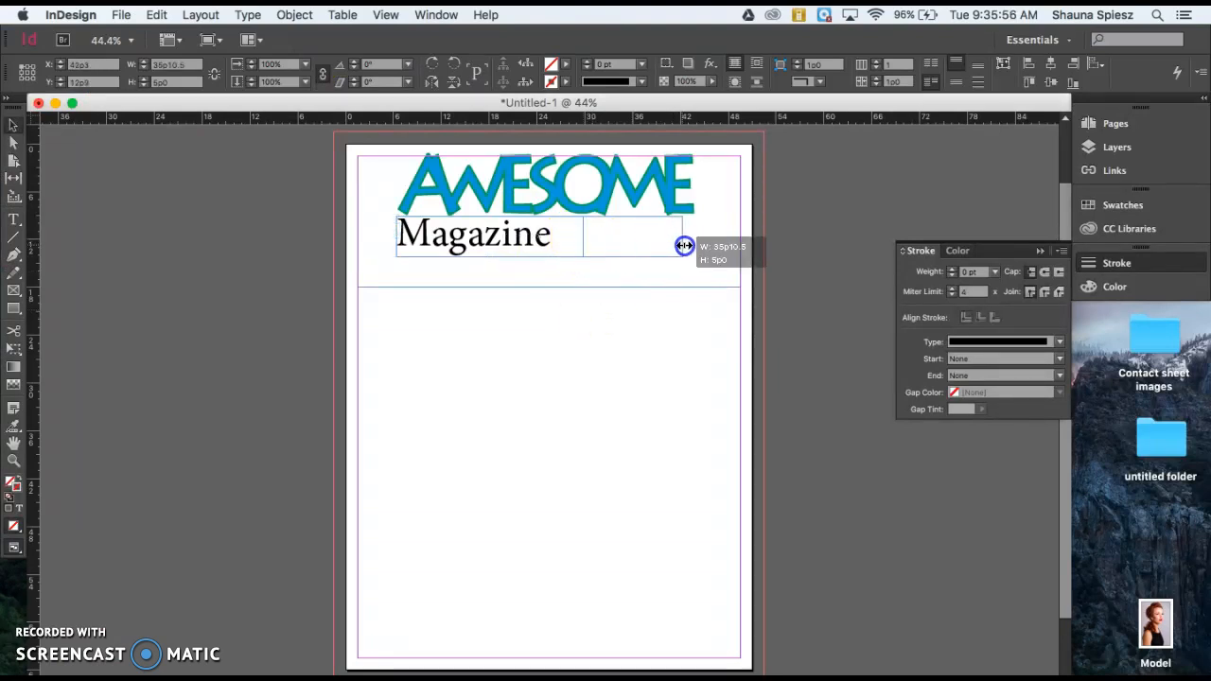
pyautogui.moveTo(684, 246); pyautogui.dragTo(693, 246)
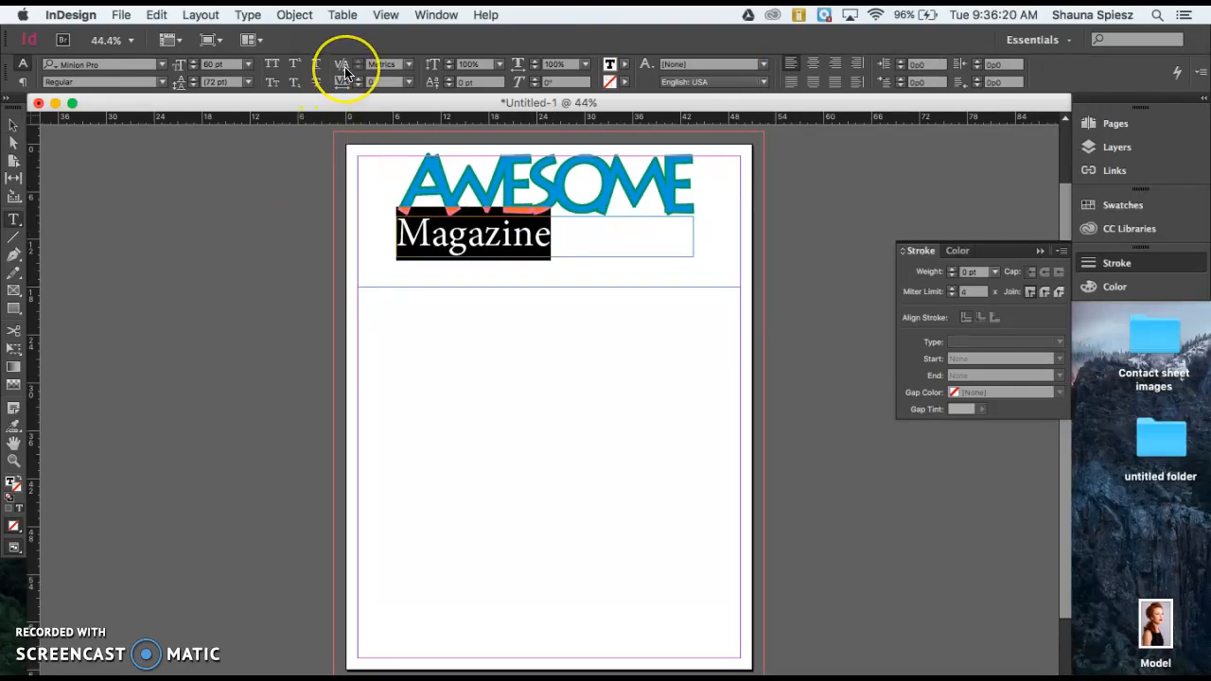
pyautogui.moveTo(343, 64)
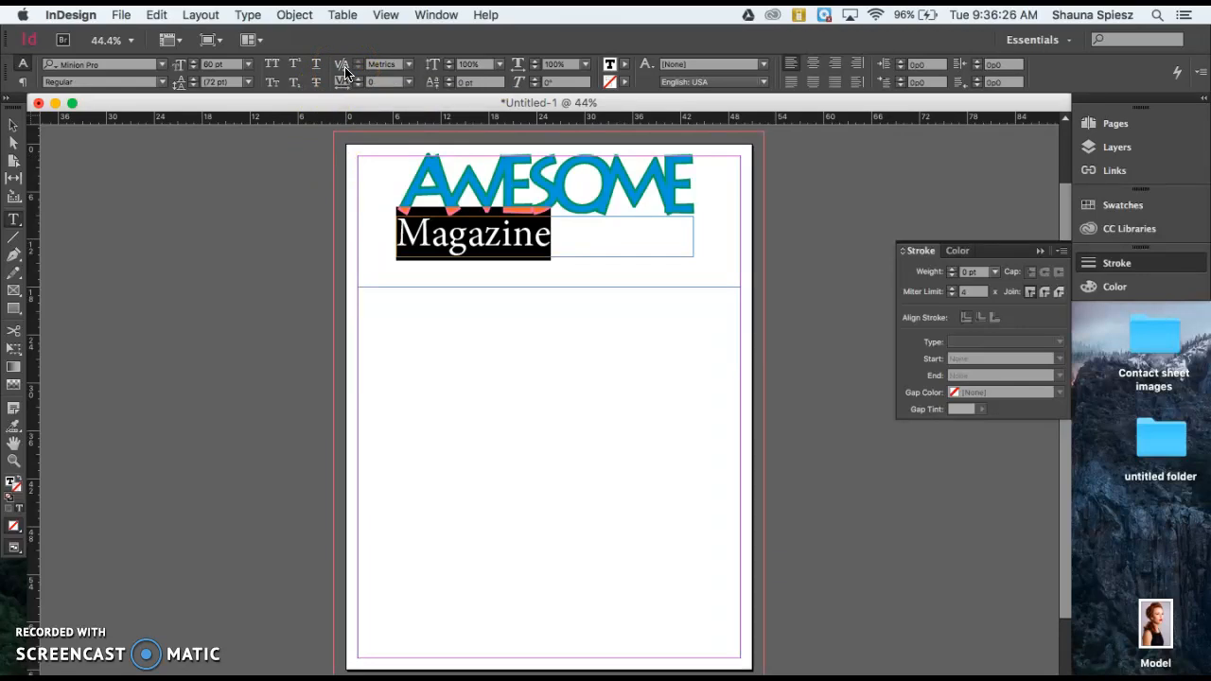
pyautogui.moveTo(343, 82)
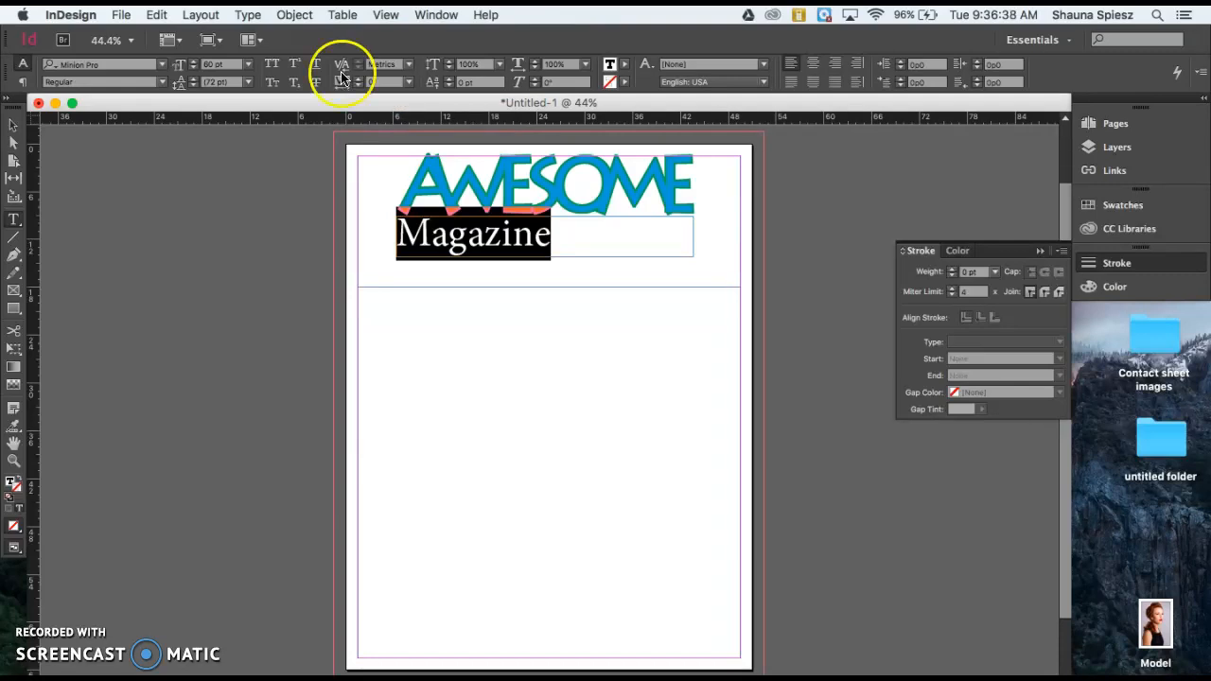
pyautogui.moveTo(343, 64)
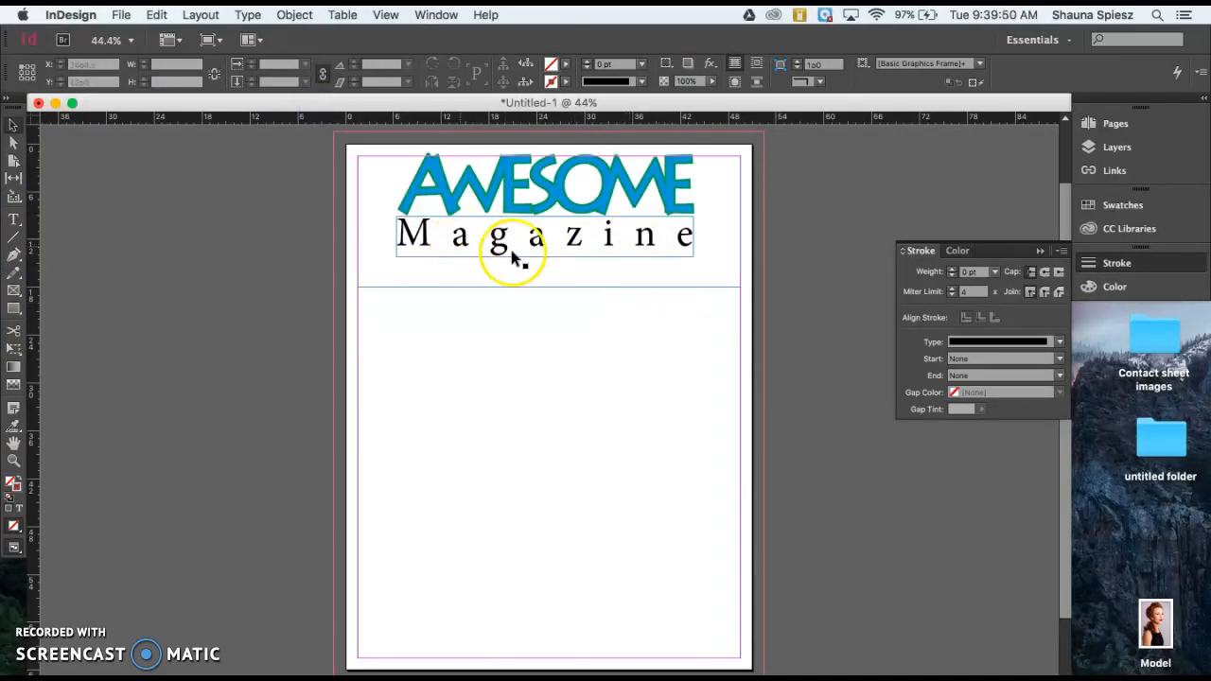
# Step: Select the Magazine text to set it to 60 pt with 570 tracking
pyautogui.click(573, 235)
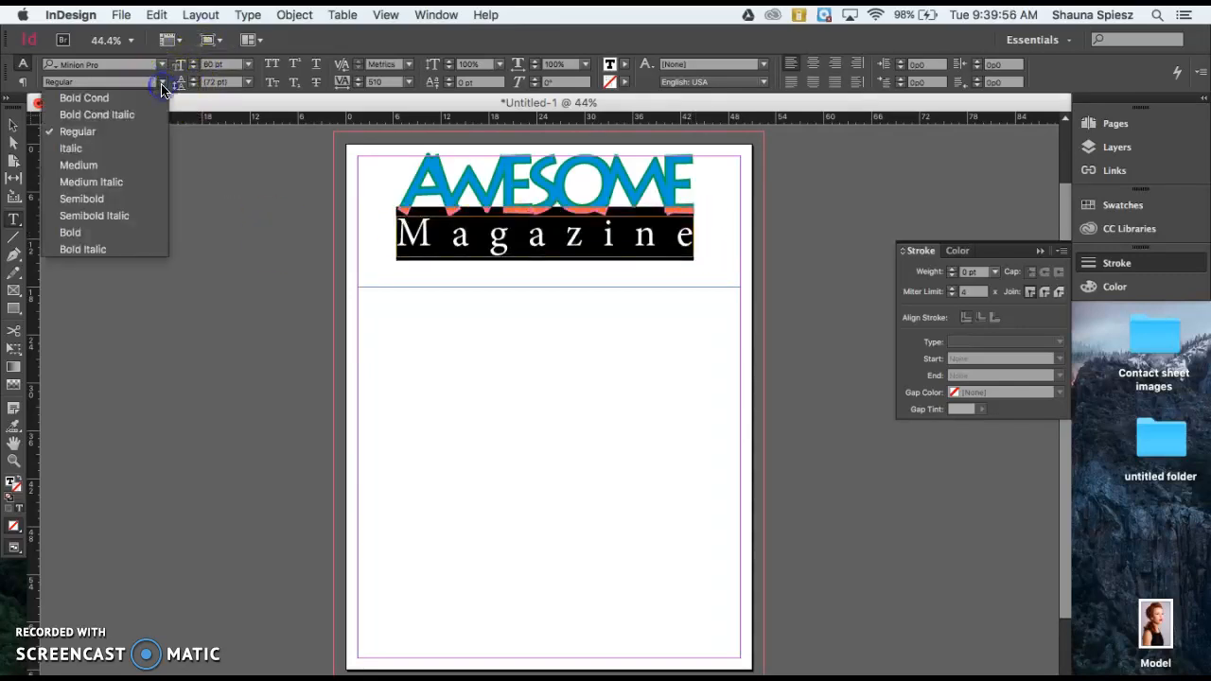
pyautogui.moveTo(104, 114)
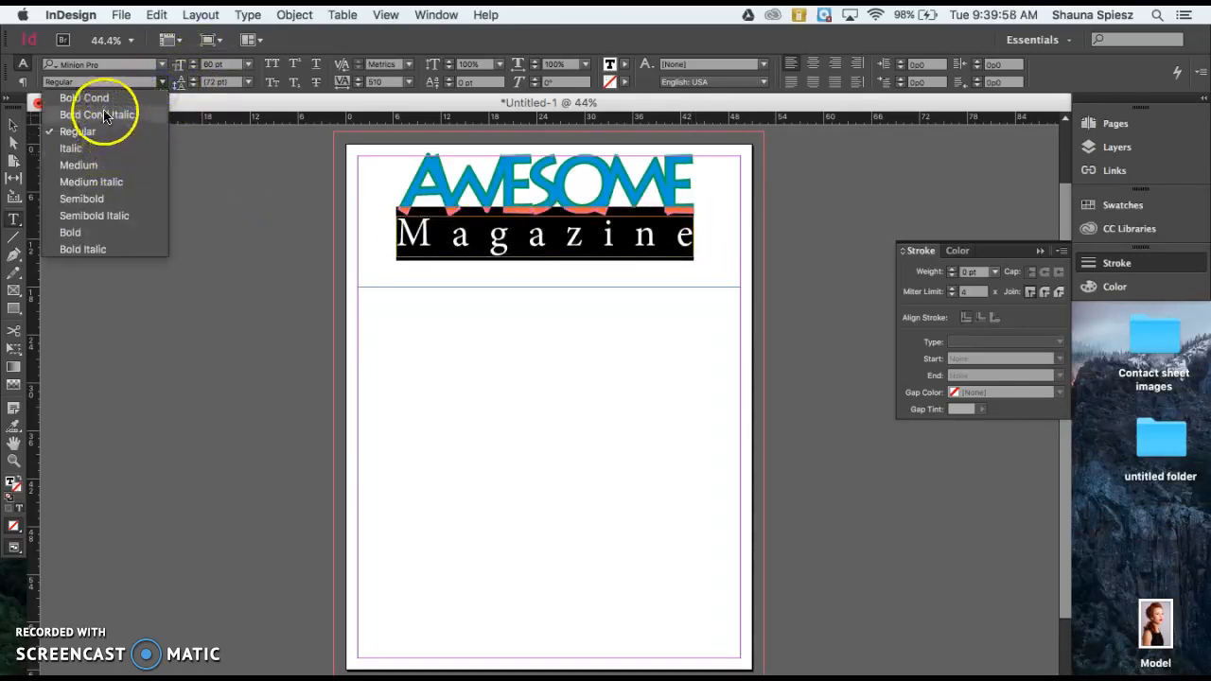
# Step: Set Magazine in Minion Pro Bold Cond via the Font Style dropdown
pyautogui.click(84, 98)
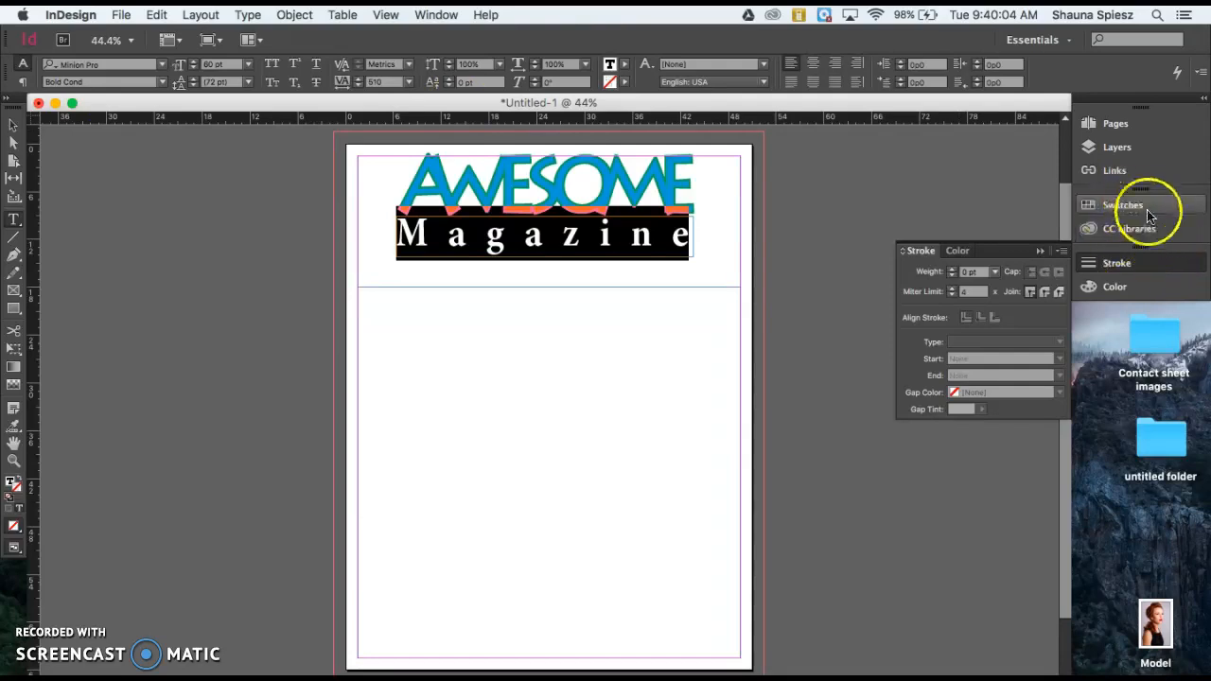
pyautogui.moveTo(1072, 248)
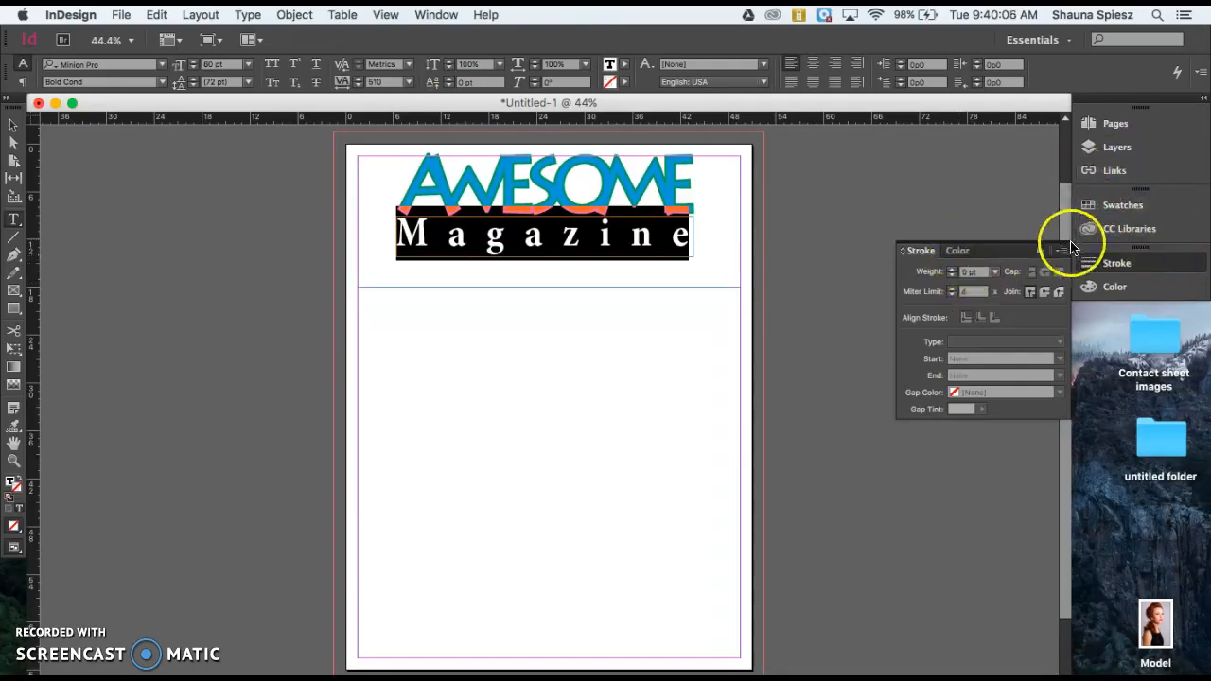
# Step: In the Color panel, target the Magazine text fill and sample a first colour
pyautogui.click(958, 250)
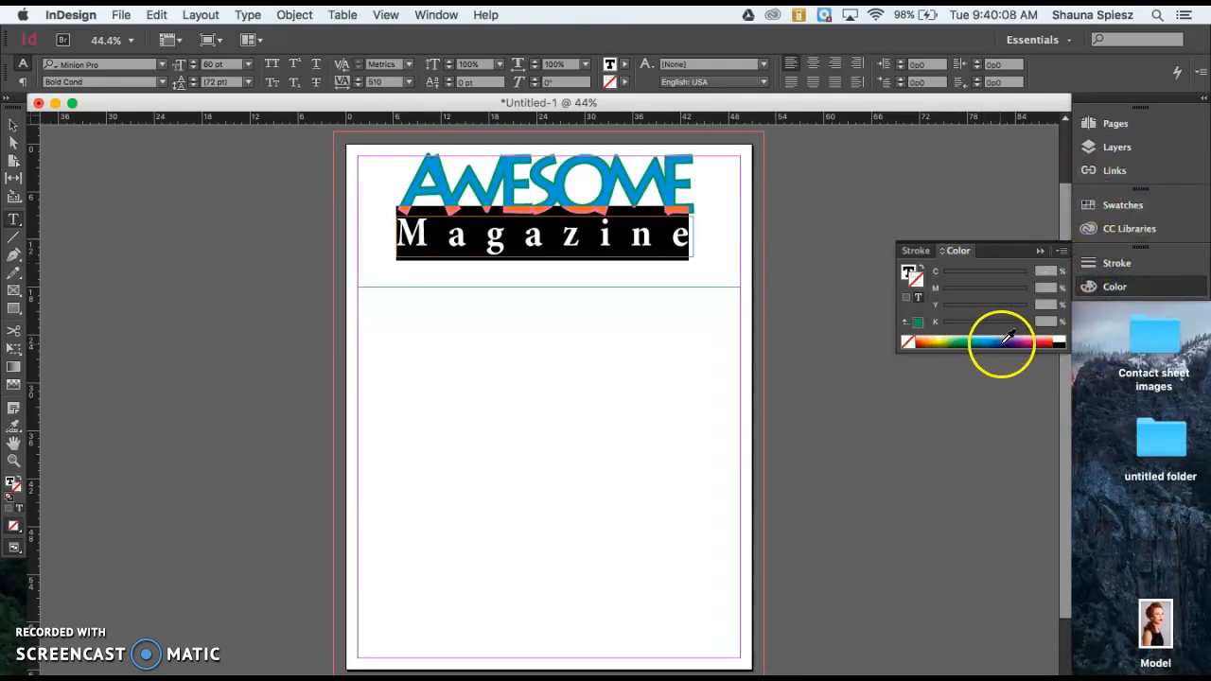
pyautogui.click(1003, 341)
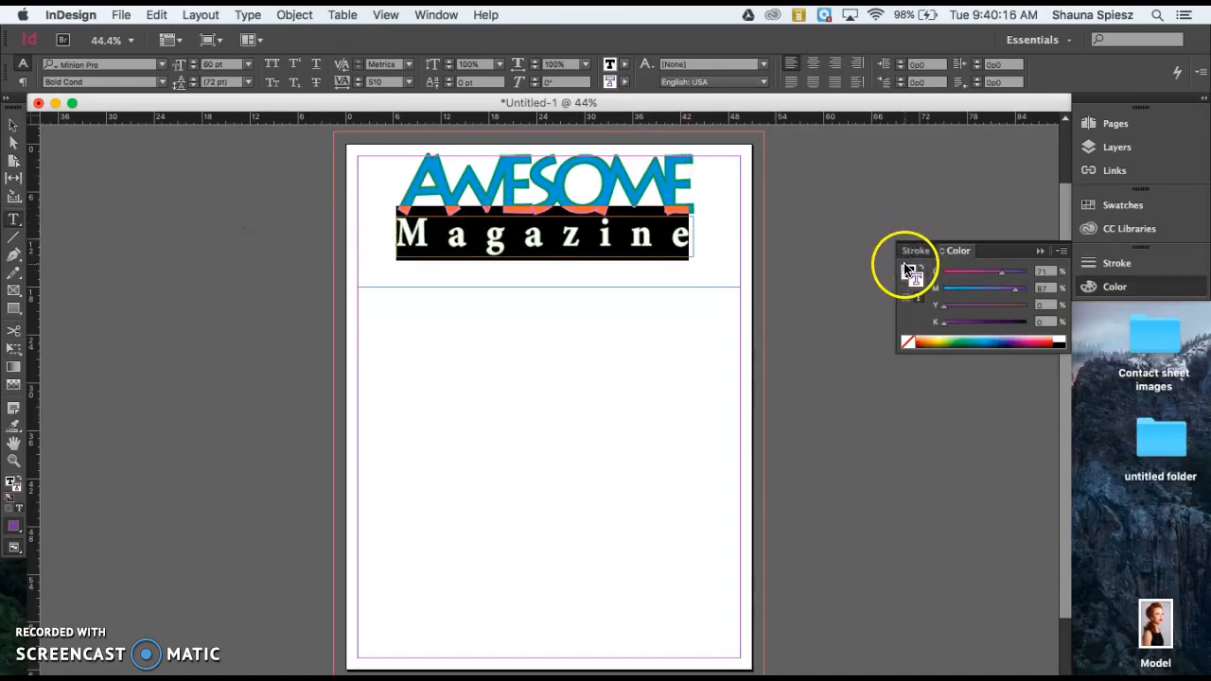
pyautogui.click(907, 273)
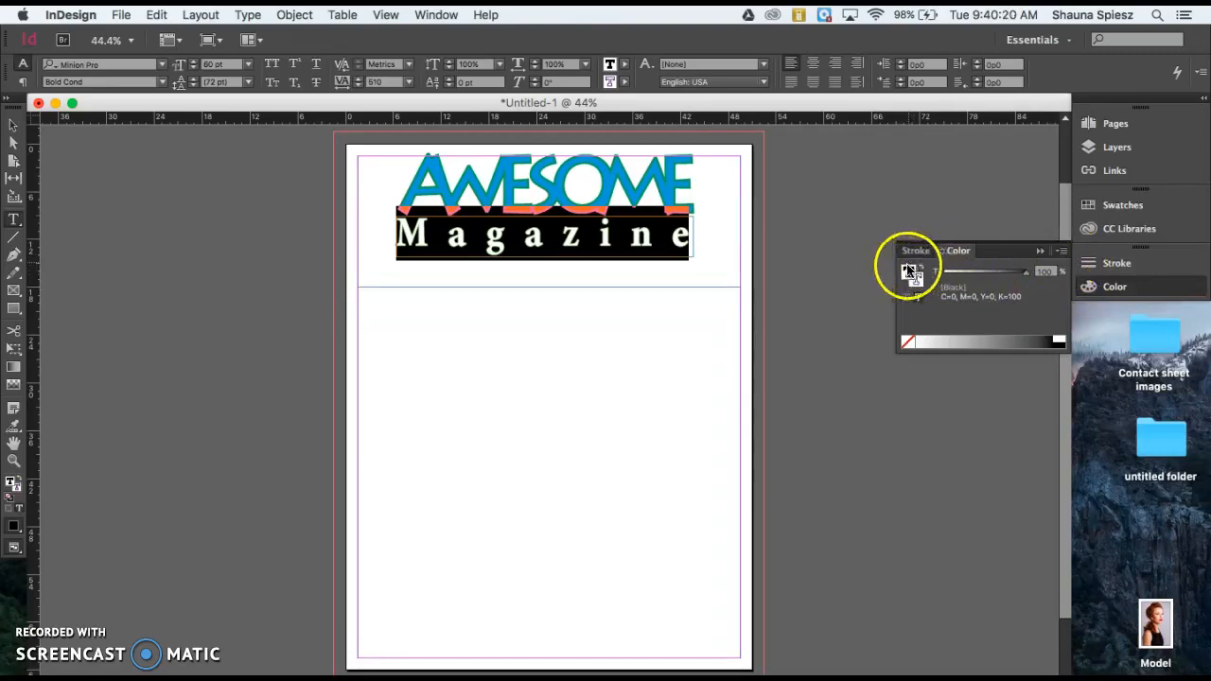
# Step: Switch the Color panel to CMYK and fill Magazine with a dark purple
pyautogui.click(1040, 250)
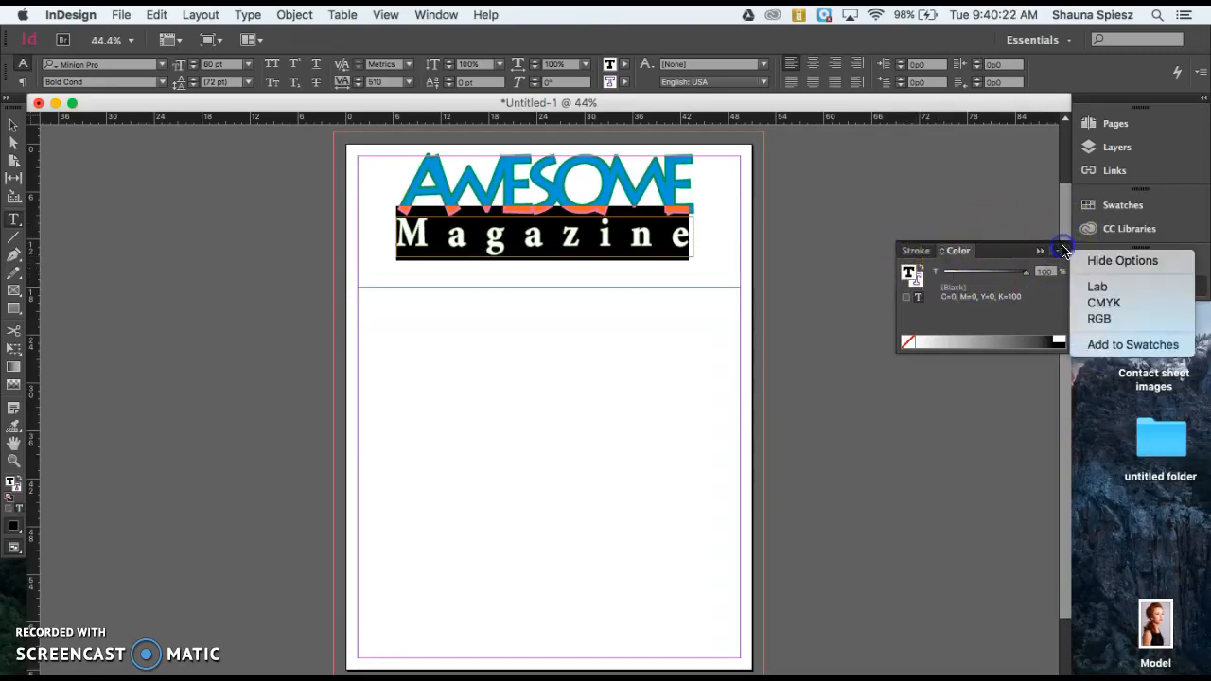
pyautogui.click(1104, 302)
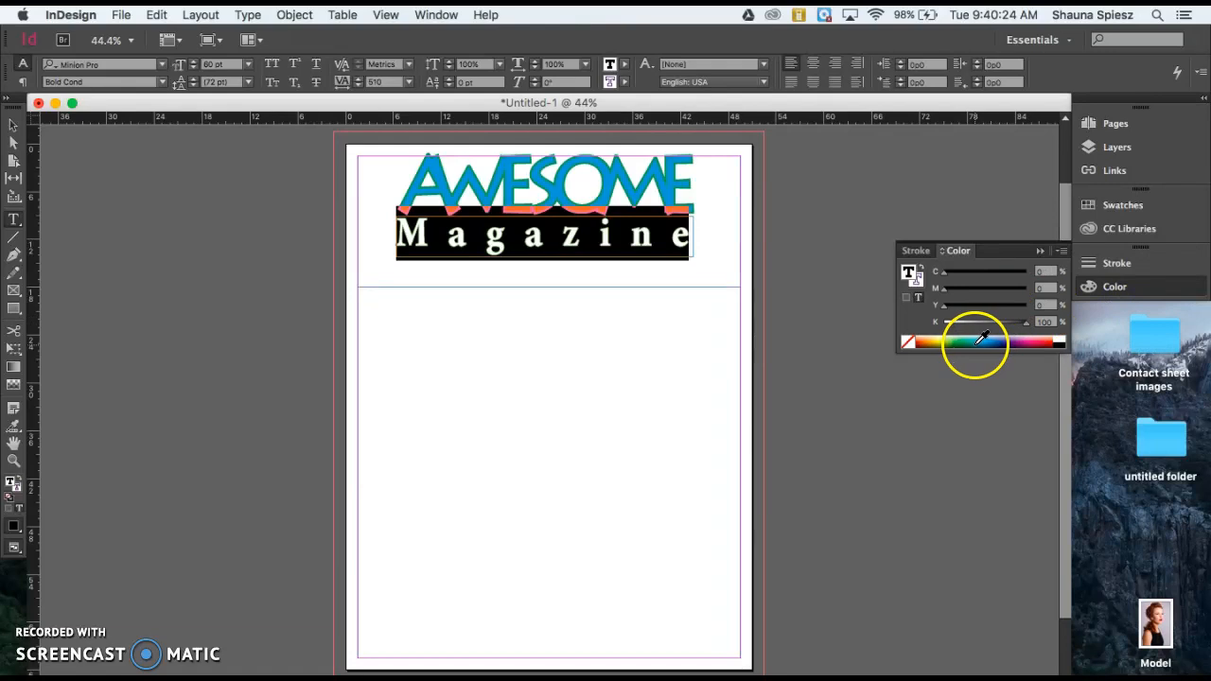
pyautogui.click(1010, 342)
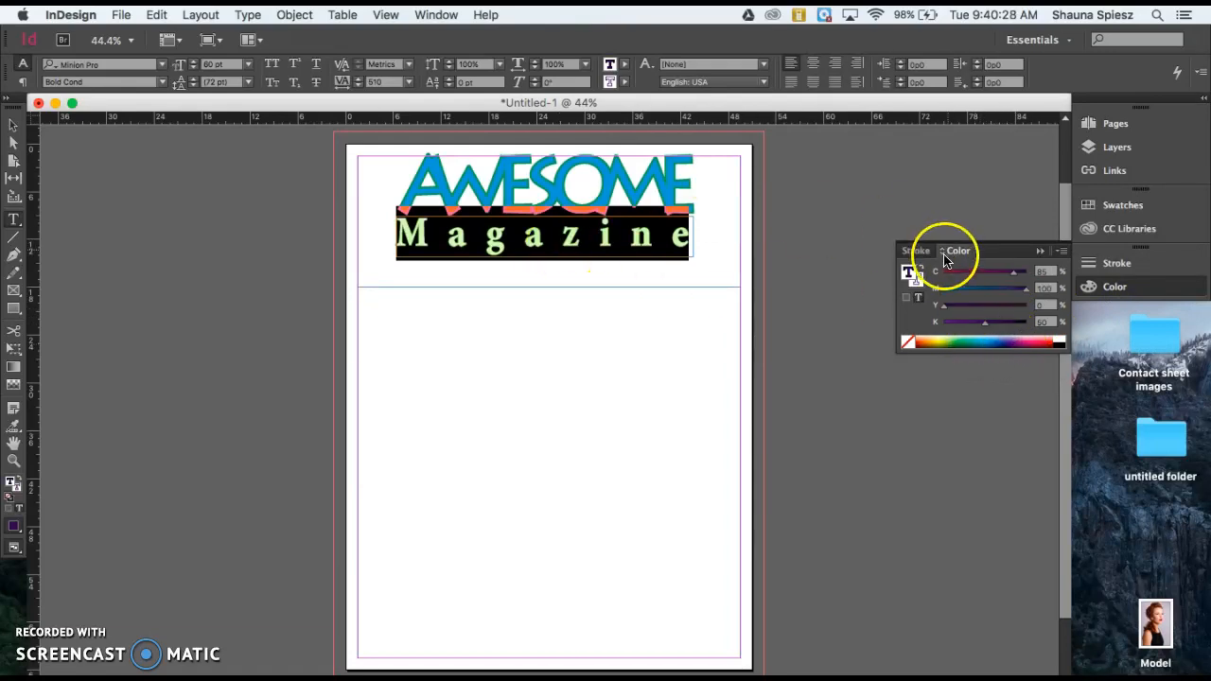
pyautogui.click(916, 250)
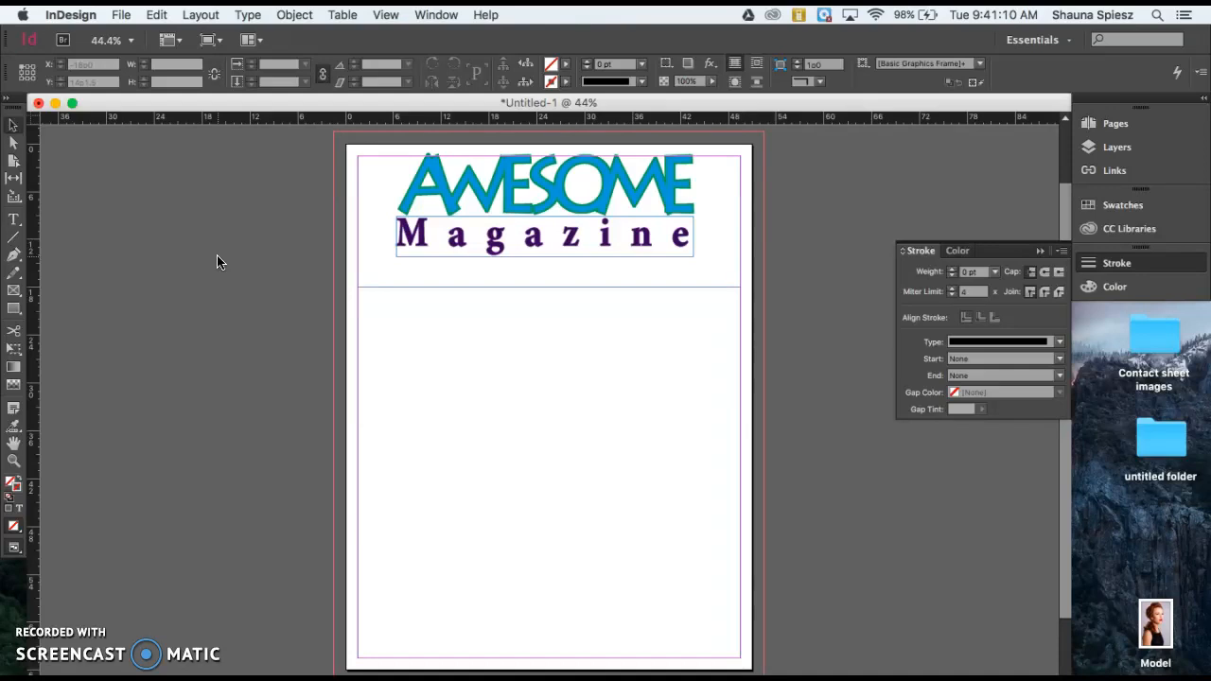
# Step: Add a Drop Shadow effect to the AWESOME frame with Preview on
pyautogui.click(525, 189)
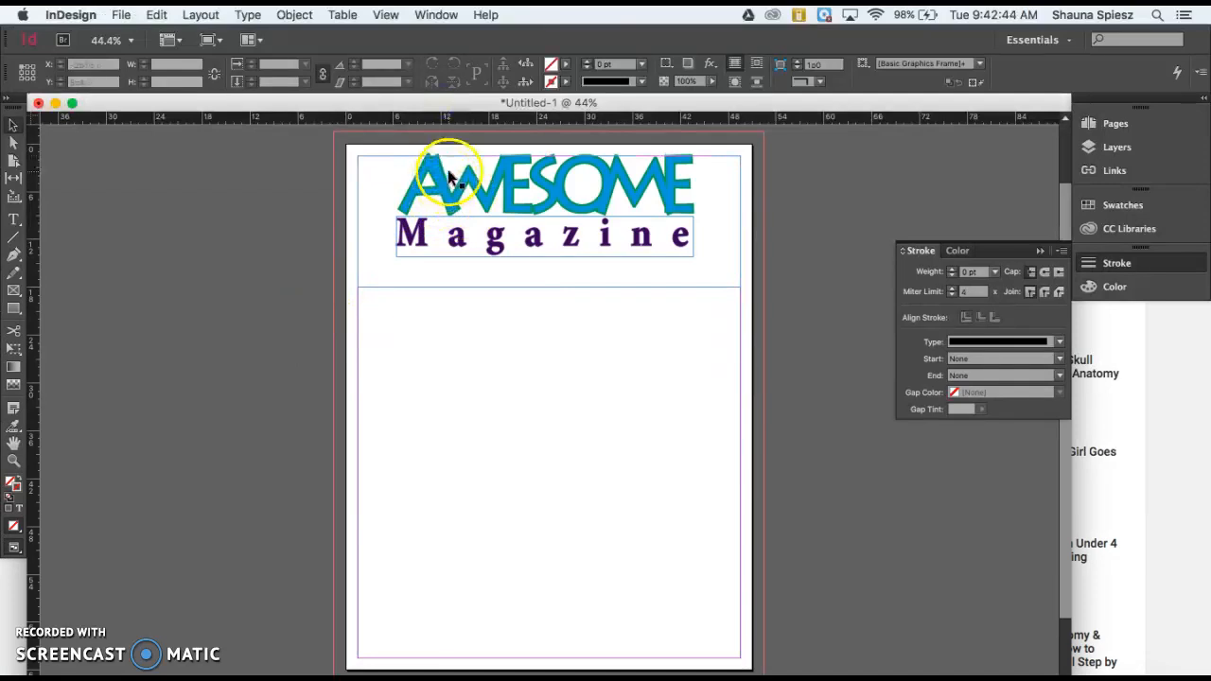
pyautogui.click(492, 180)
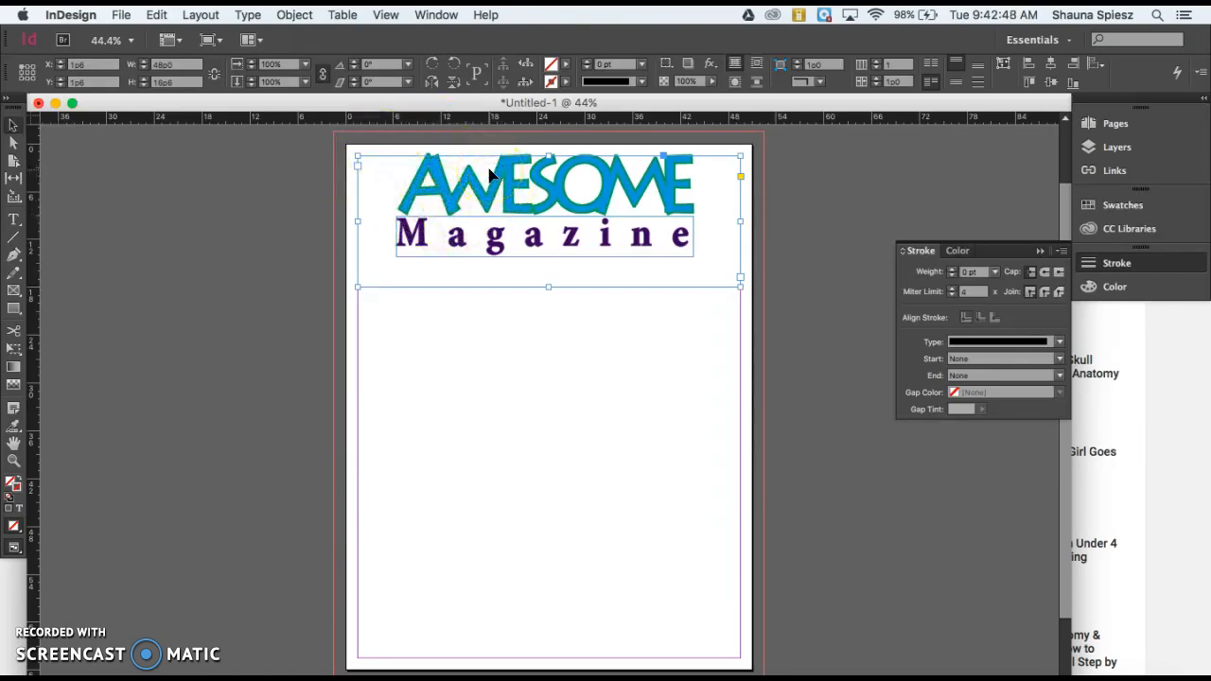
pyautogui.rightClick(490, 176)
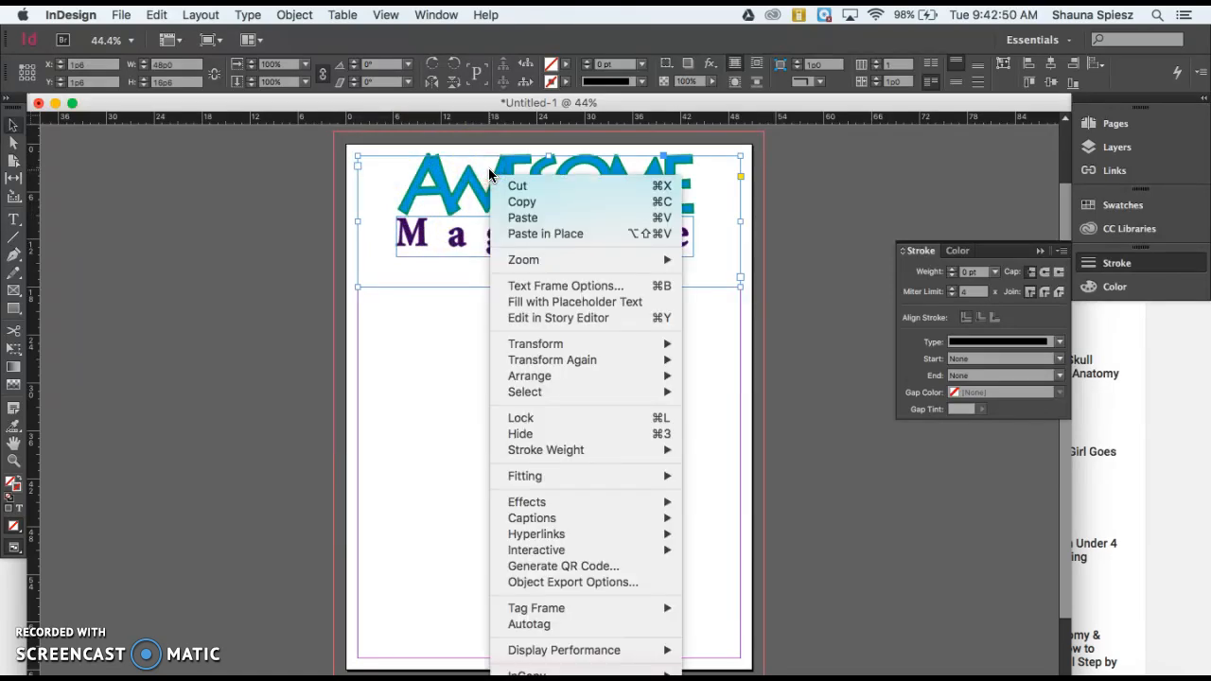
pyautogui.moveTo(525, 392)
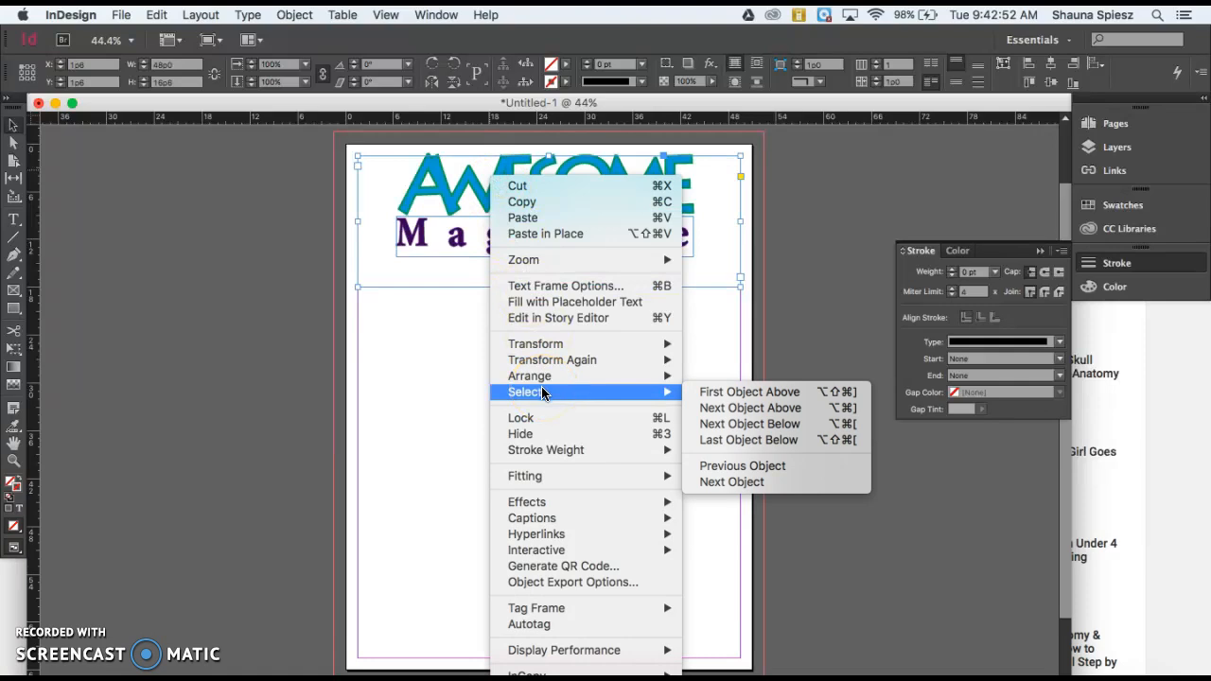
pyautogui.moveTo(527, 501)
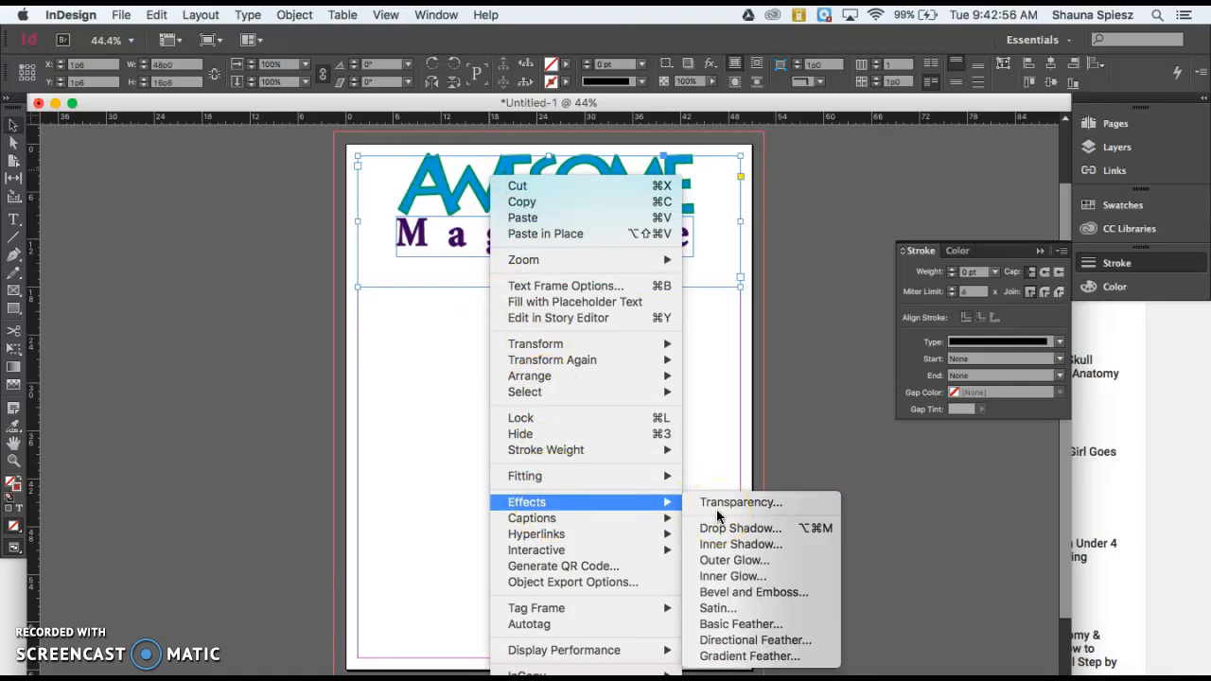
pyautogui.click(741, 528)
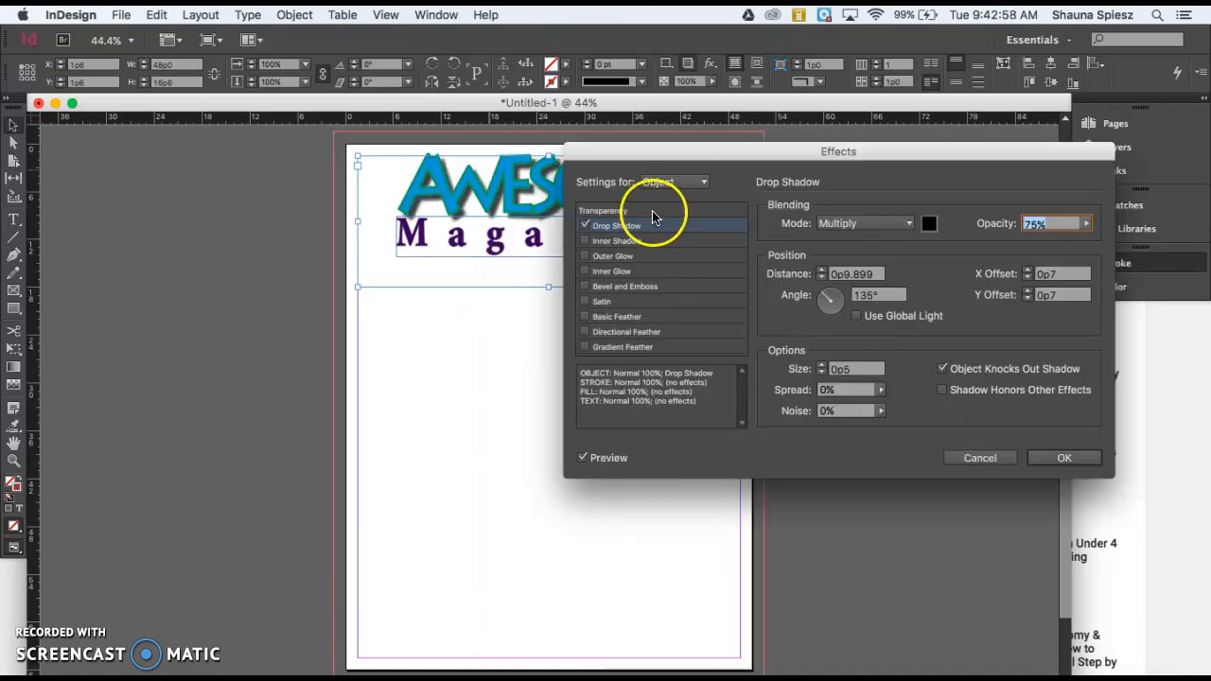
pyautogui.moveTo(838, 152); pyautogui.dragTo(962, 137)
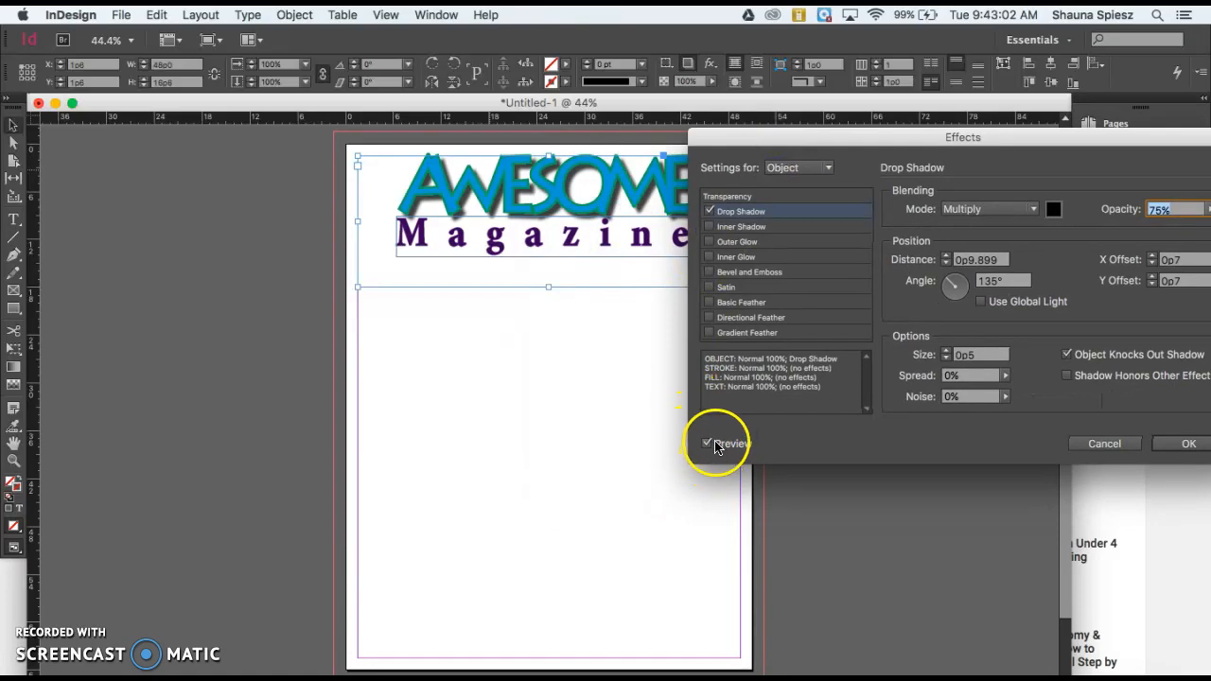
pyautogui.click(708, 443)
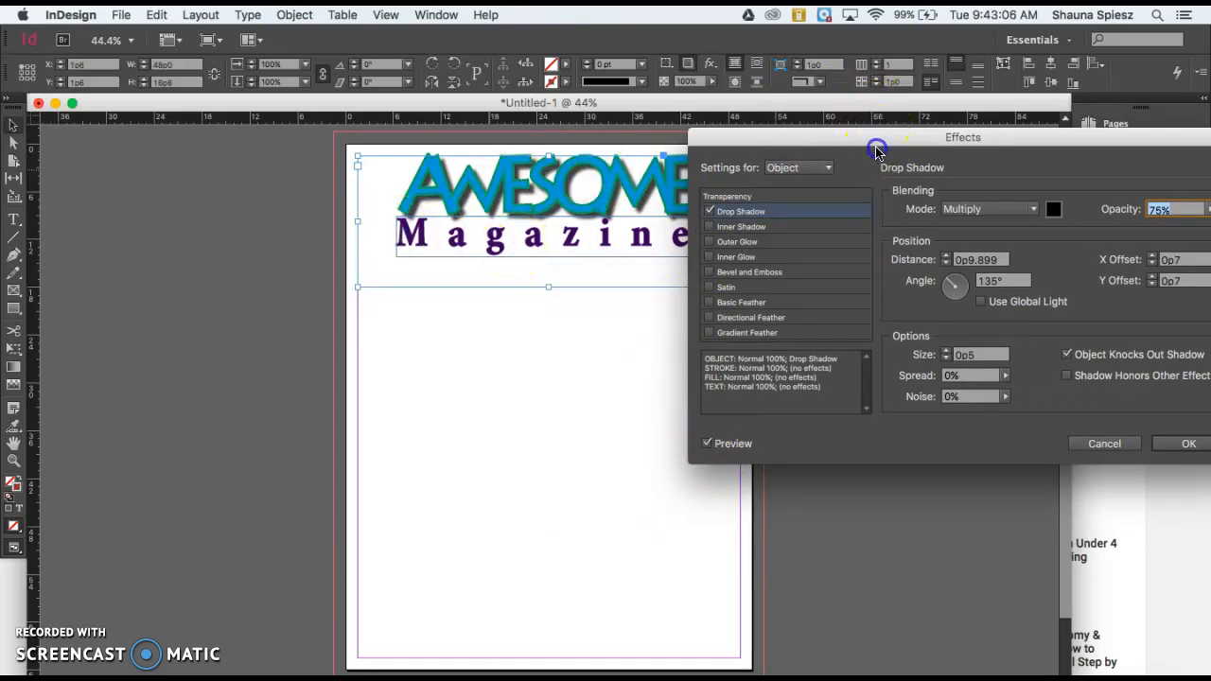
pyautogui.moveTo(963, 137); pyautogui.dragTo(864, 206)
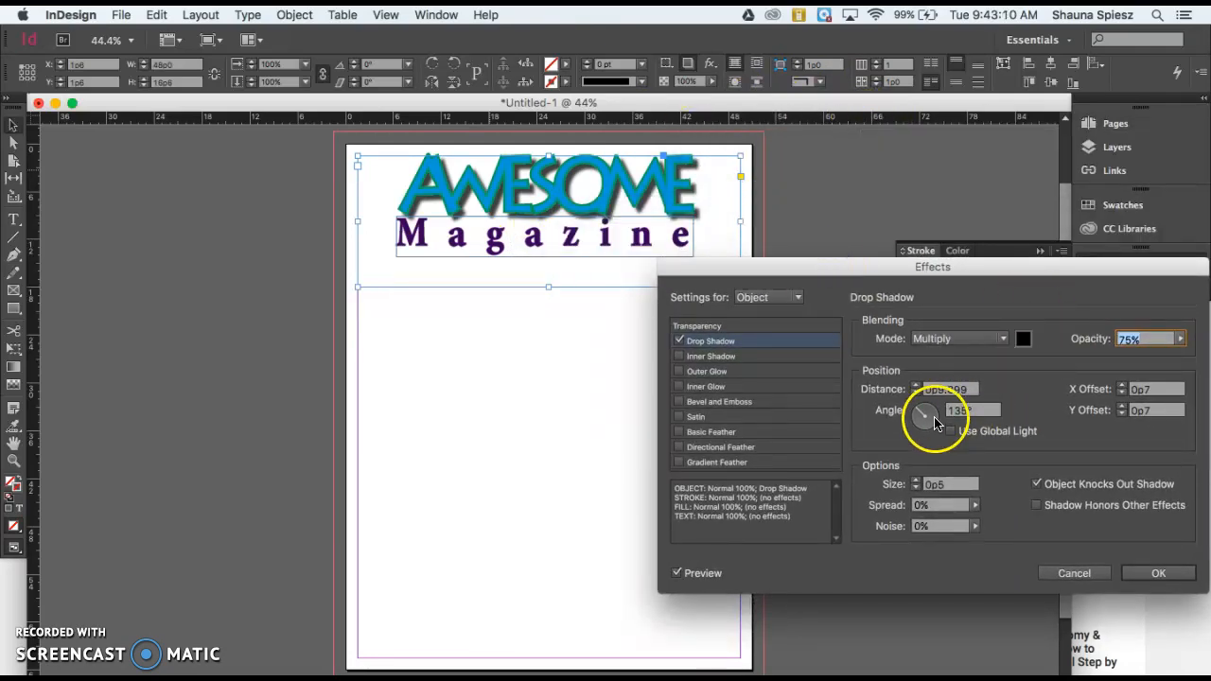
# Step: Set the shadow angle to about 2° and spread to 94%
pyautogui.moveTo(933, 412); pyautogui.dragTo(926, 421)
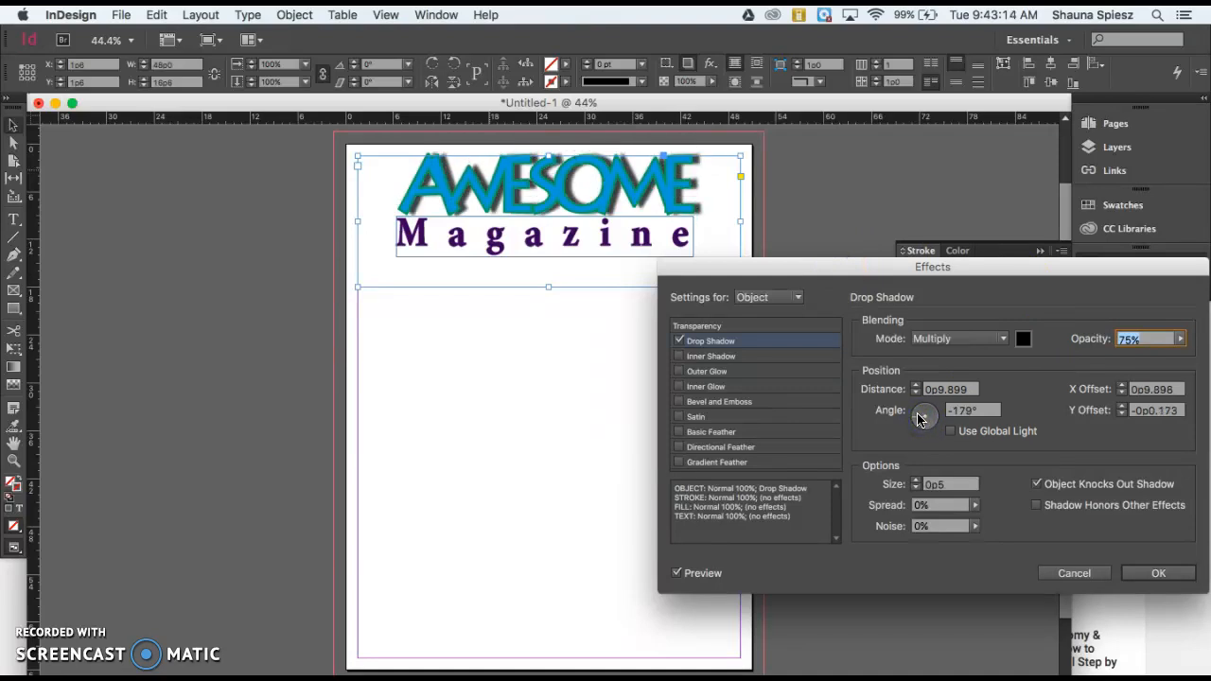
pyautogui.moveTo(924, 418); pyautogui.dragTo(937, 416)
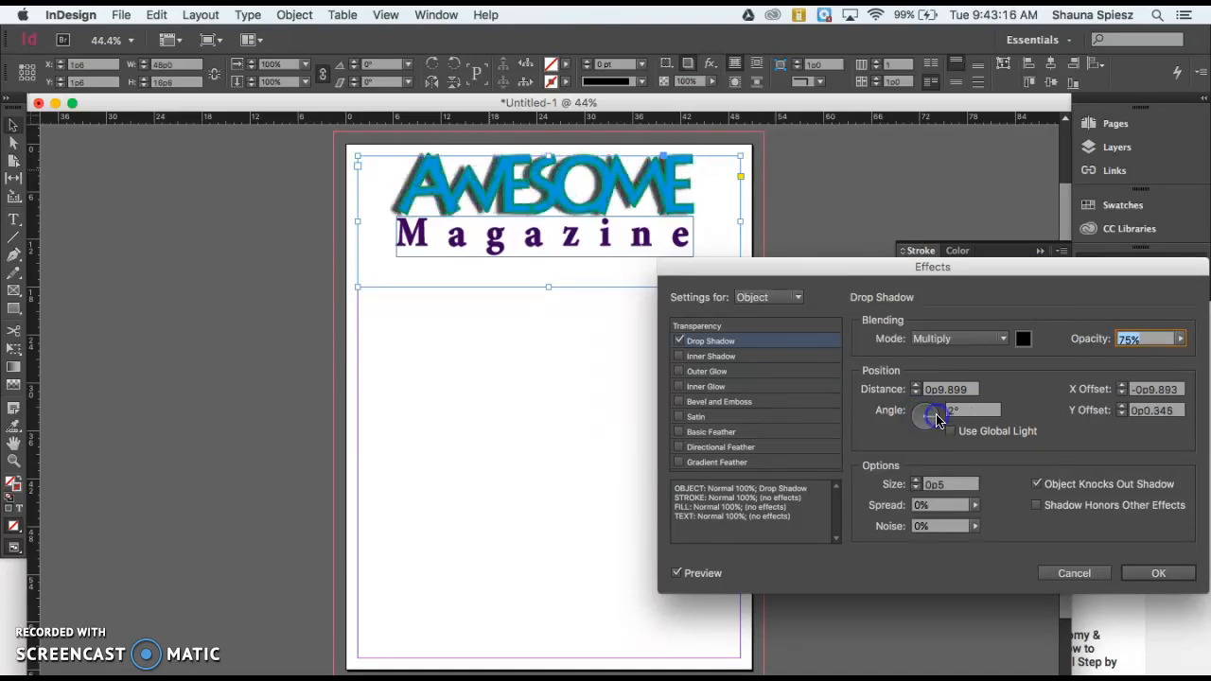
pyautogui.click(937, 418)
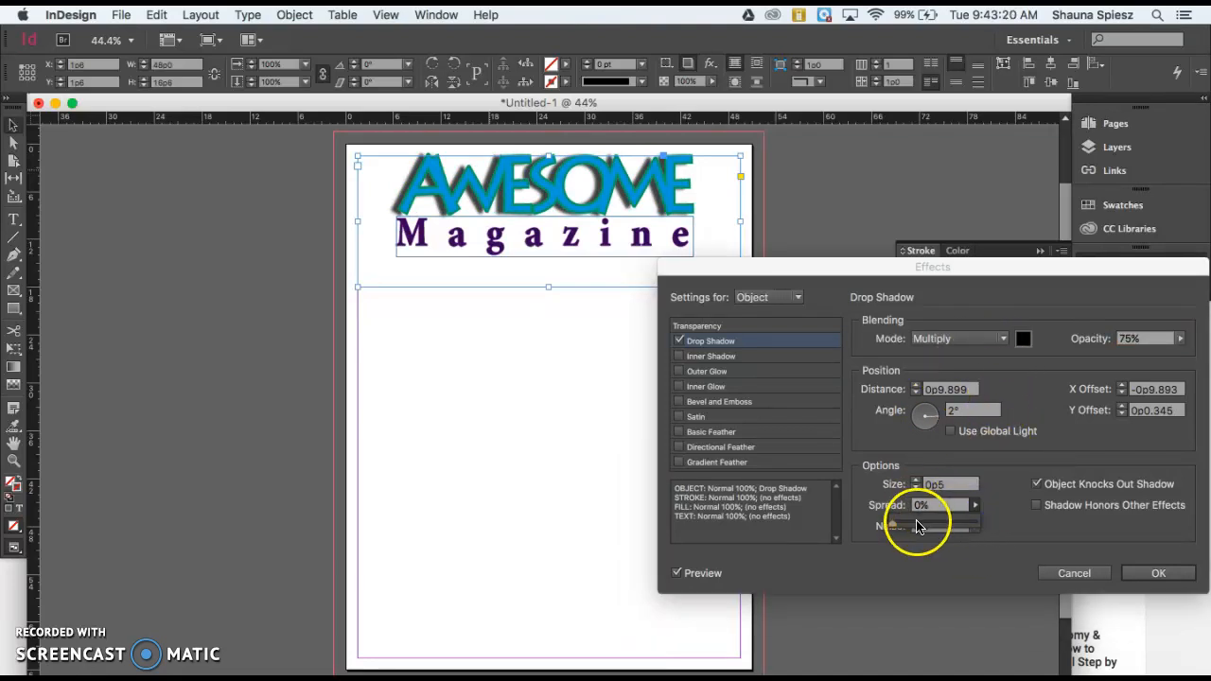
pyautogui.moveTo(895, 526); pyautogui.dragTo(937, 526)
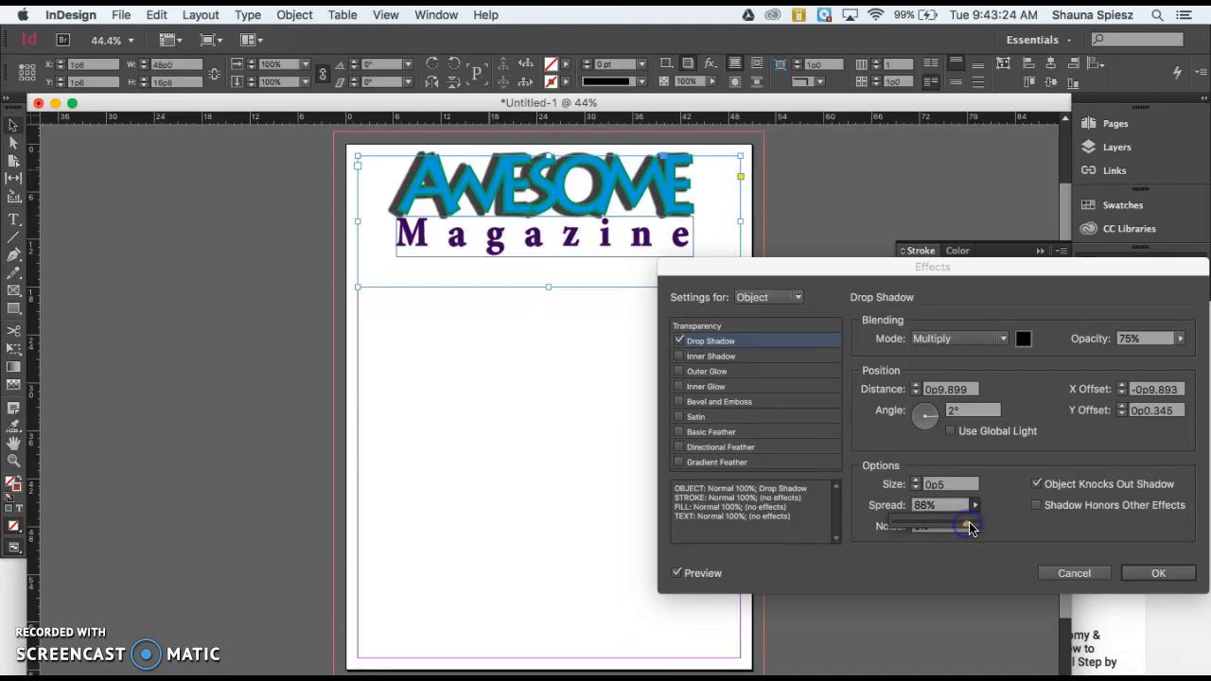
pyautogui.click(976, 501)
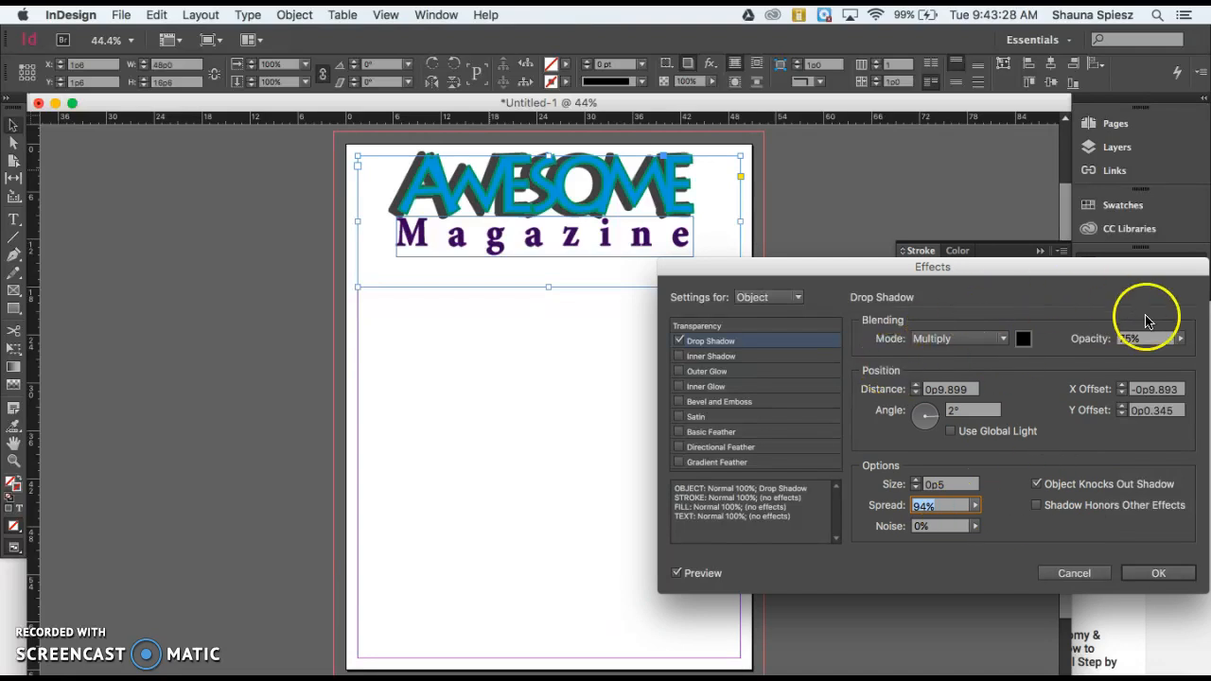
# Step: Set the shadow opacity to about 58% and apply the drop shadow
pyautogui.moveTo(1164, 354); pyautogui.dragTo(1135, 355)
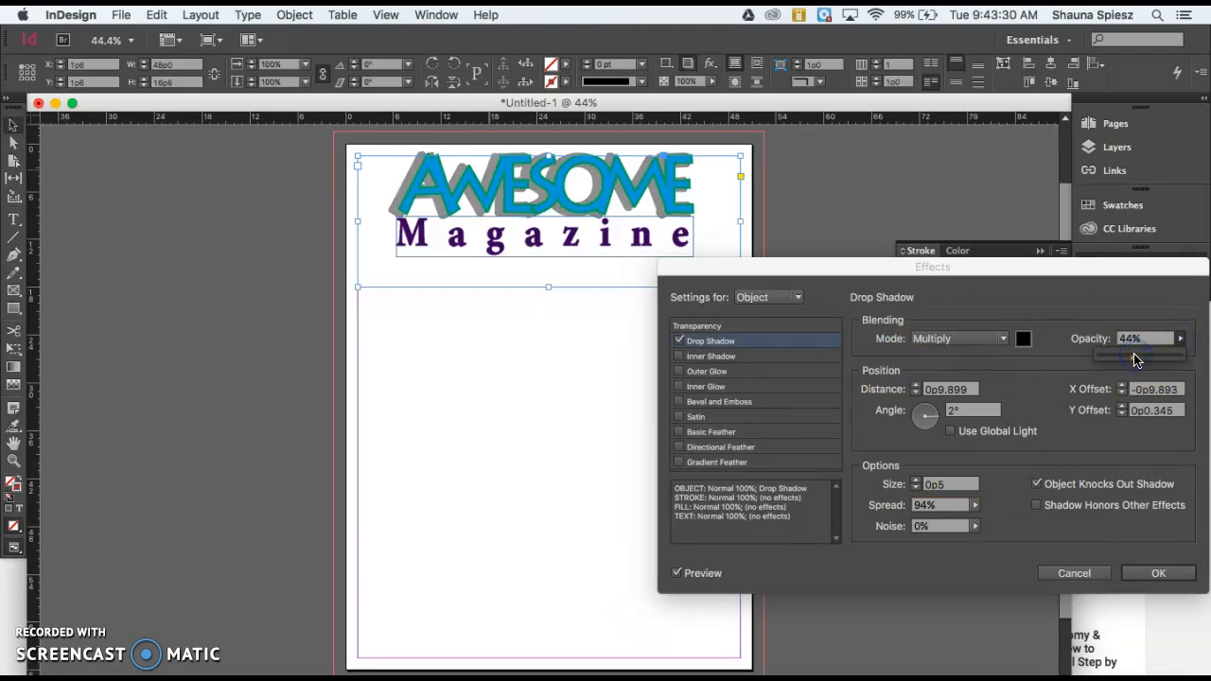
pyautogui.moveTo(1117, 354); pyautogui.dragTo(1145, 354)
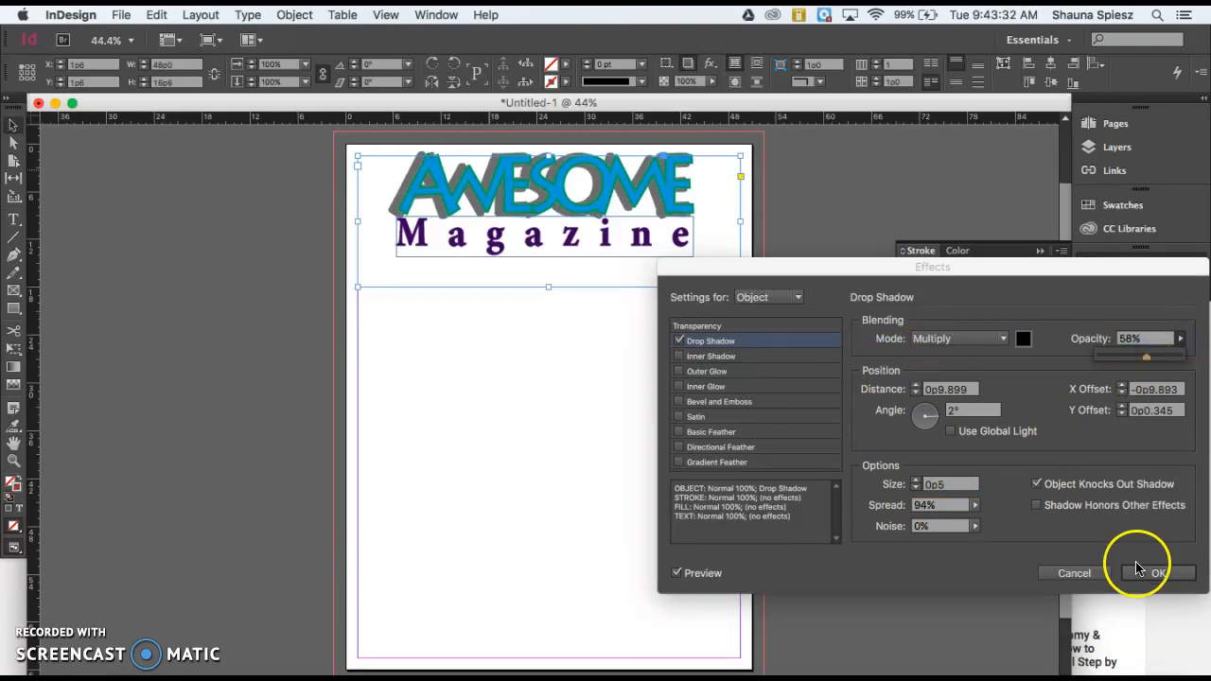
pyautogui.click(1158, 573)
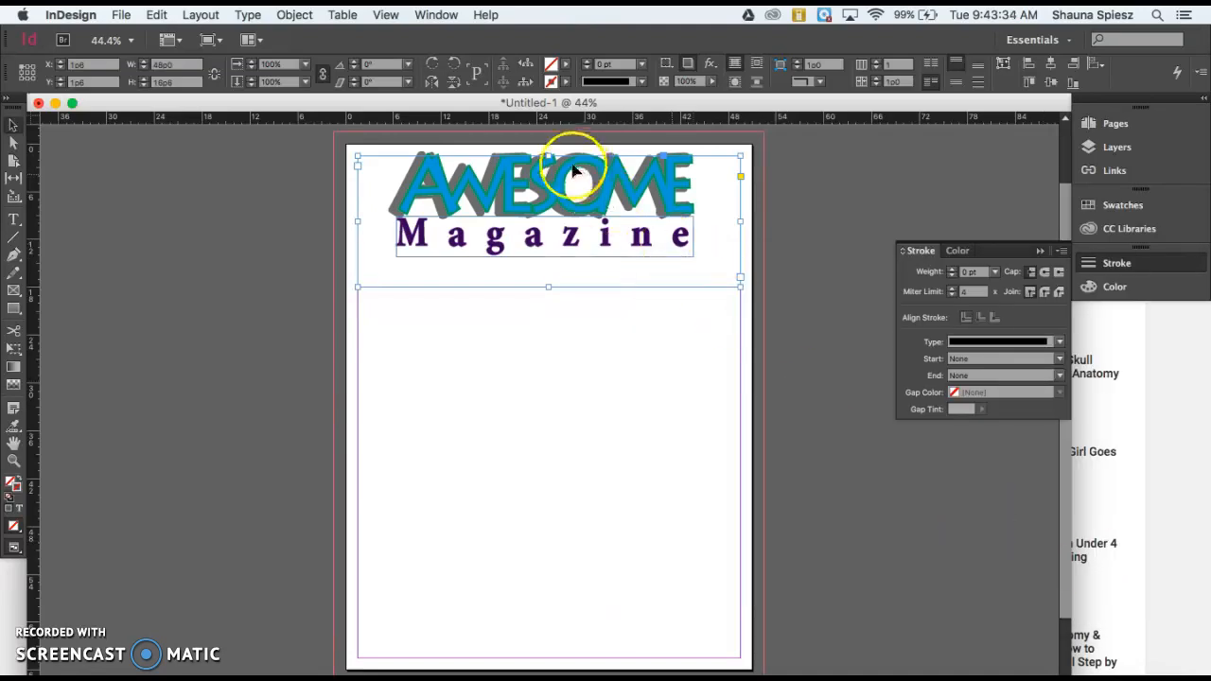
# Step: Add a Bevel and Emboss effect to the AWESOME frame
pyautogui.rightClick(573, 171)
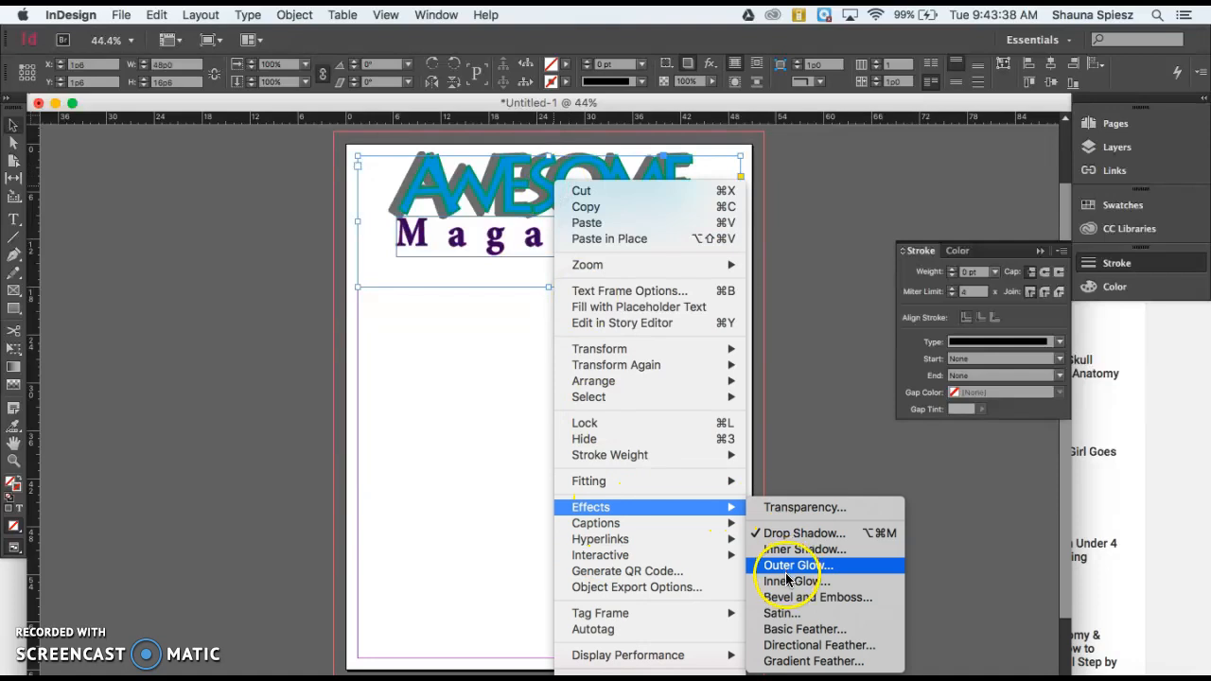
pyautogui.moveTo(793, 597)
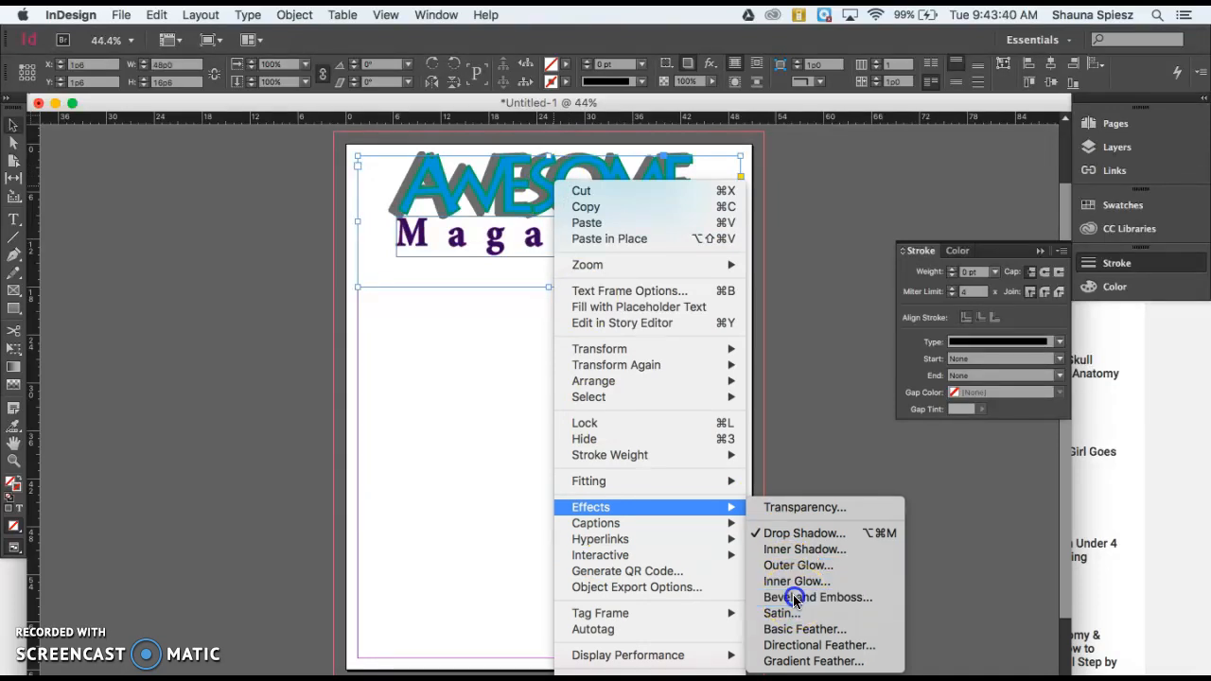
pyautogui.click(818, 597)
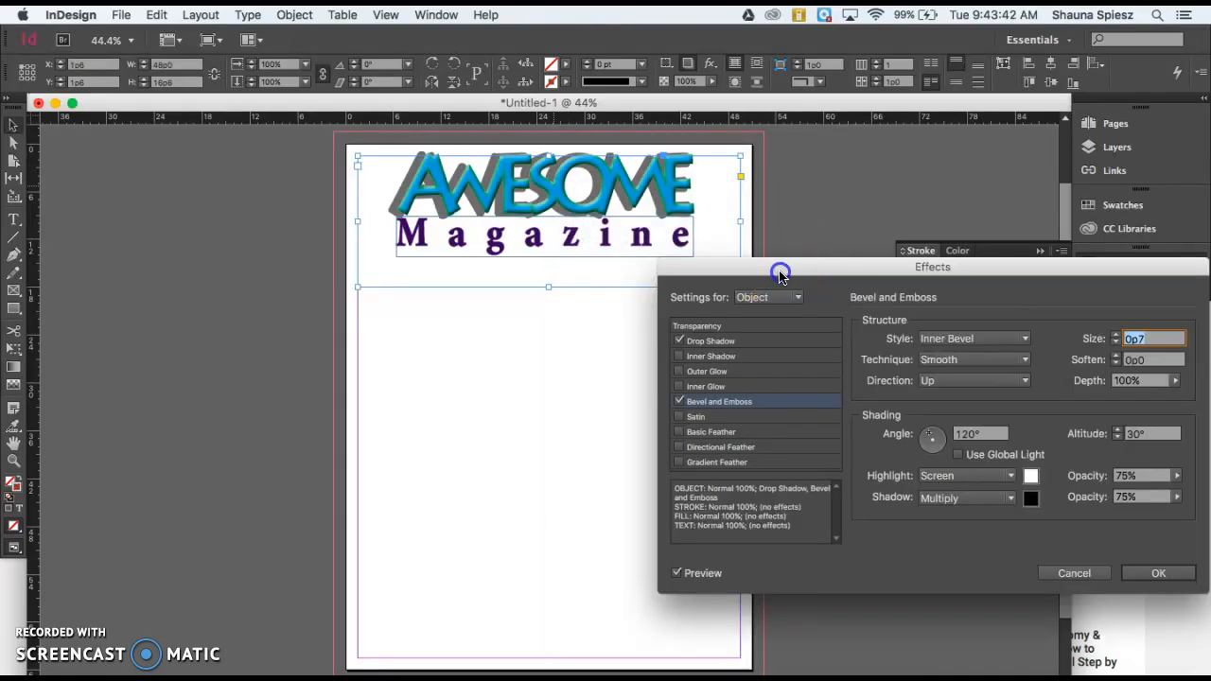
pyautogui.moveTo(933, 266); pyautogui.dragTo(822, 299)
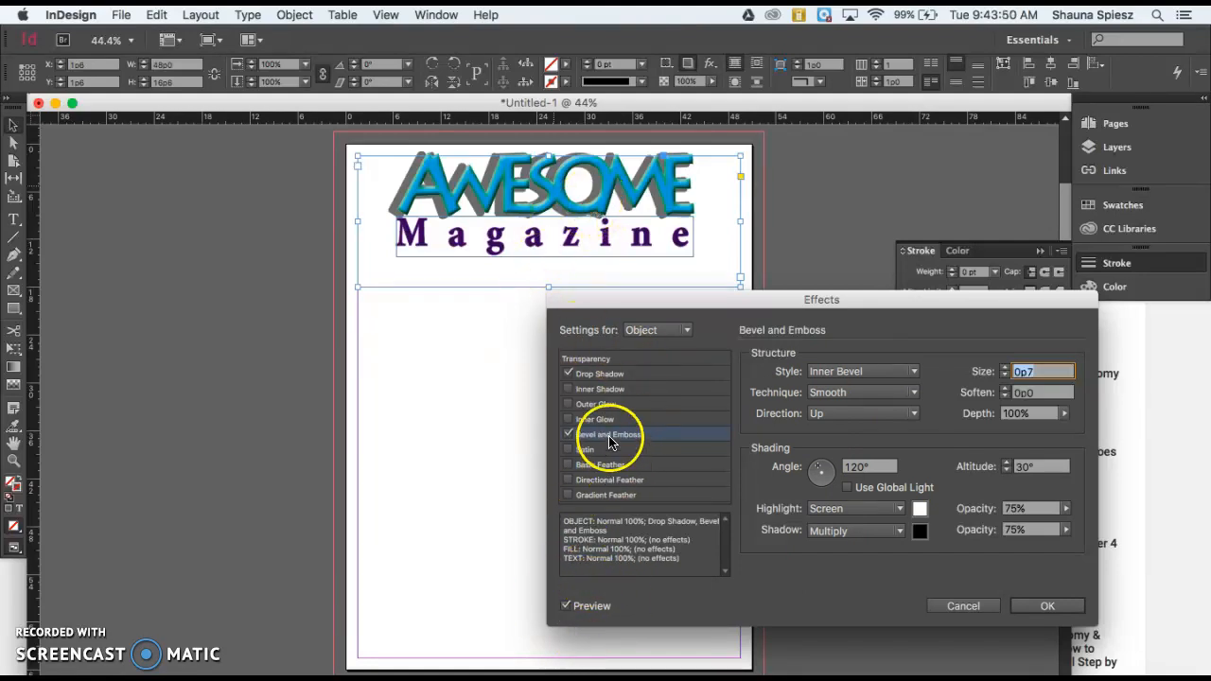
pyautogui.moveTo(596, 465)
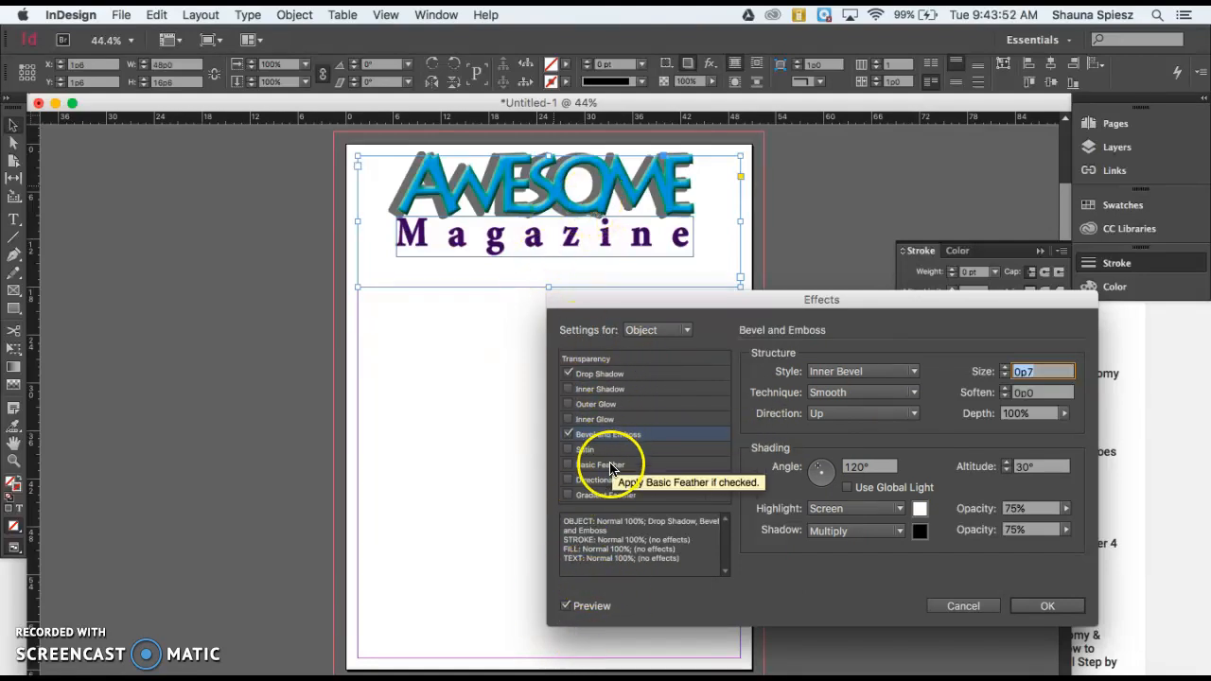
# Step: Enable Basic Feather, Satin, Inner Shadow and glow effects, darken the drop shadow, and apply
pyautogui.click(569, 465)
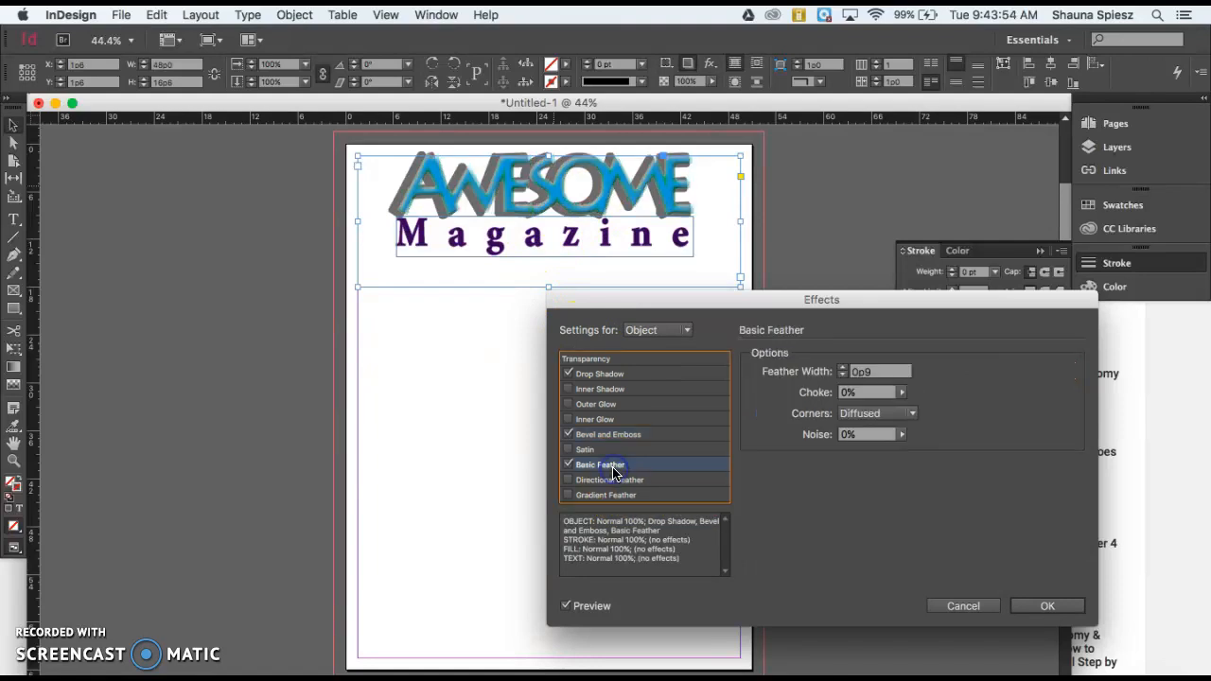
pyautogui.click(608, 434)
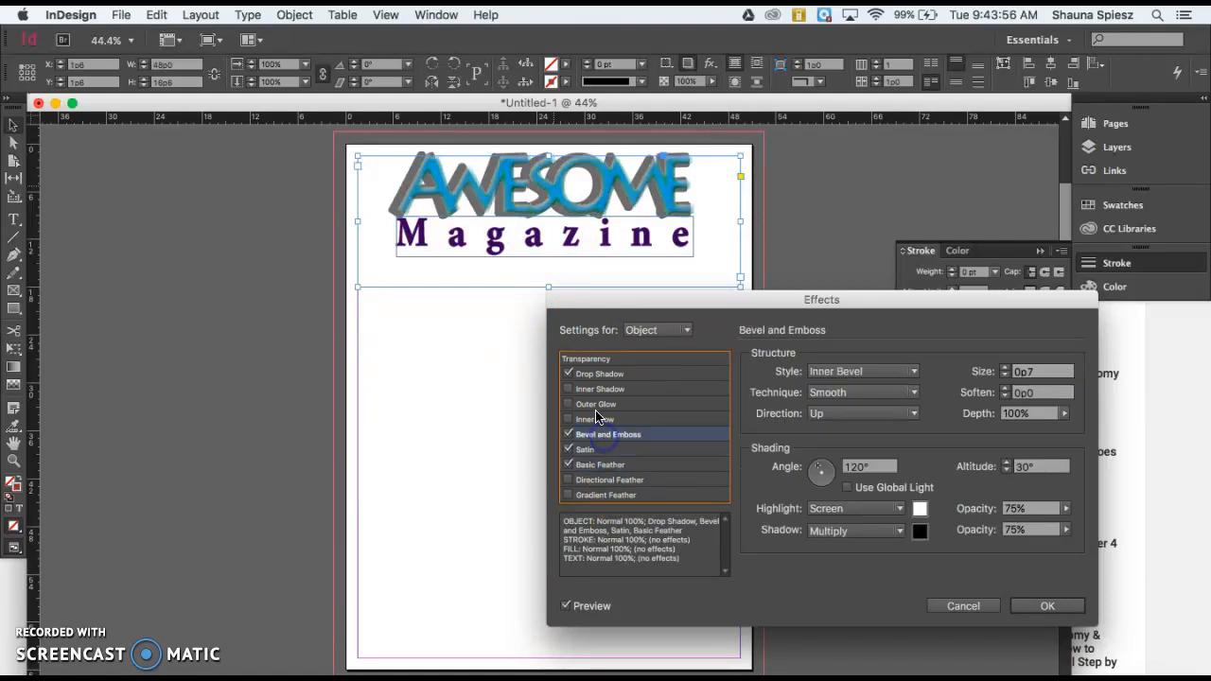
pyautogui.click(569, 404)
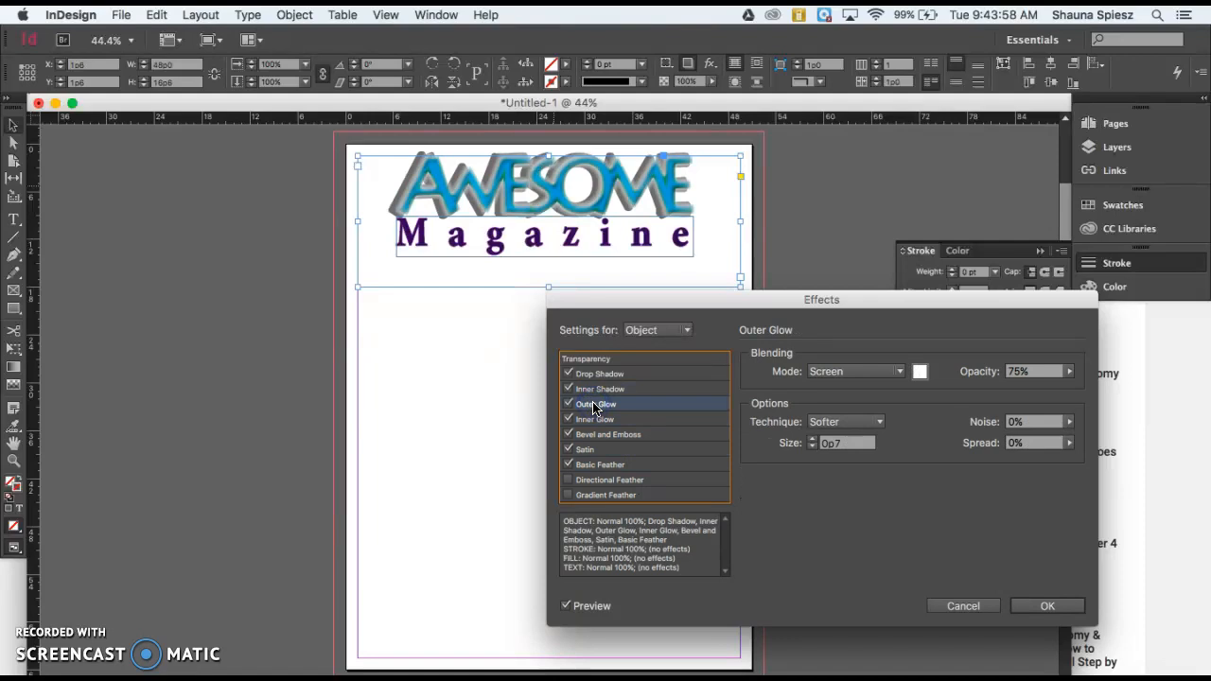
pyautogui.moveTo(1017, 591)
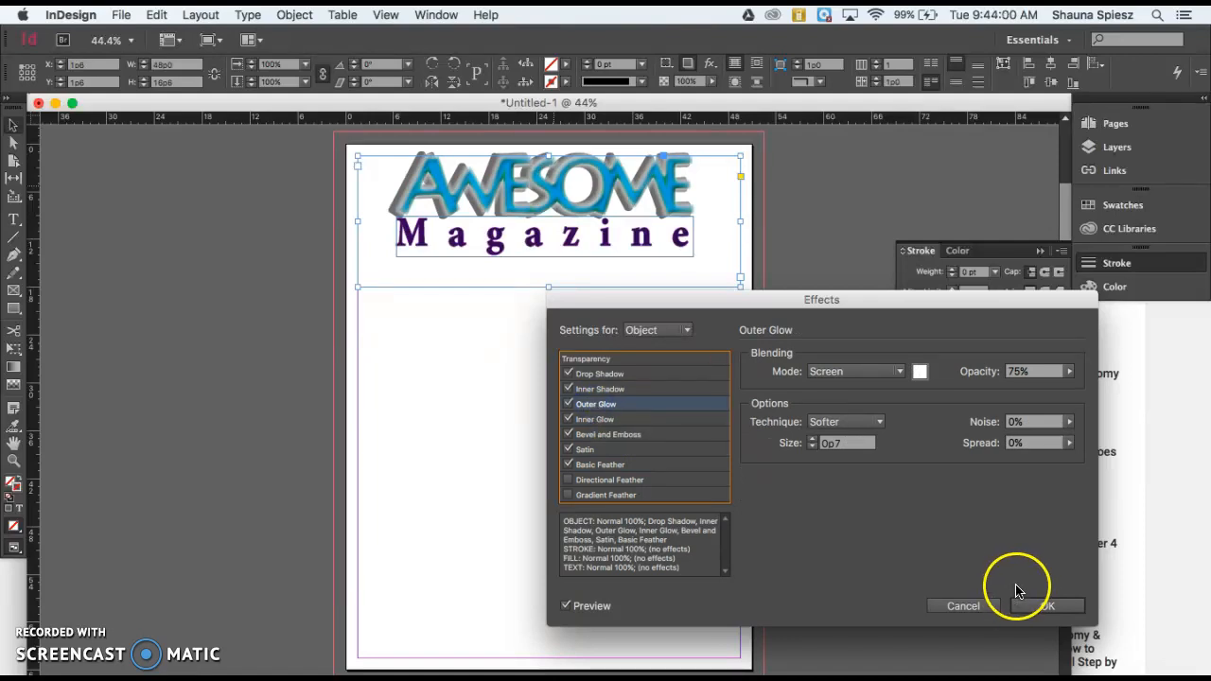
pyautogui.moveTo(592, 374)
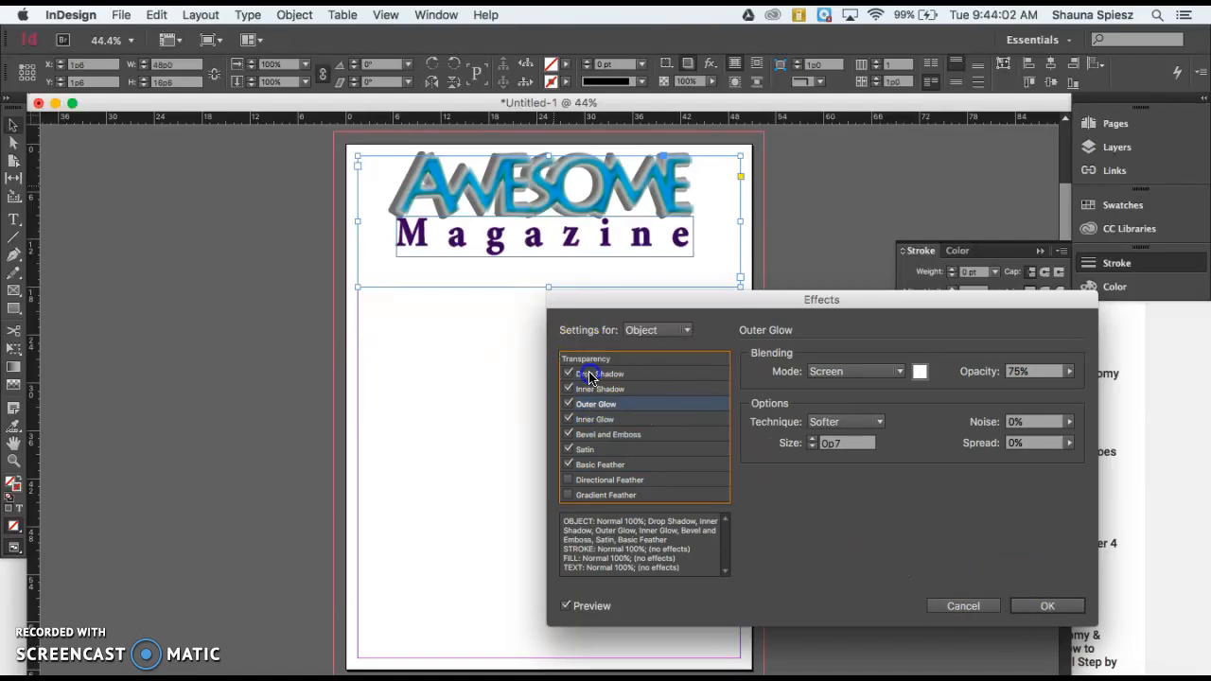
pyautogui.click(599, 373)
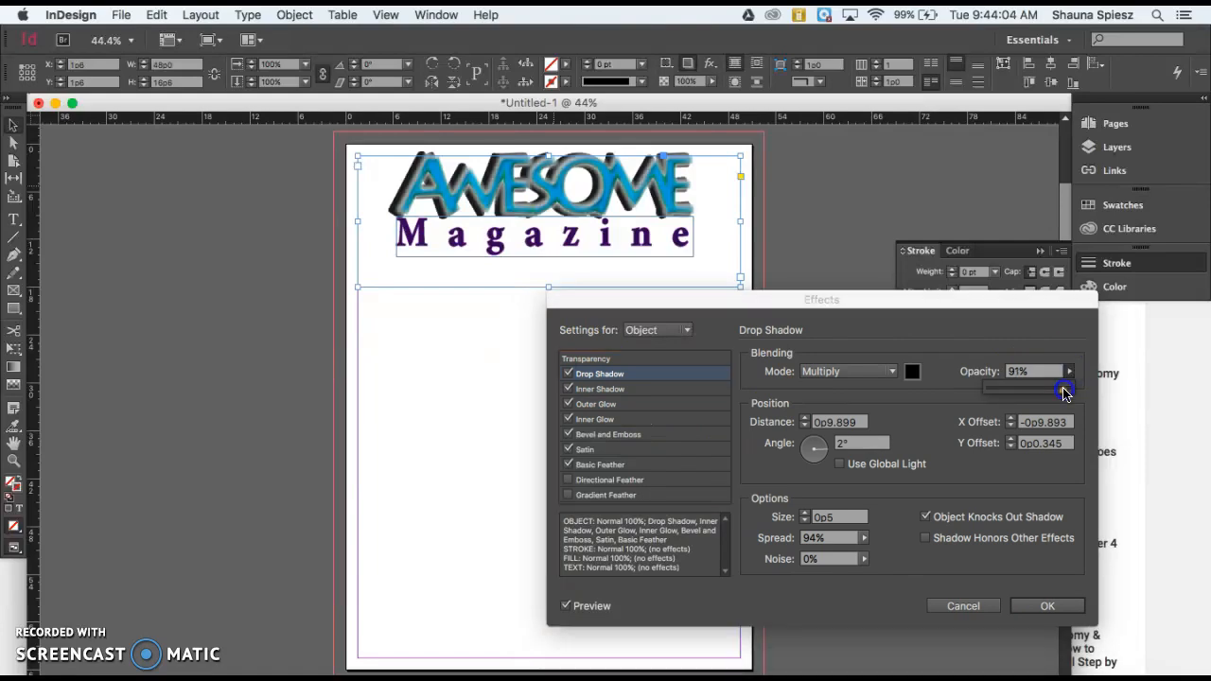
pyautogui.click(1047, 605)
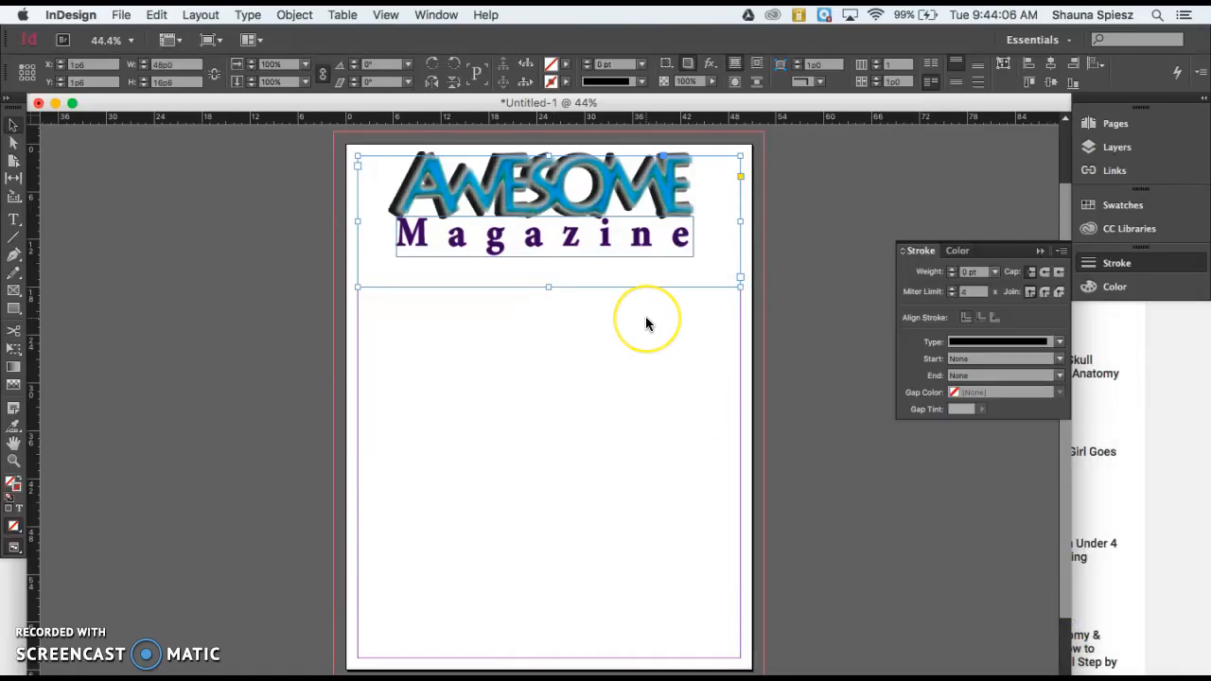
pyautogui.moveTo(232, 130)
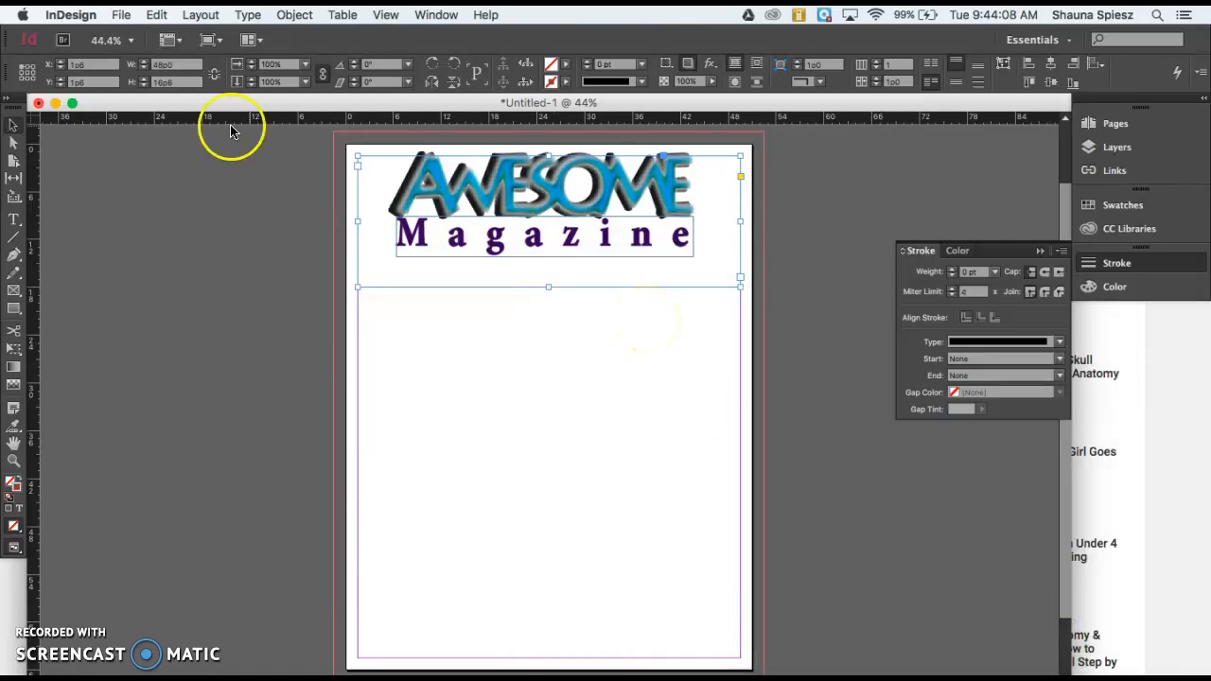